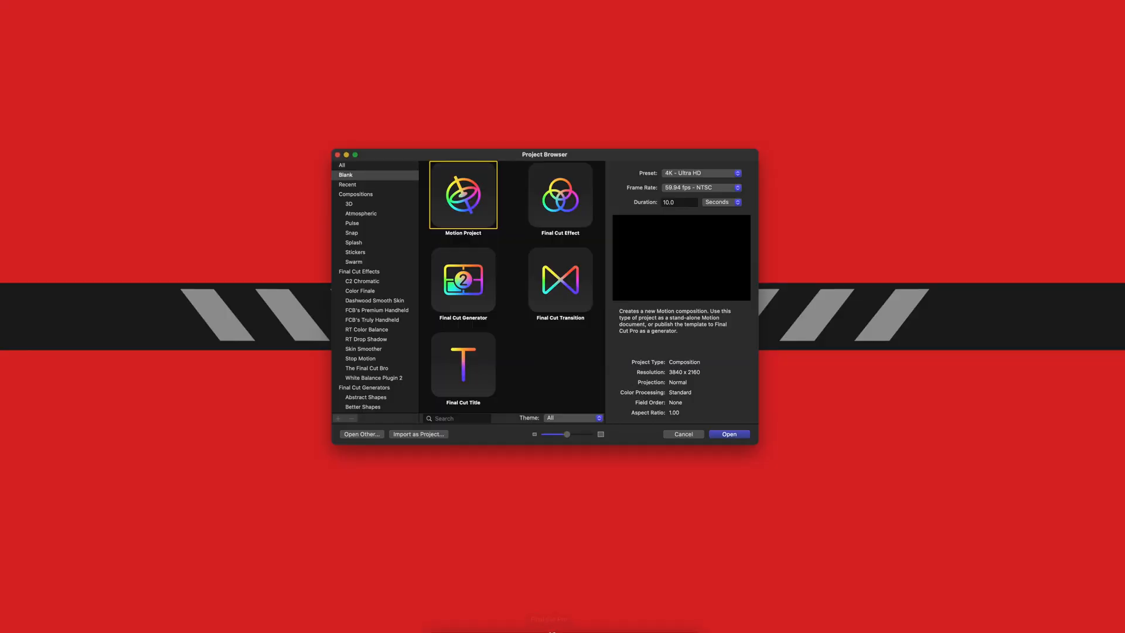
pyautogui.moveTo(544, 411)
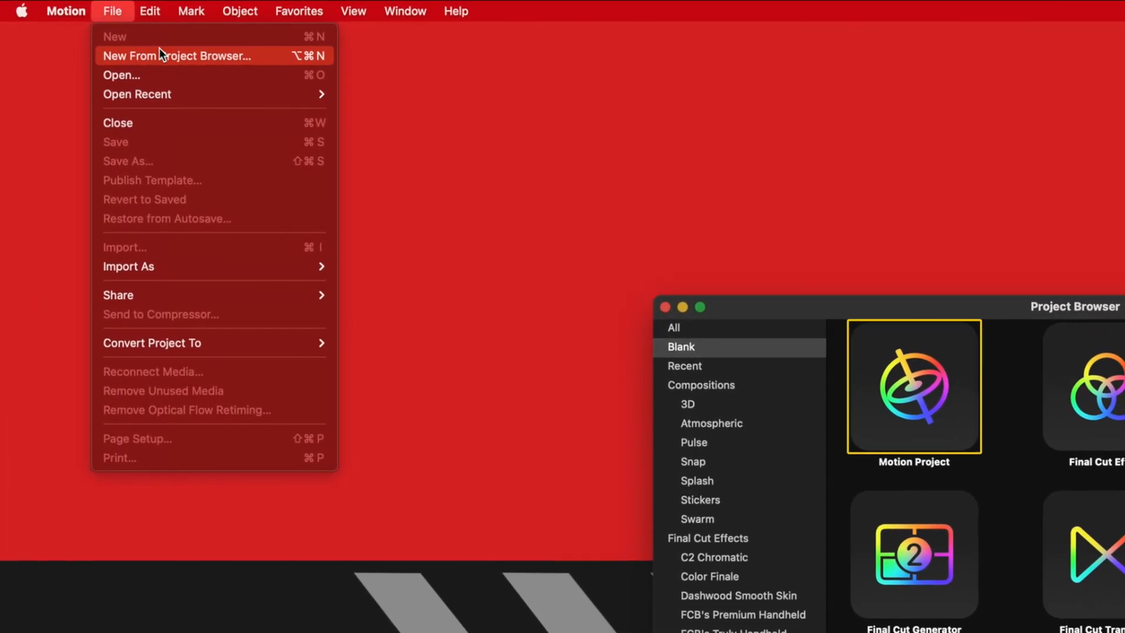
# Step: Create a new Final Cut Title project using the 4K Ultra HD preset
pyautogui.click(175, 56)
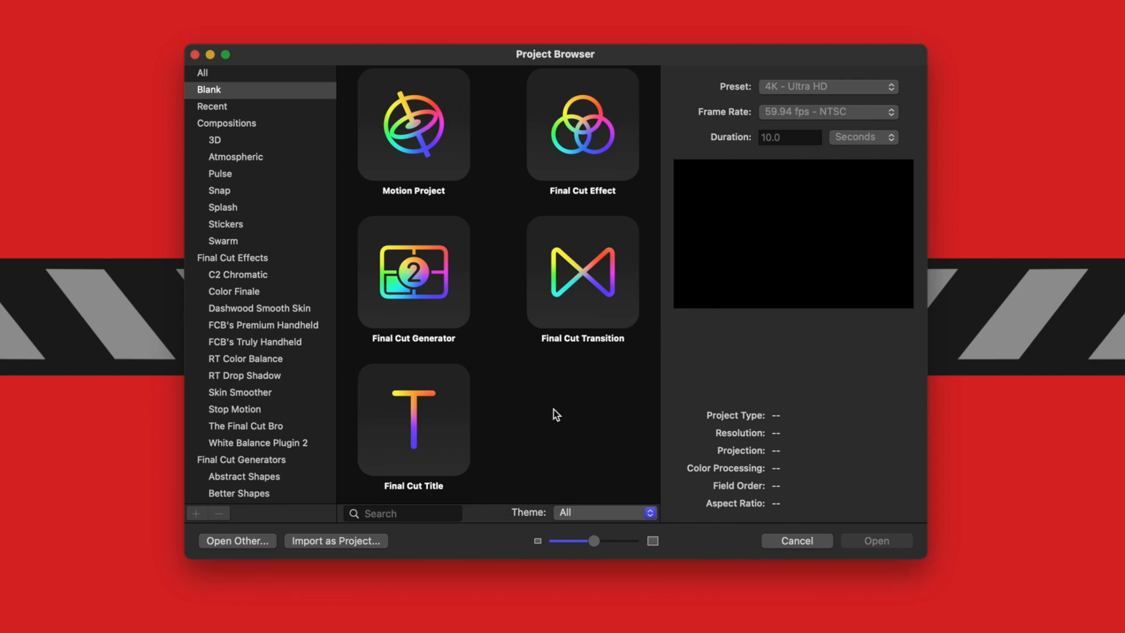
pyautogui.moveTo(563, 420)
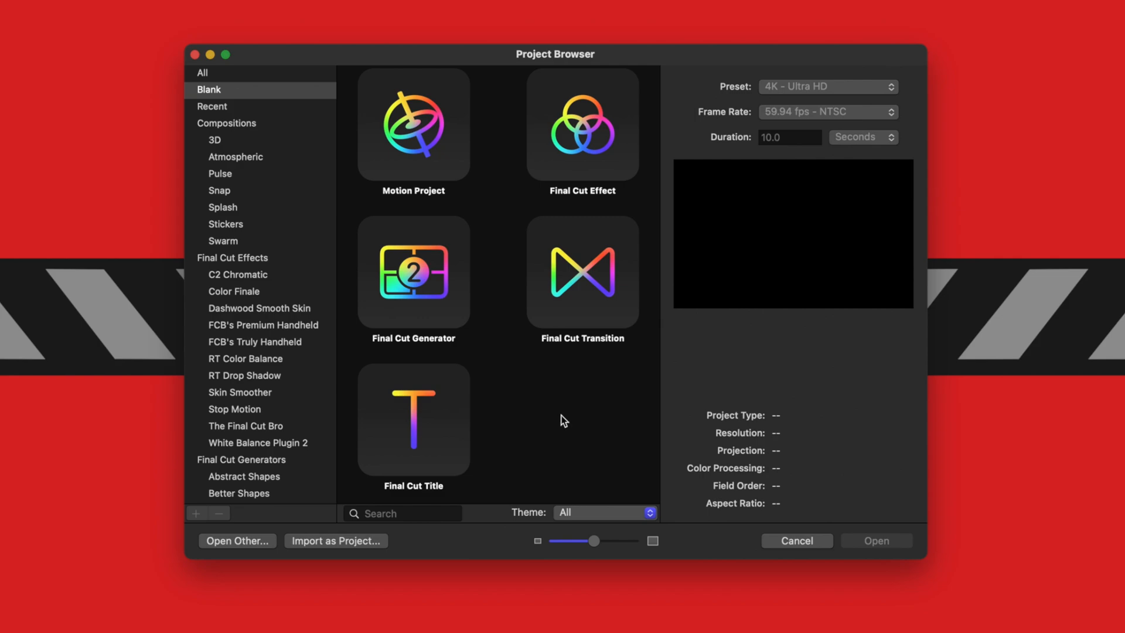
pyautogui.moveTo(486, 350)
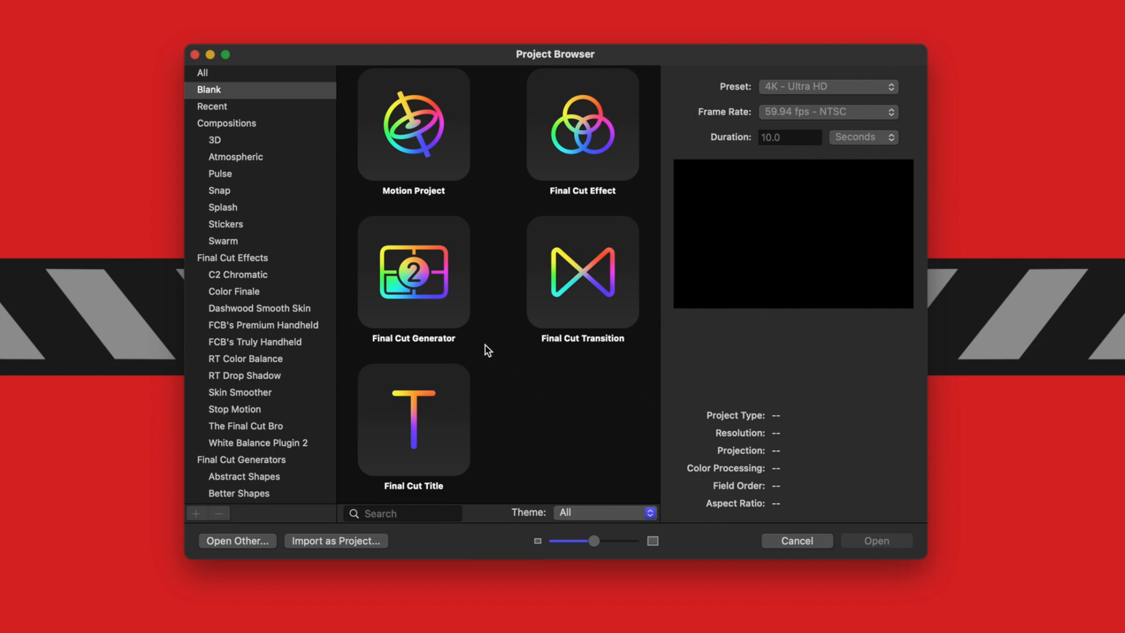
pyautogui.click(413, 419)
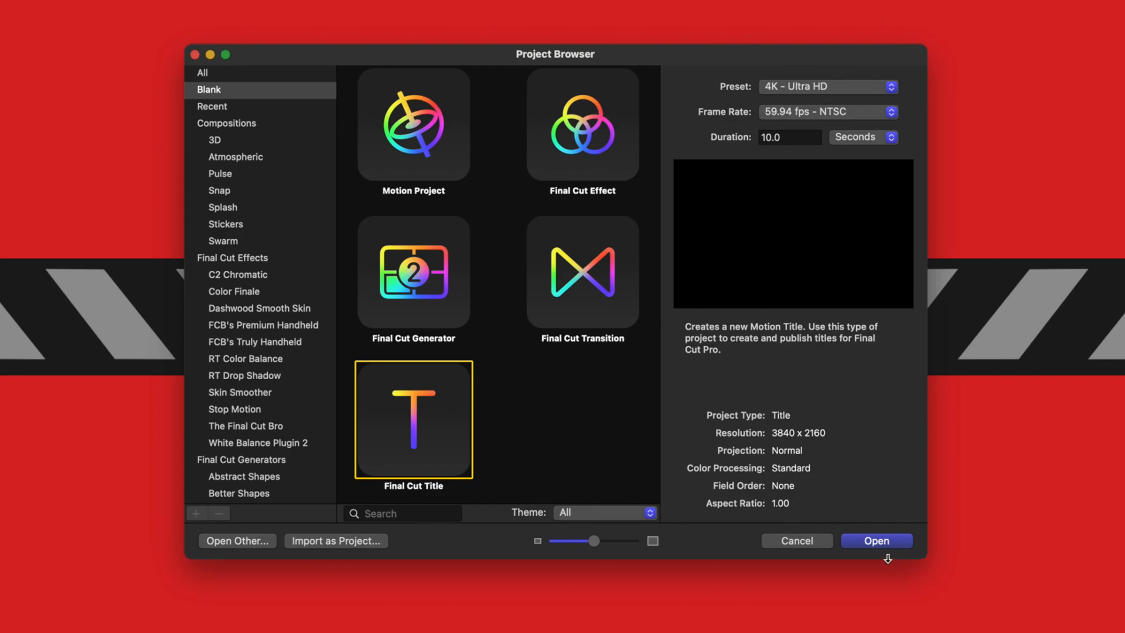
pyautogui.click(876, 540)
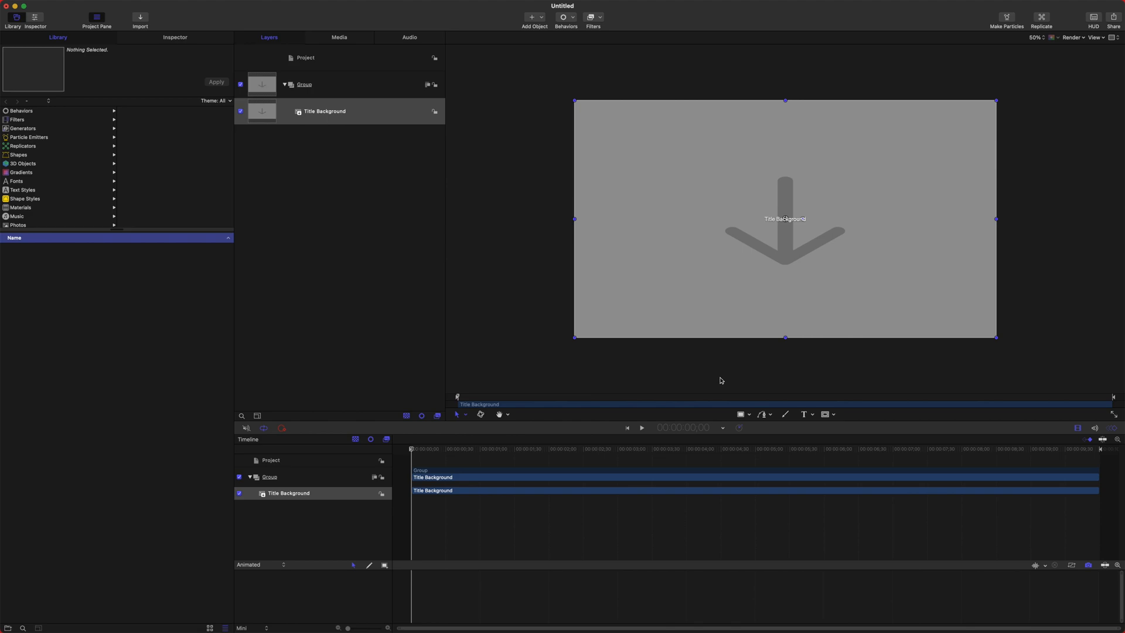
pyautogui.moveTo(743, 422)
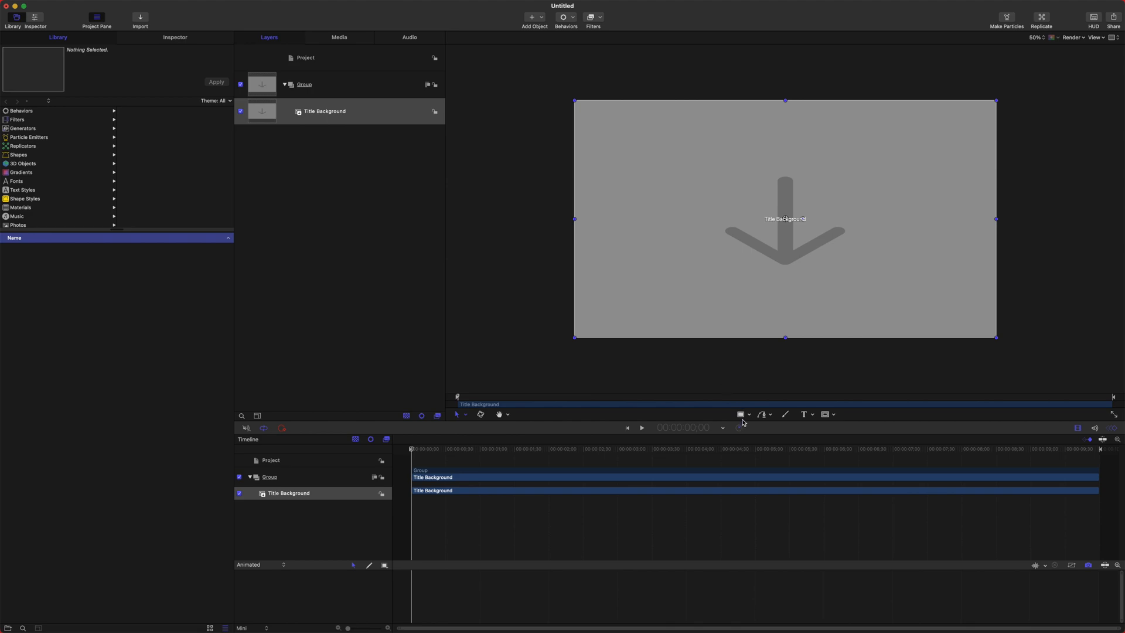
pyautogui.moveTo(741, 415)
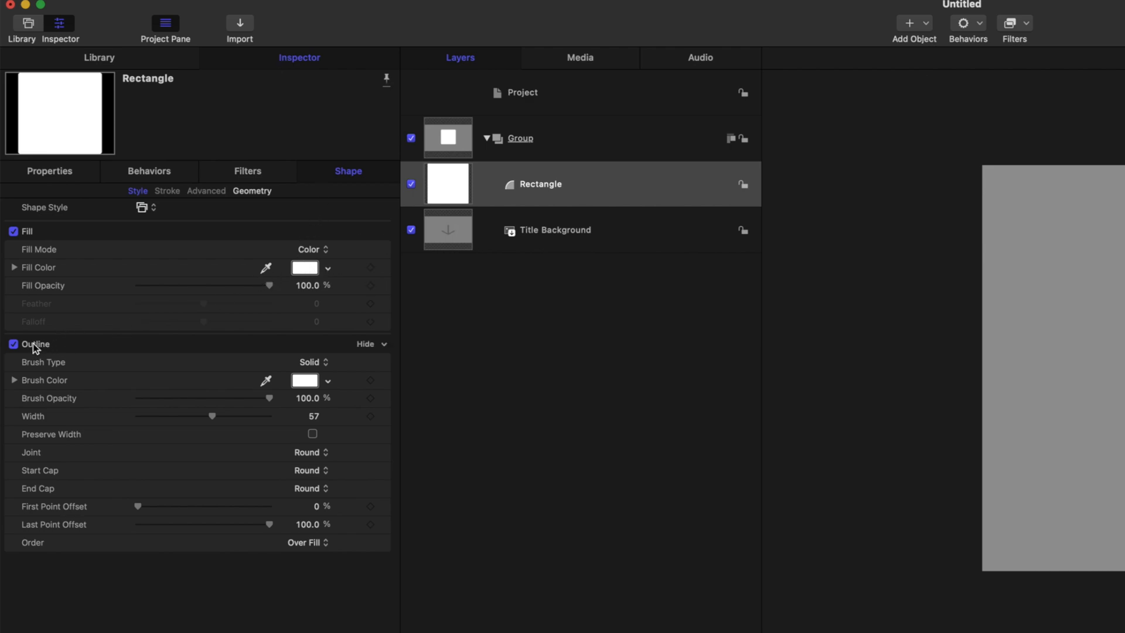
# Step: Turn off the white rectangle's outline and publish its Fill Color parameter
pyautogui.click(11, 344)
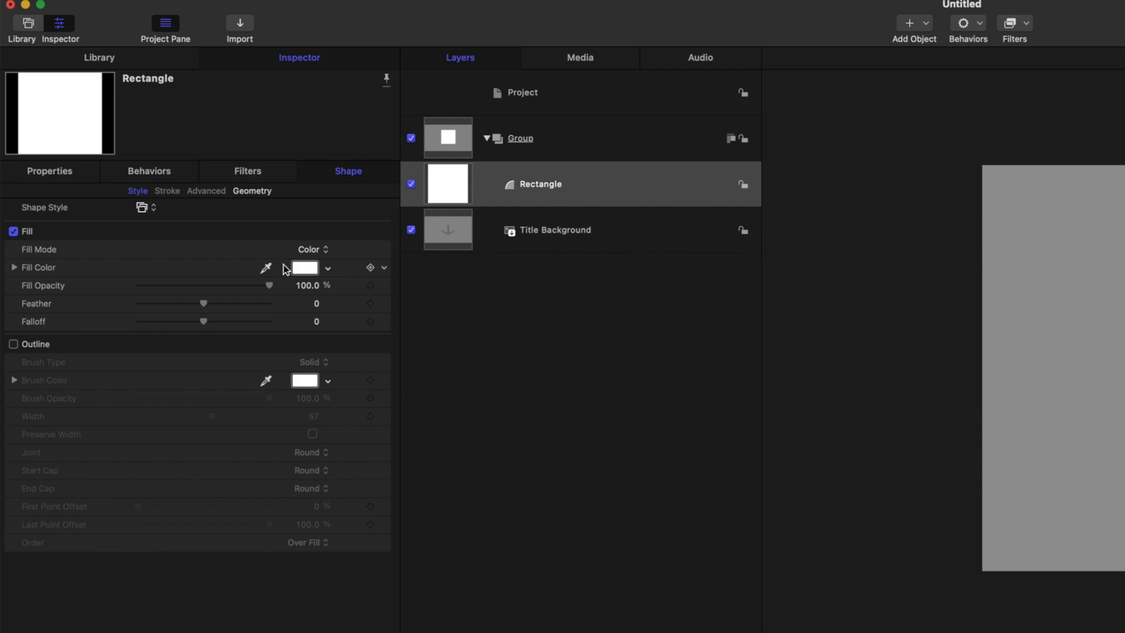
pyautogui.moveTo(374, 284)
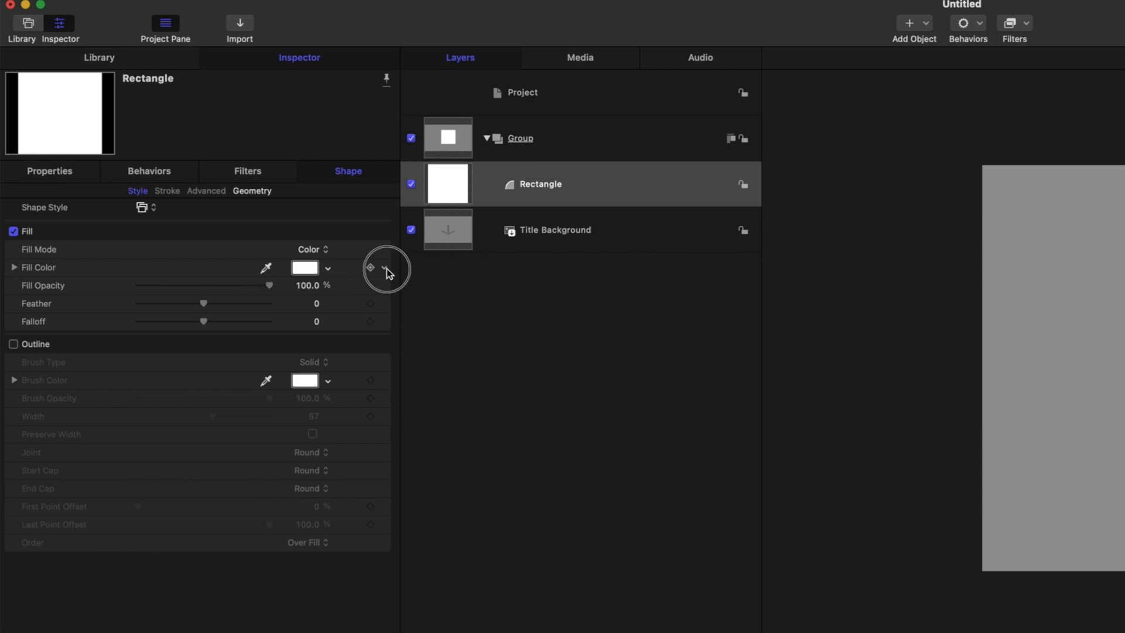
pyautogui.click(385, 268)
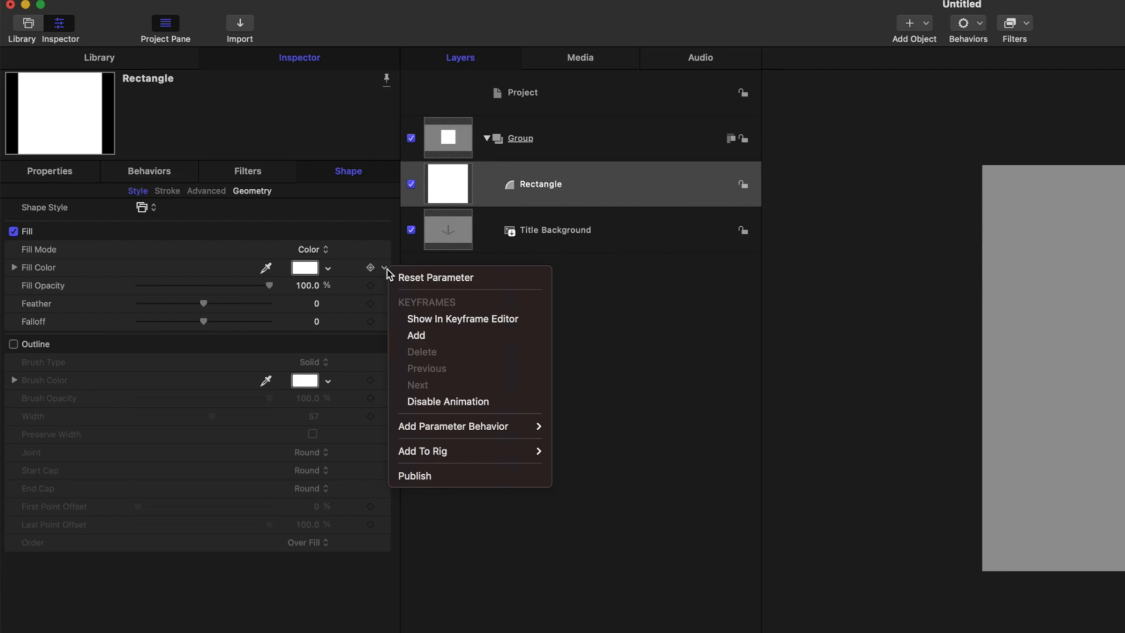
pyautogui.click(390, 261)
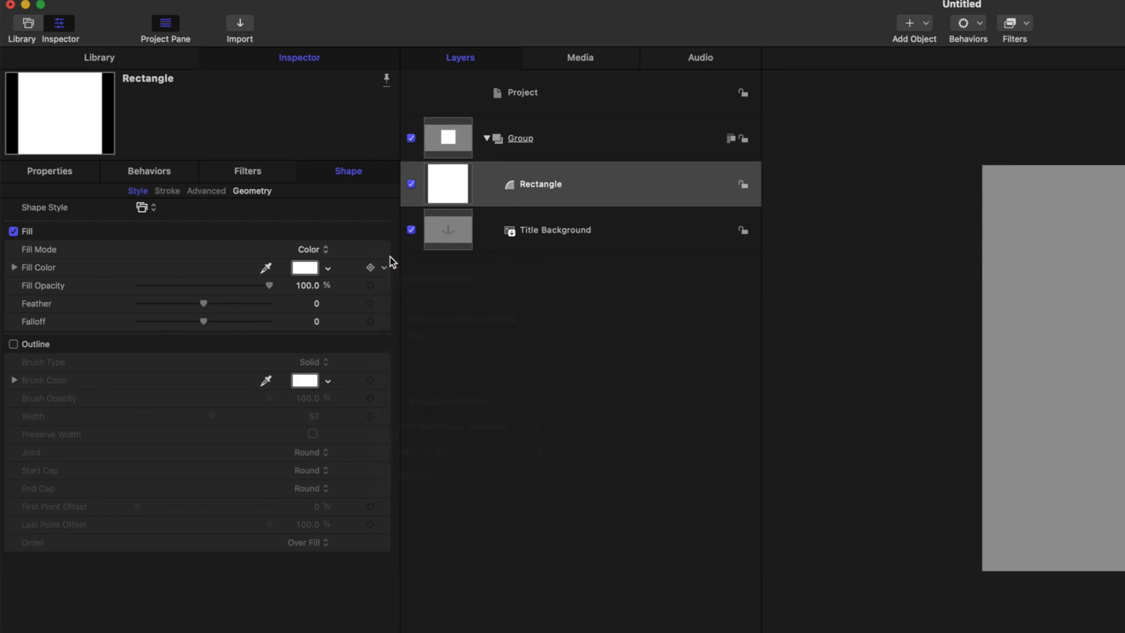
pyautogui.moveTo(387, 273)
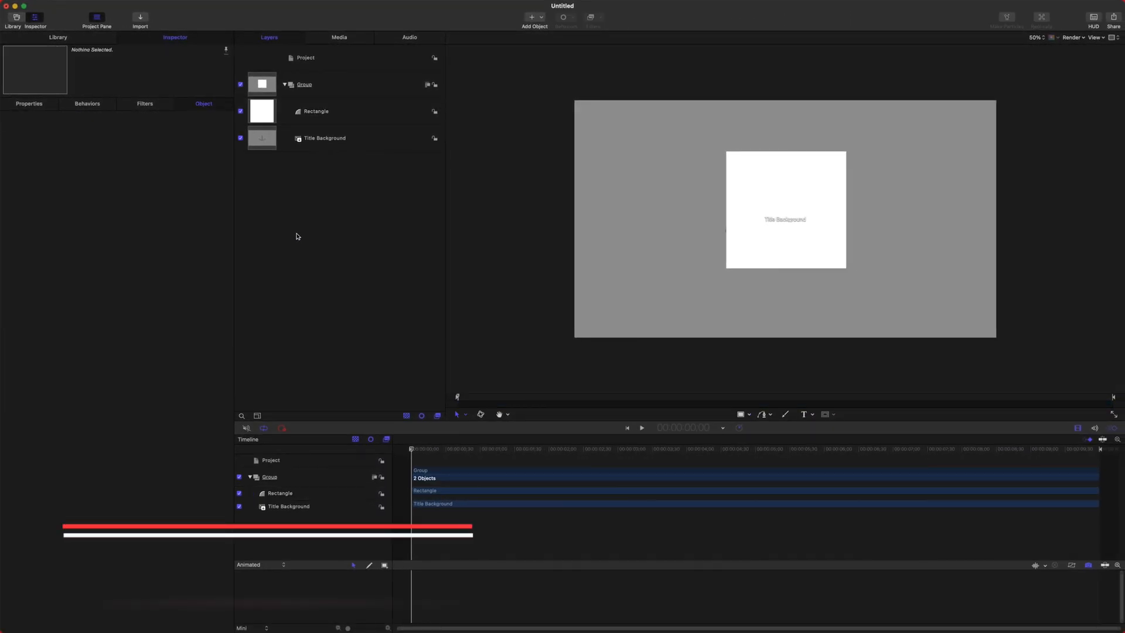
# Step: Link the rectangle's opacity to a new rig checkbox named 'Enable Rectangle'
pyautogui.click(317, 111)
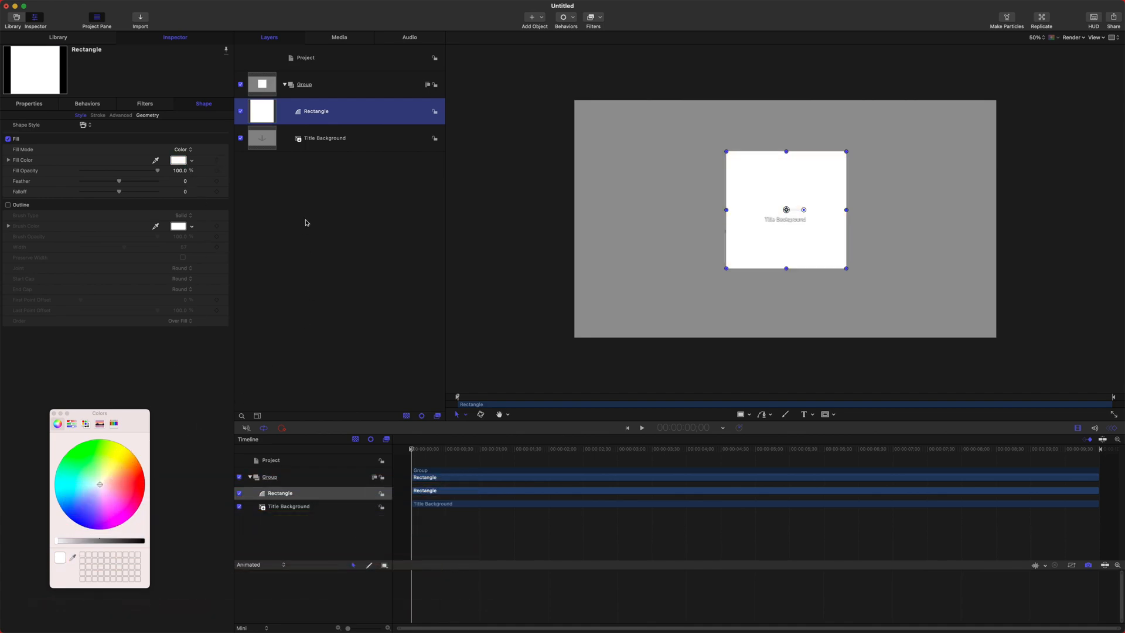
pyautogui.moveTo(230, 175)
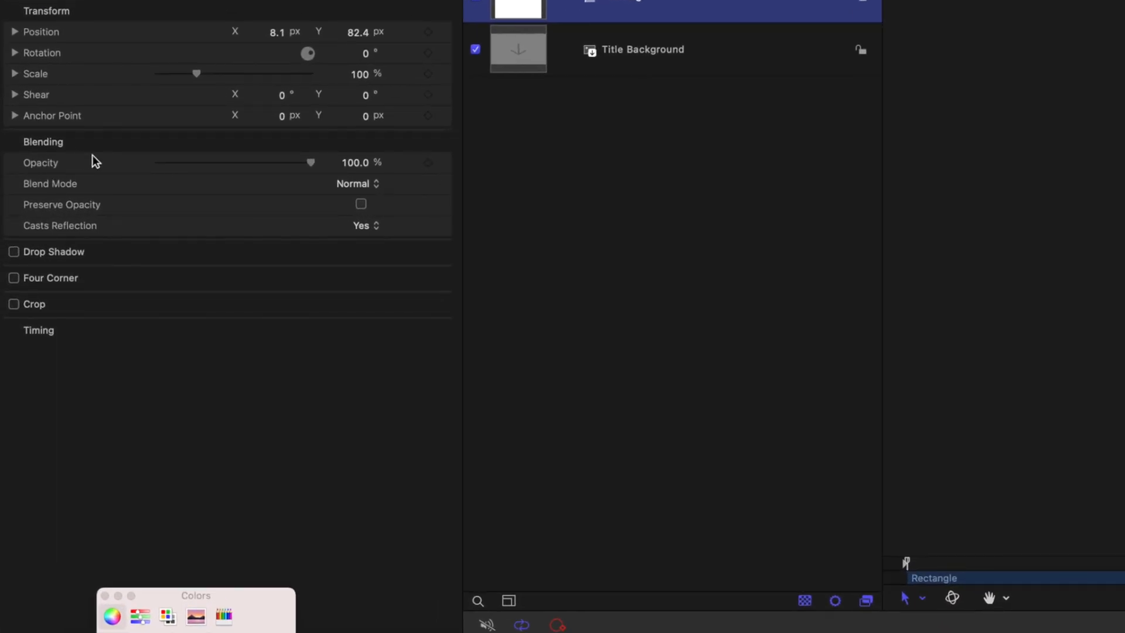
pyautogui.click(444, 163)
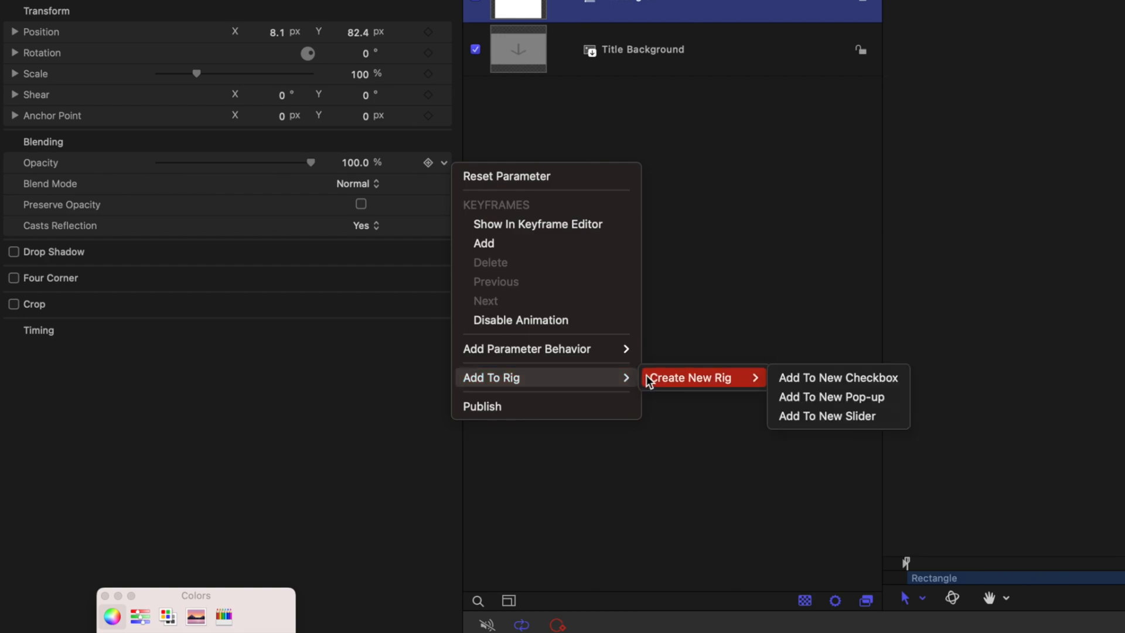
pyautogui.click(837, 377)
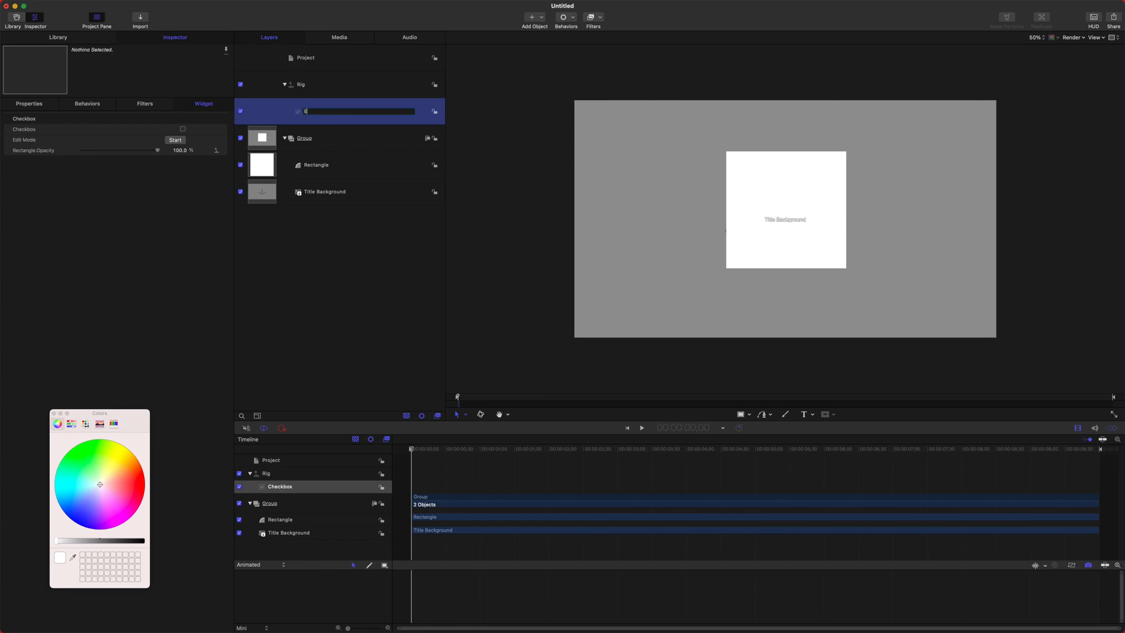
pyautogui.write('Enable Rectangle')
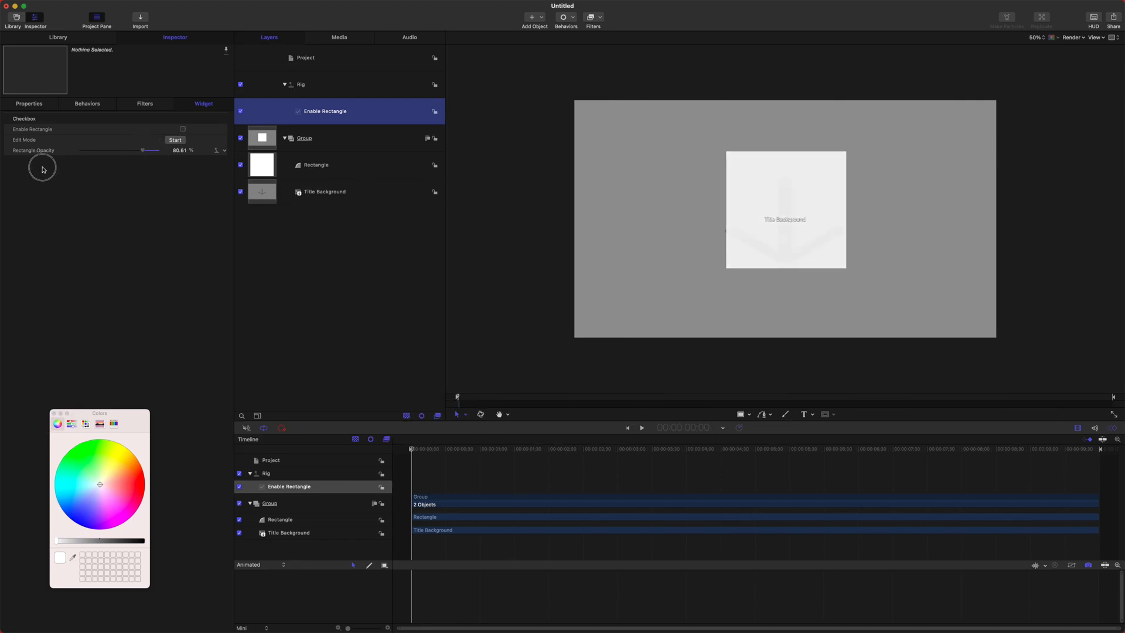
pyautogui.moveTo(150, 151); pyautogui.dragTo(80, 150)
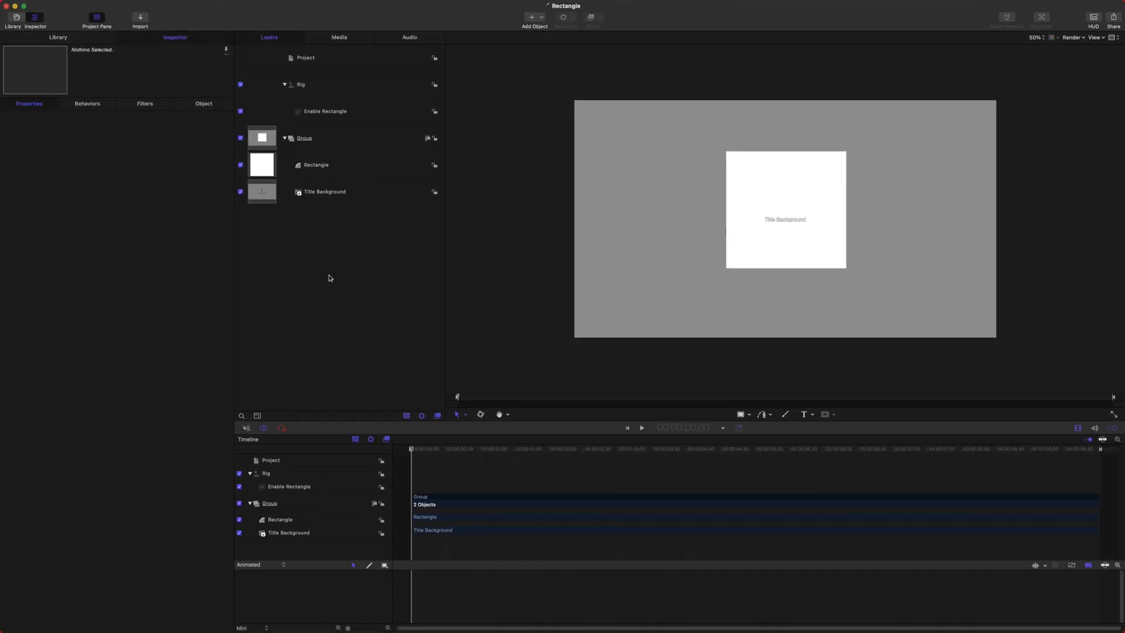
# Step: Publish the title template as 'Rectangle' in the Tutorials category
pyautogui.click(324, 112)
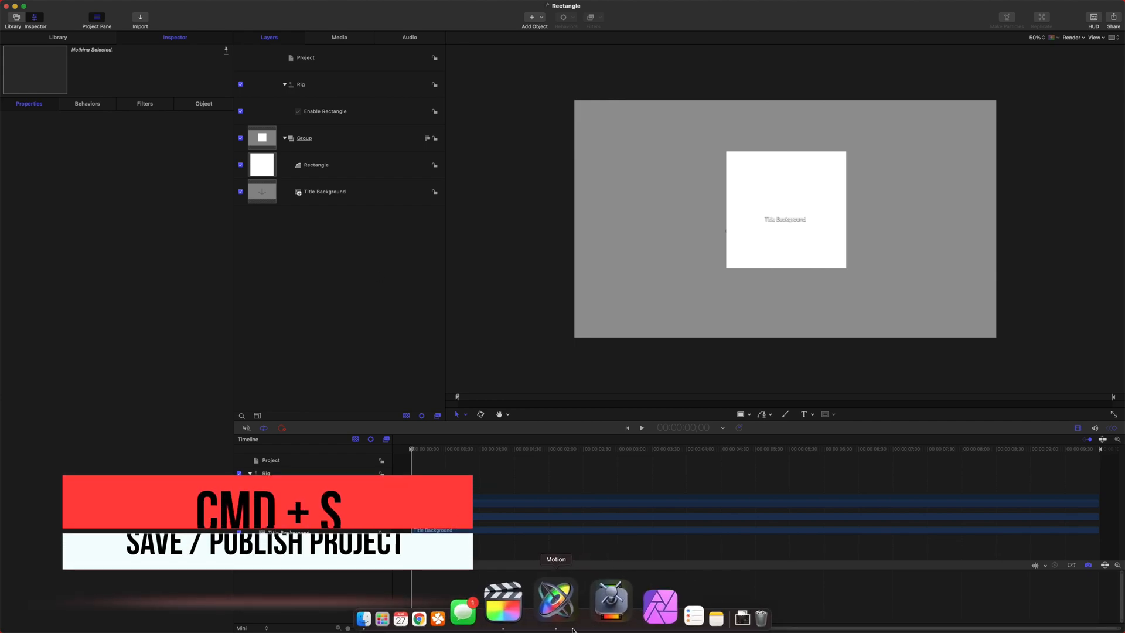
pyautogui.press('cmd+s')
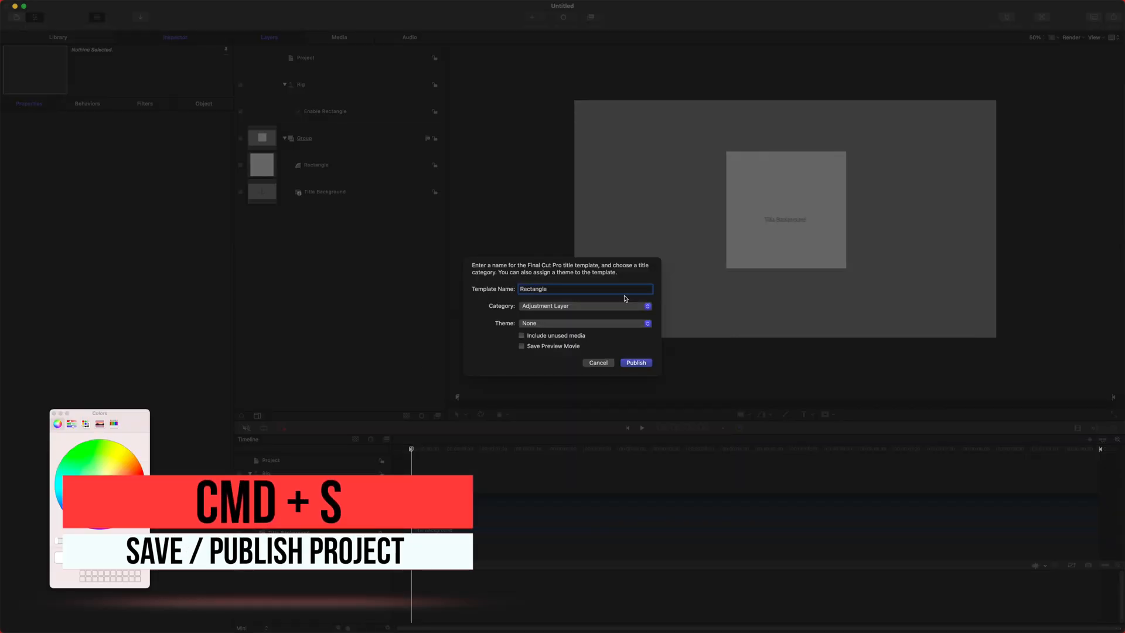
pyautogui.click(584, 305)
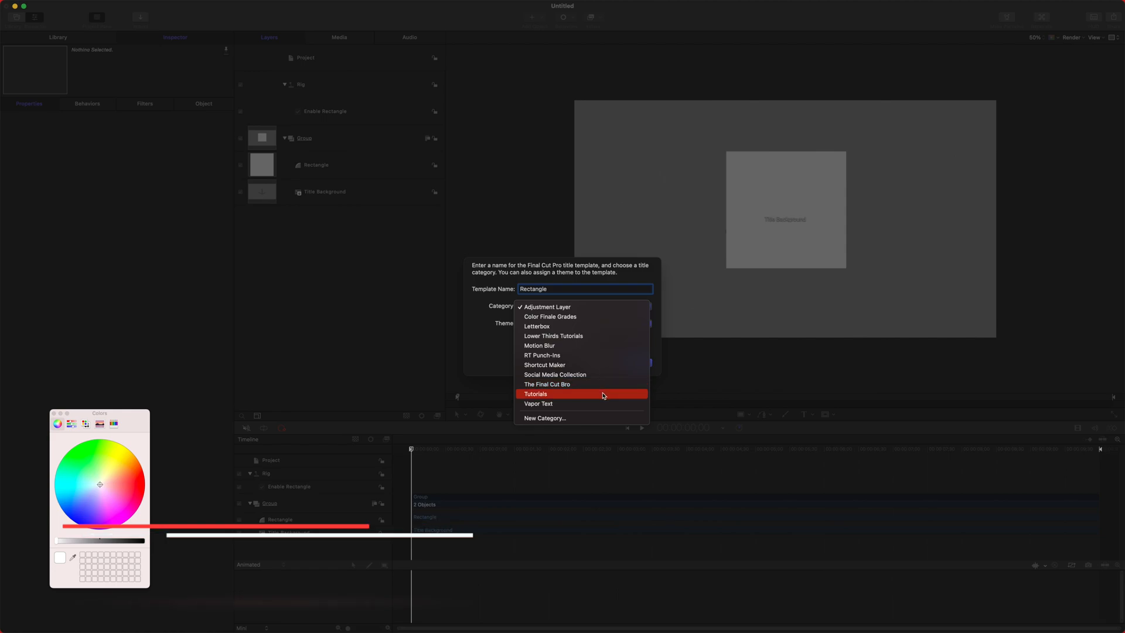
pyautogui.click(535, 394)
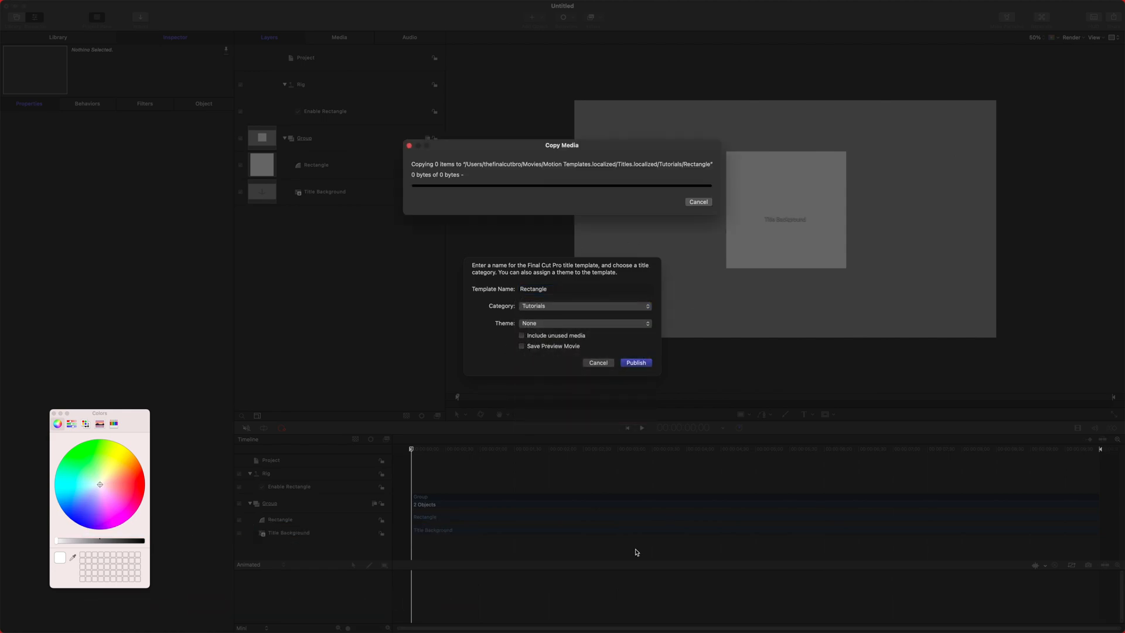
pyautogui.click(635, 362)
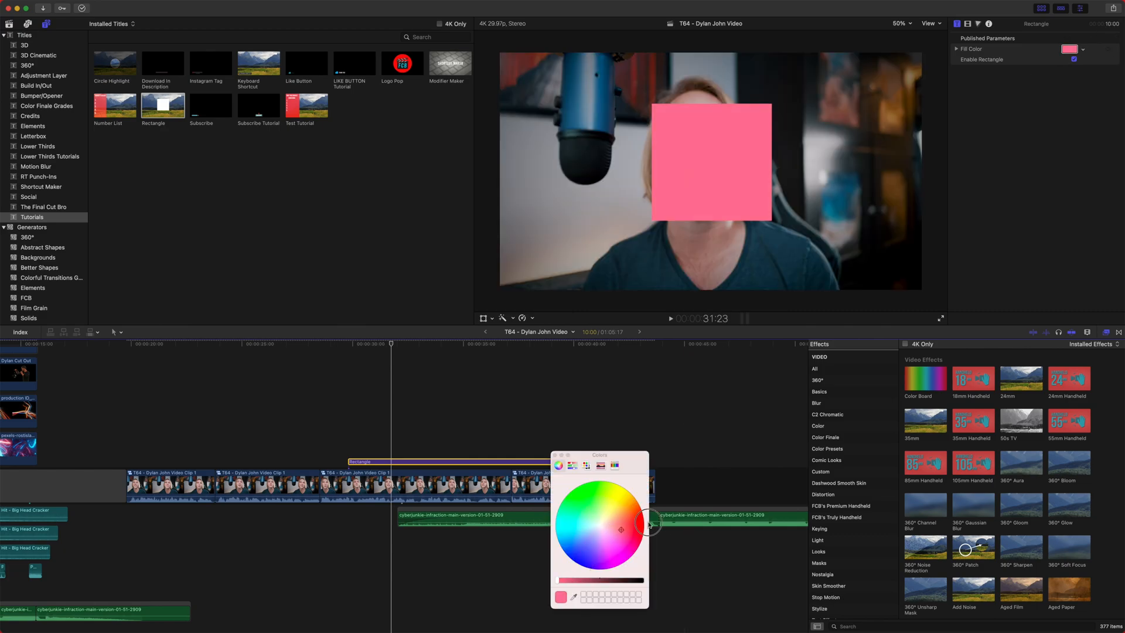
# Step: In Final Cut Pro, set the fill to orange, then uncheck Enable Rectangle
pyautogui.click(634, 497)
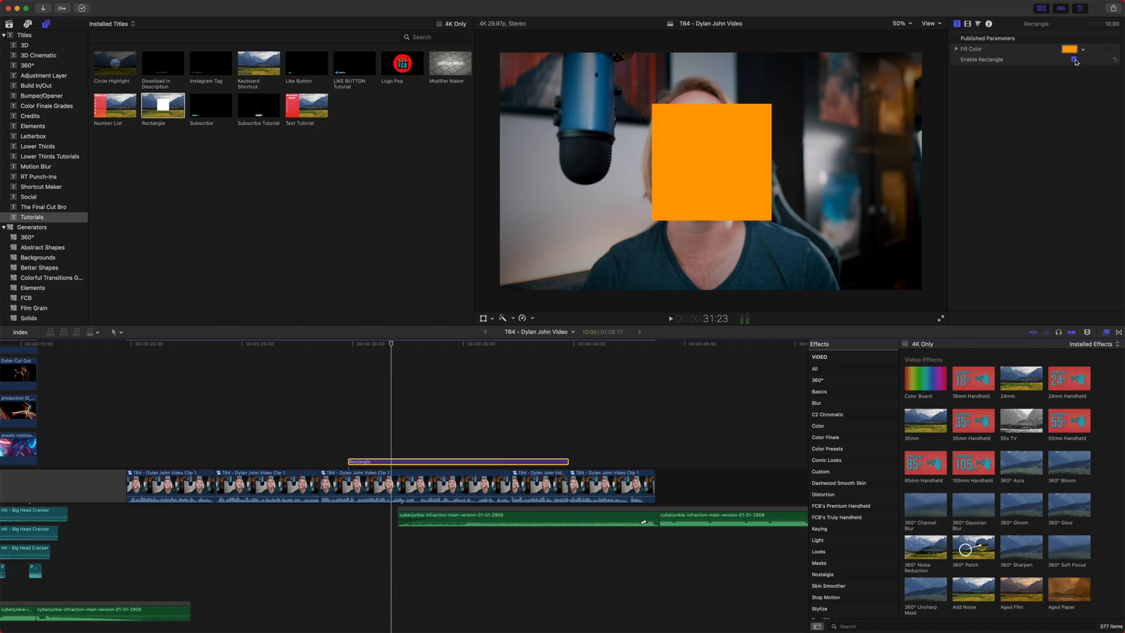
pyautogui.click(1071, 59)
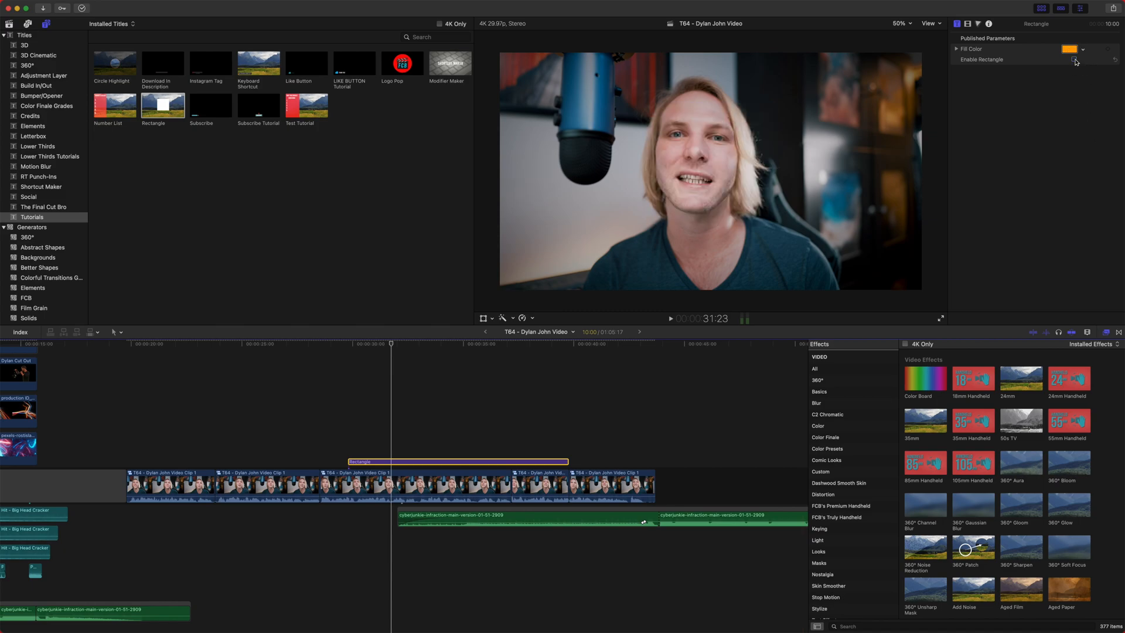
pyautogui.click(1072, 60)
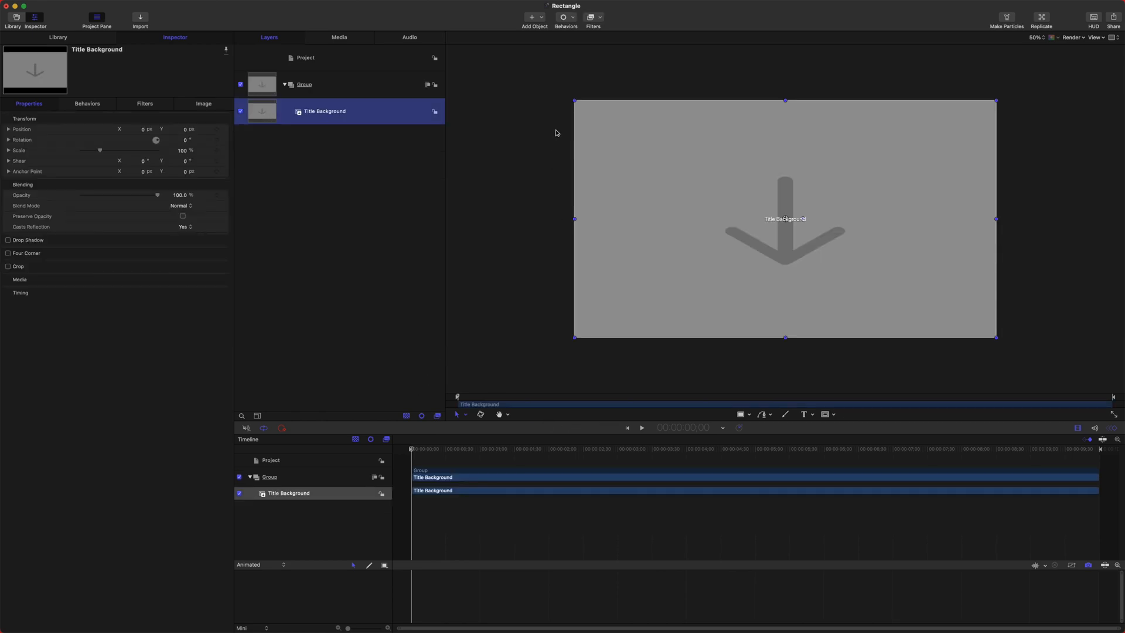
pyautogui.moveTo(732, 410)
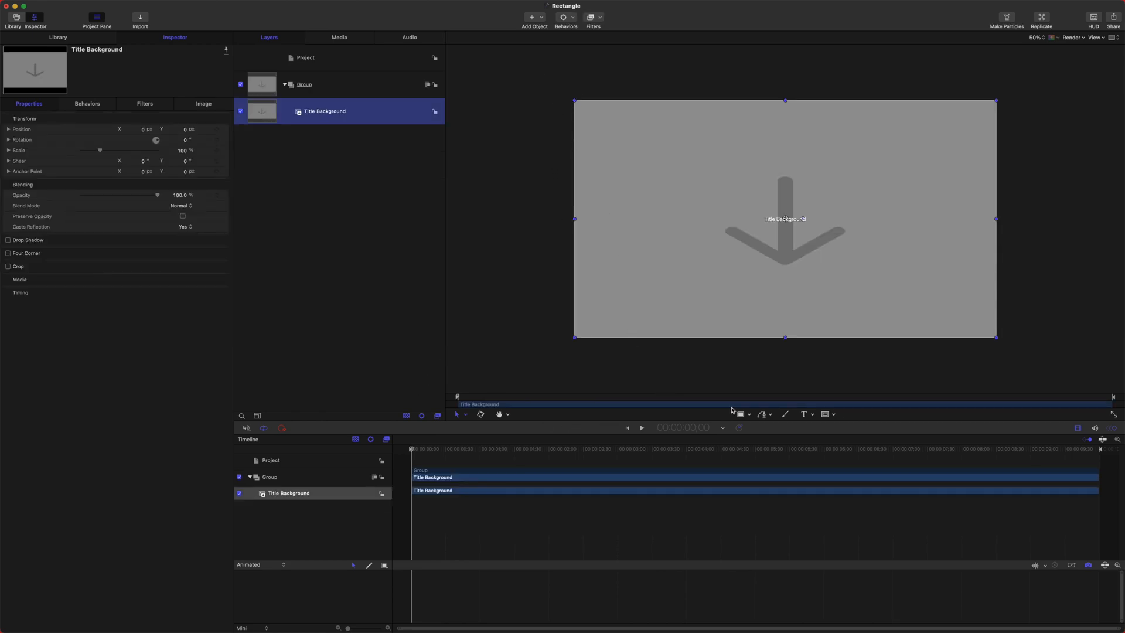
pyautogui.moveTo(550, 369)
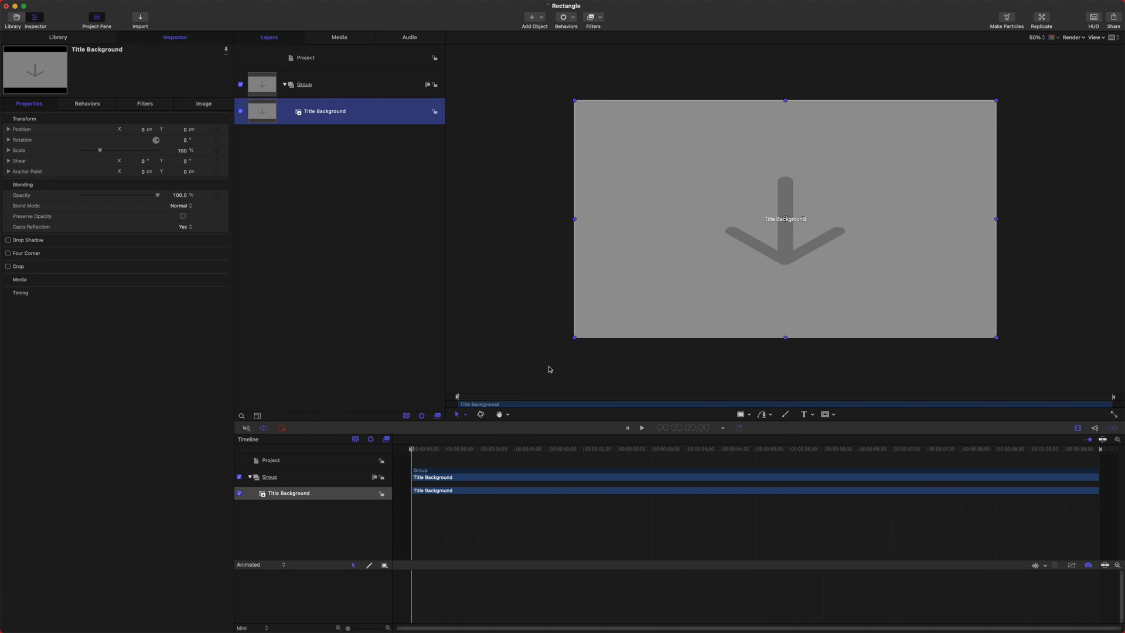
pyautogui.moveTo(605, 366)
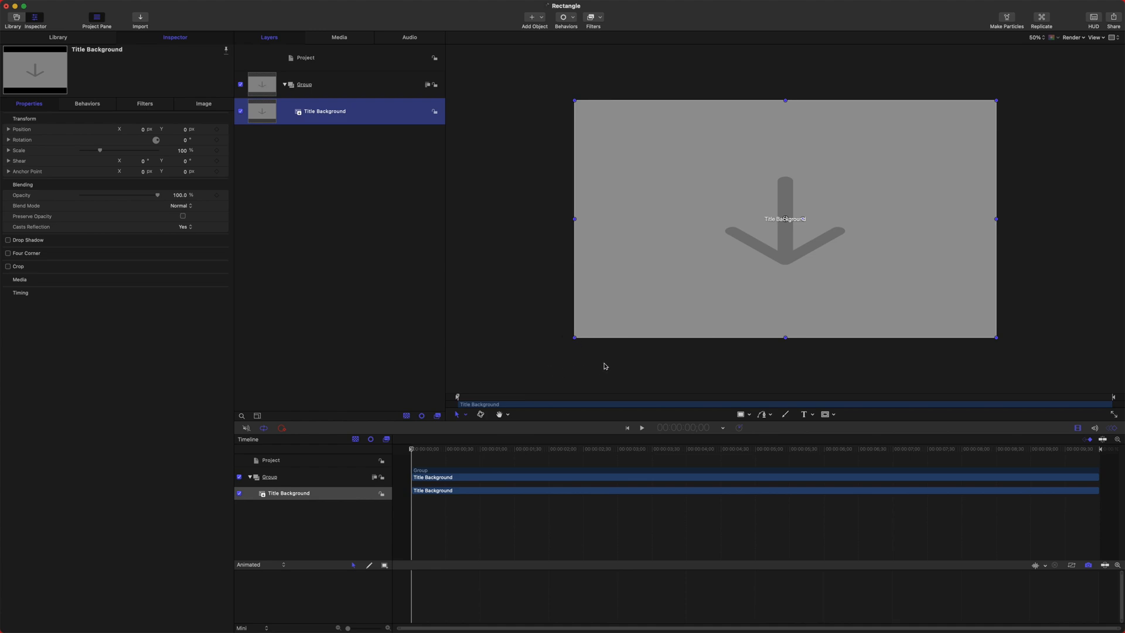
pyautogui.moveTo(729, 397)
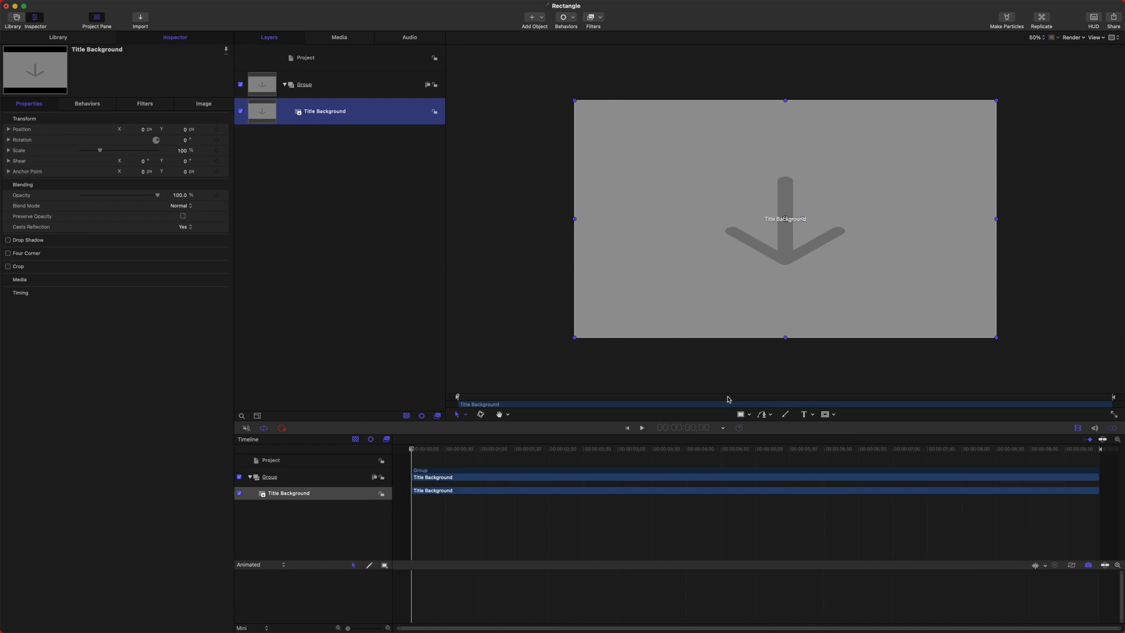
pyautogui.moveTo(837, 300)
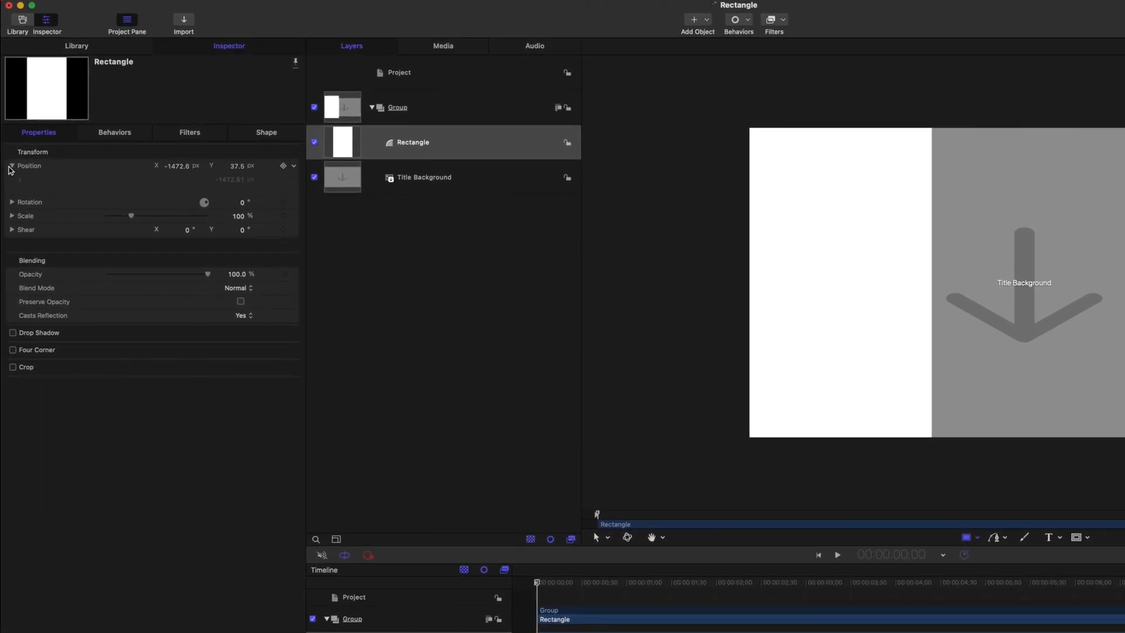
# Step: Add a Ramp on Position X with Start Value -1301 and 100% curvature, then preview
pyautogui.click(10, 166)
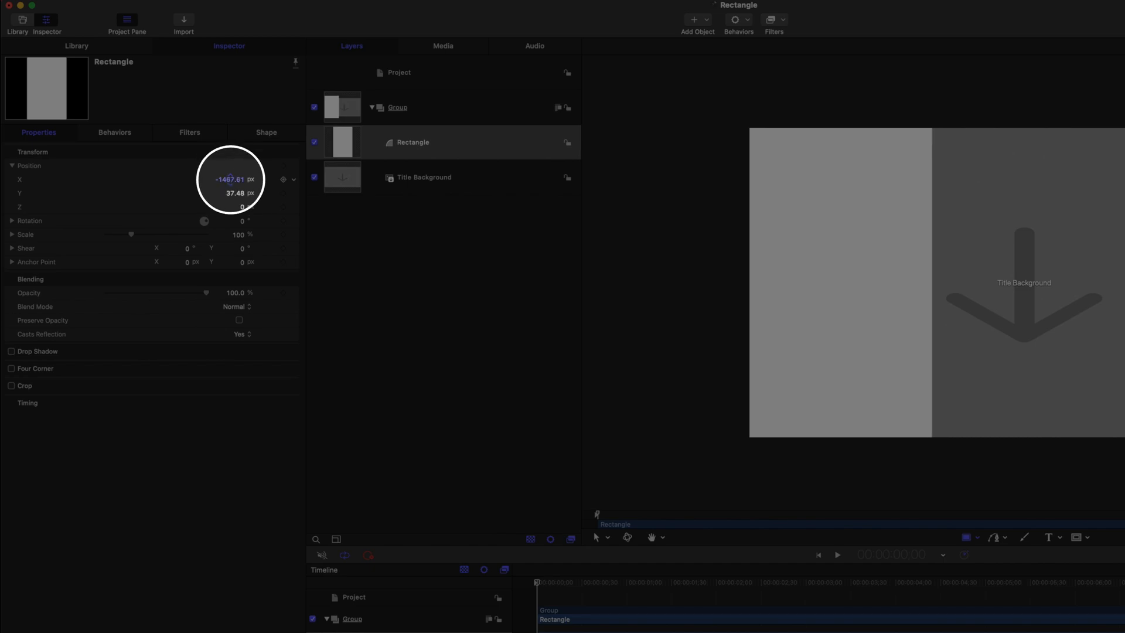
pyautogui.click(284, 179)
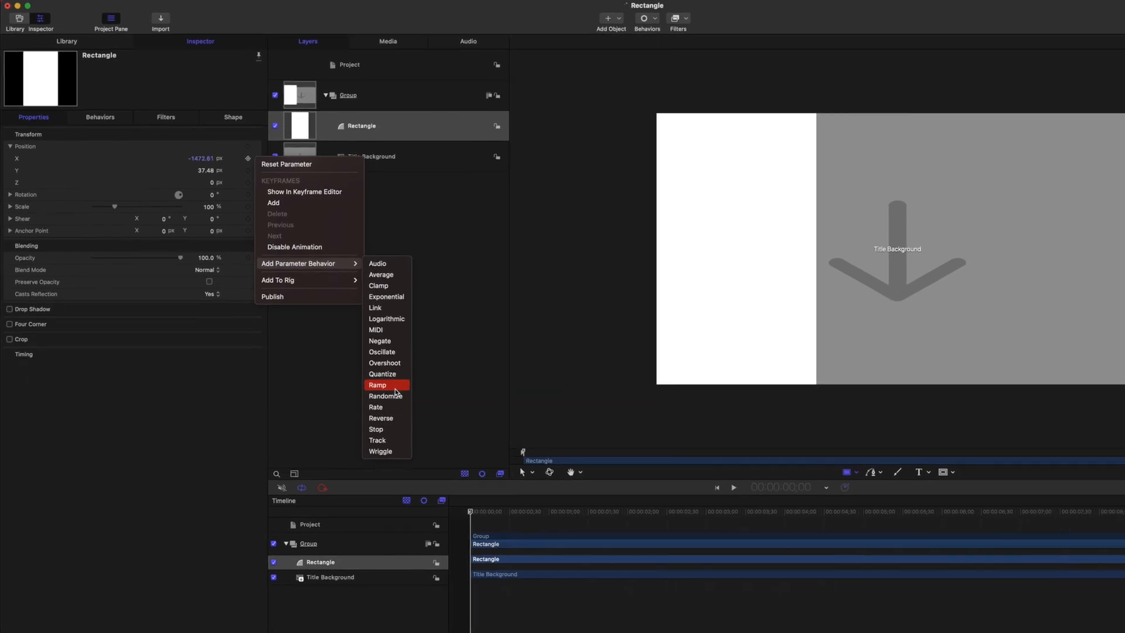
pyautogui.click(378, 384)
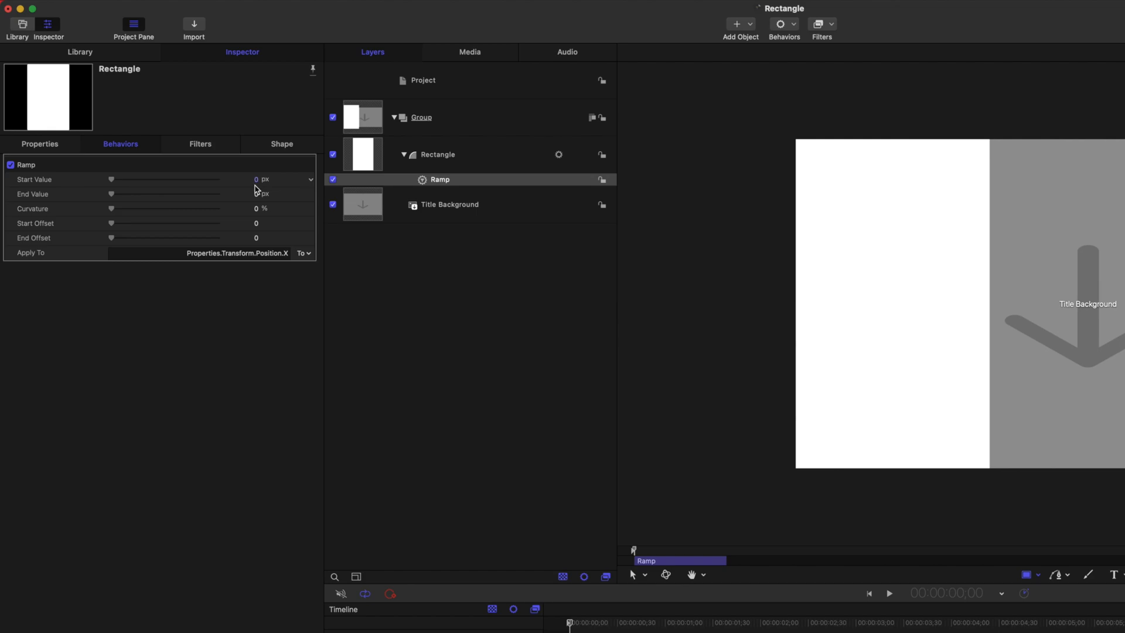
pyautogui.moveTo(243, 179); pyautogui.dragTo(172, 179)
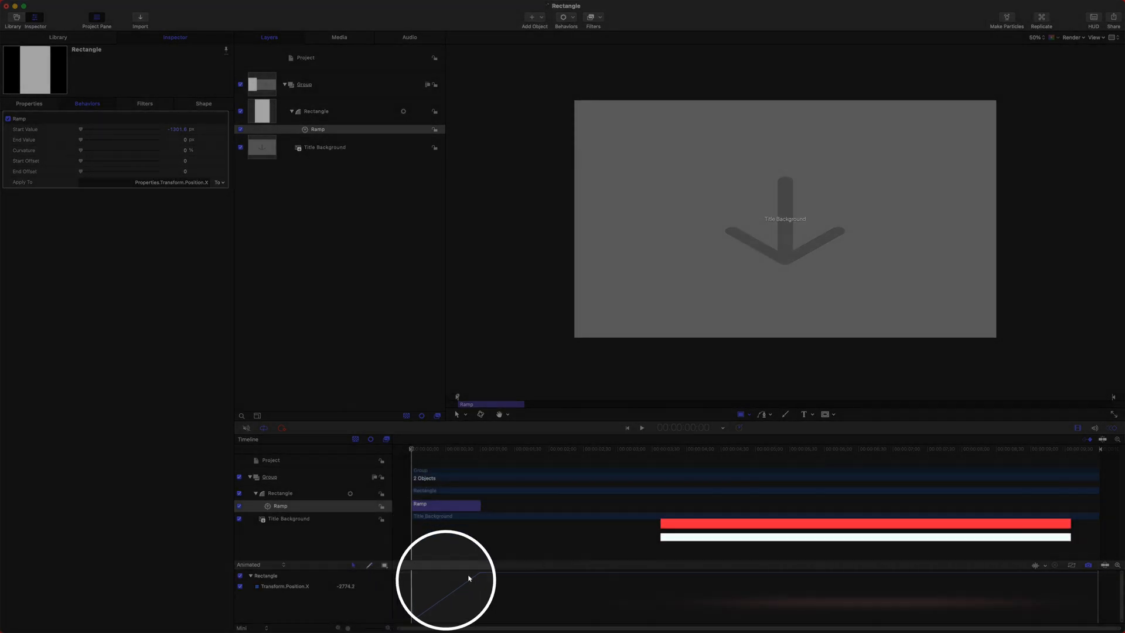
pyautogui.press('cmd+8')
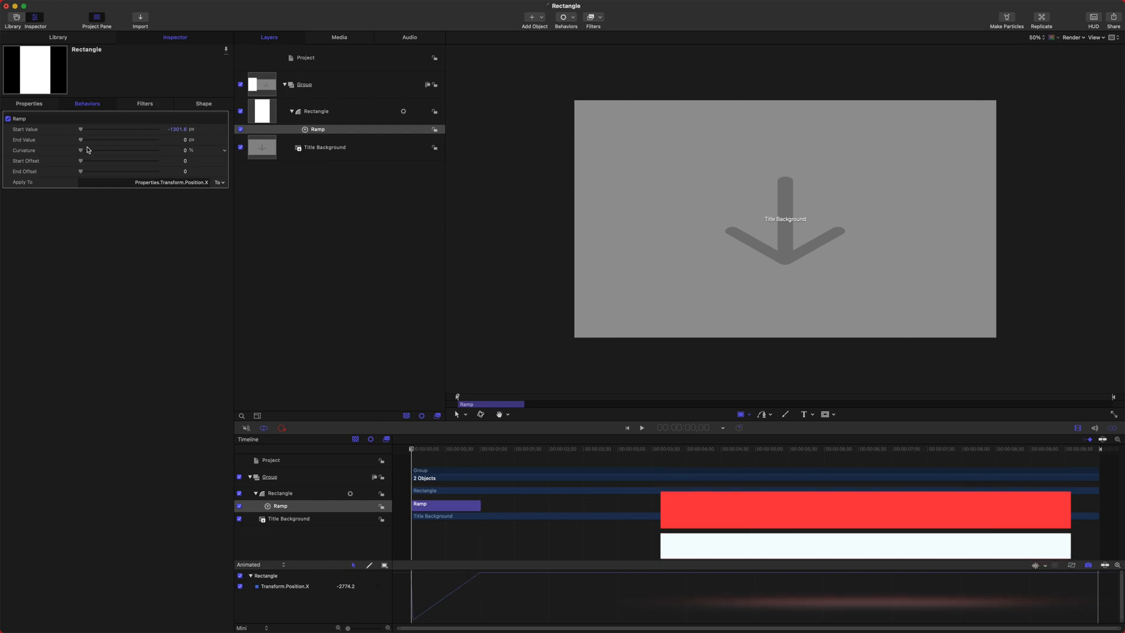
pyautogui.moveTo(81, 150); pyautogui.dragTo(156, 150)
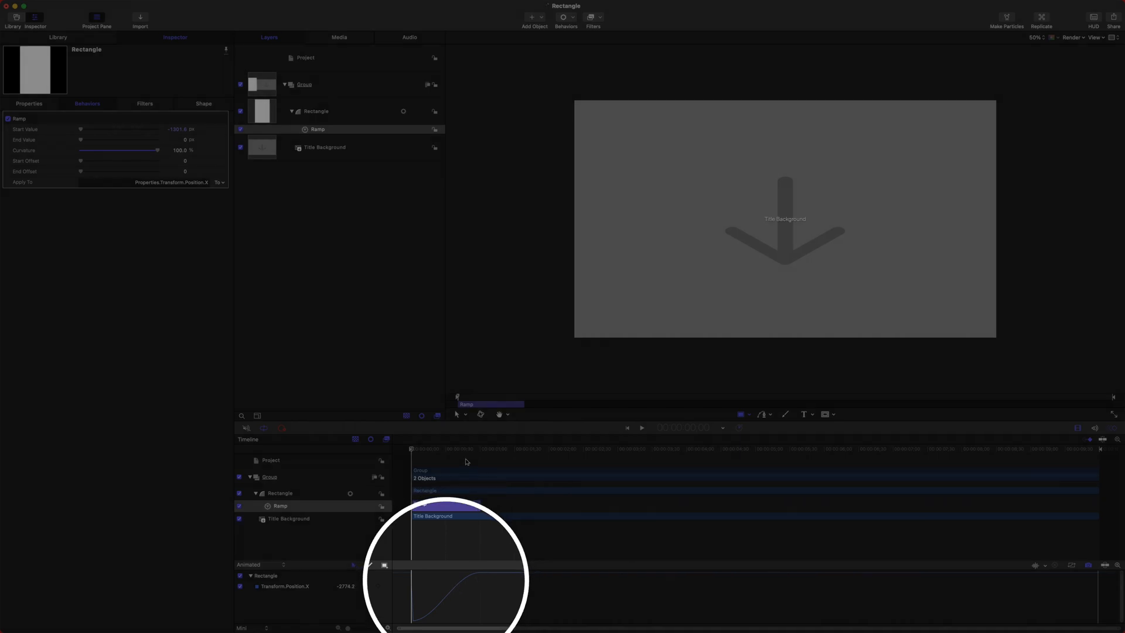
pyautogui.click(641, 427)
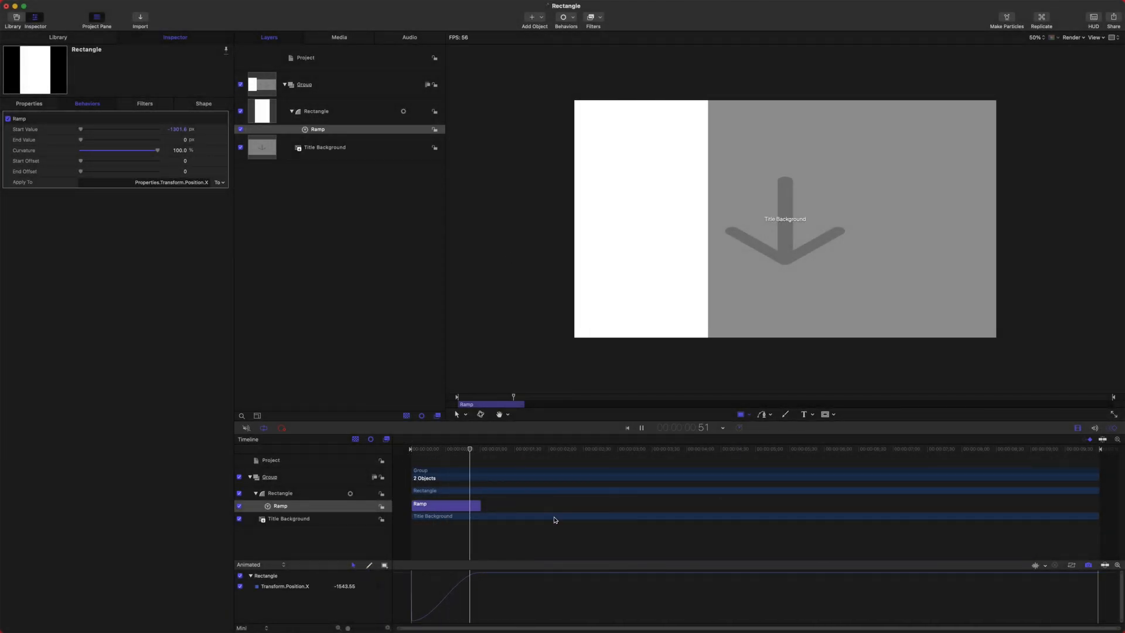
pyautogui.click(318, 110)
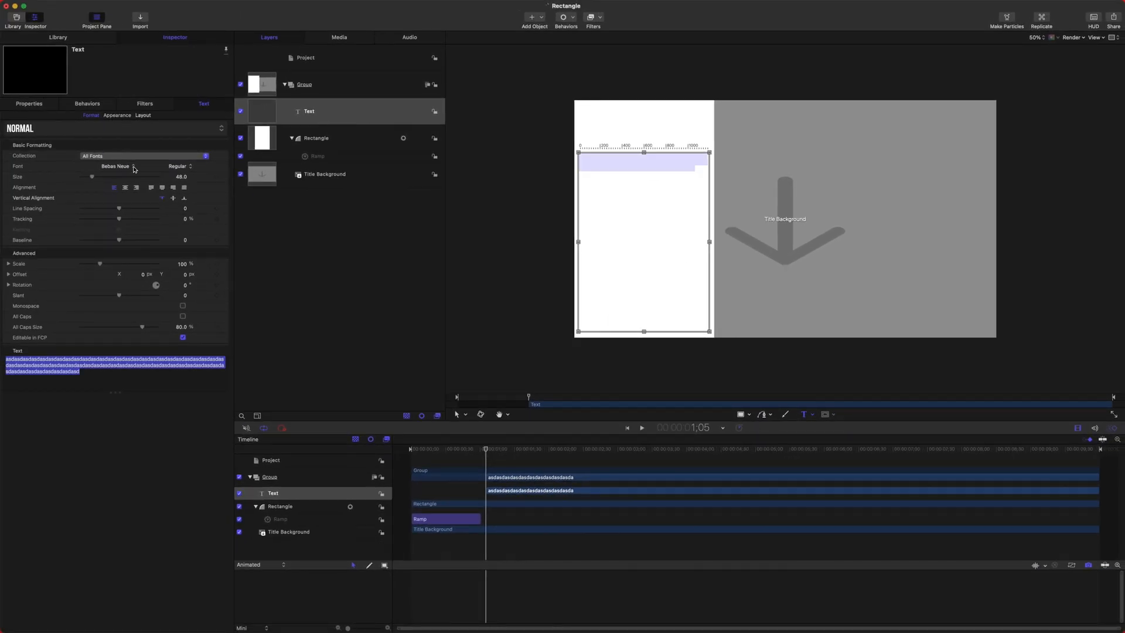
# Step: Make the numbered list text black at size 250 and keep it editable in Final Cut Pro
pyautogui.click(117, 115)
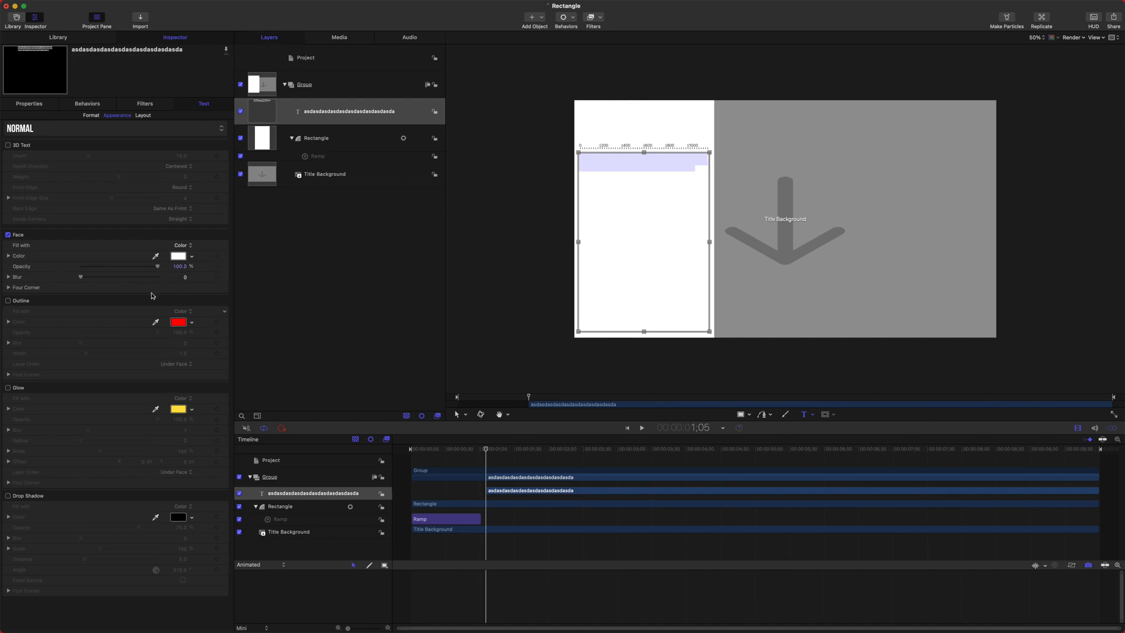
pyautogui.click(178, 255)
pyautogui.write('1.')
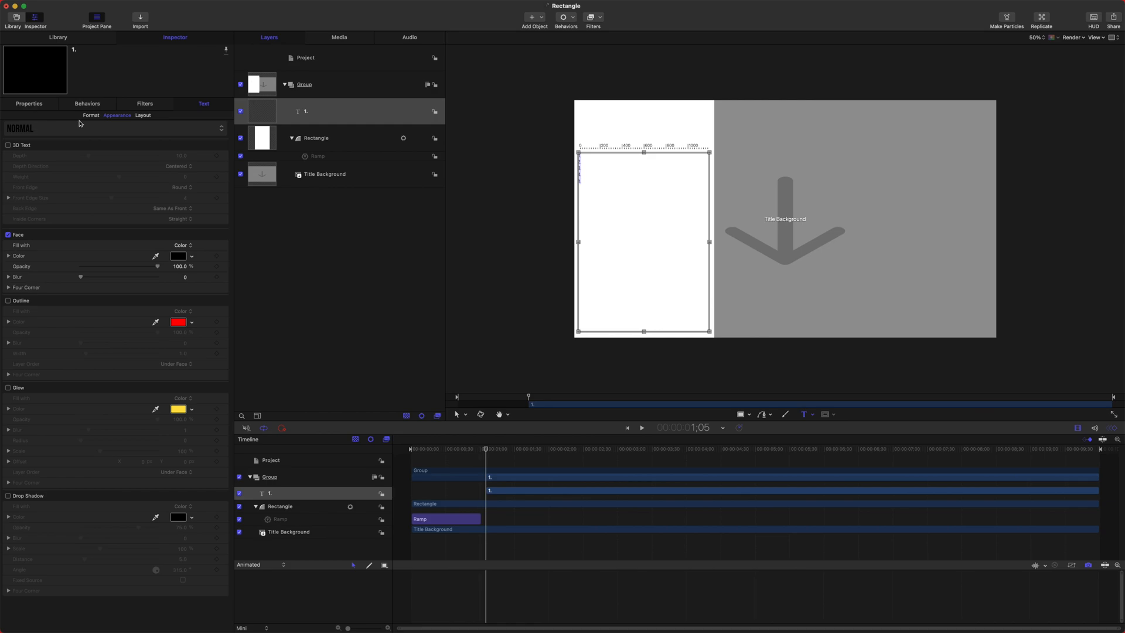
pyautogui.click(91, 114)
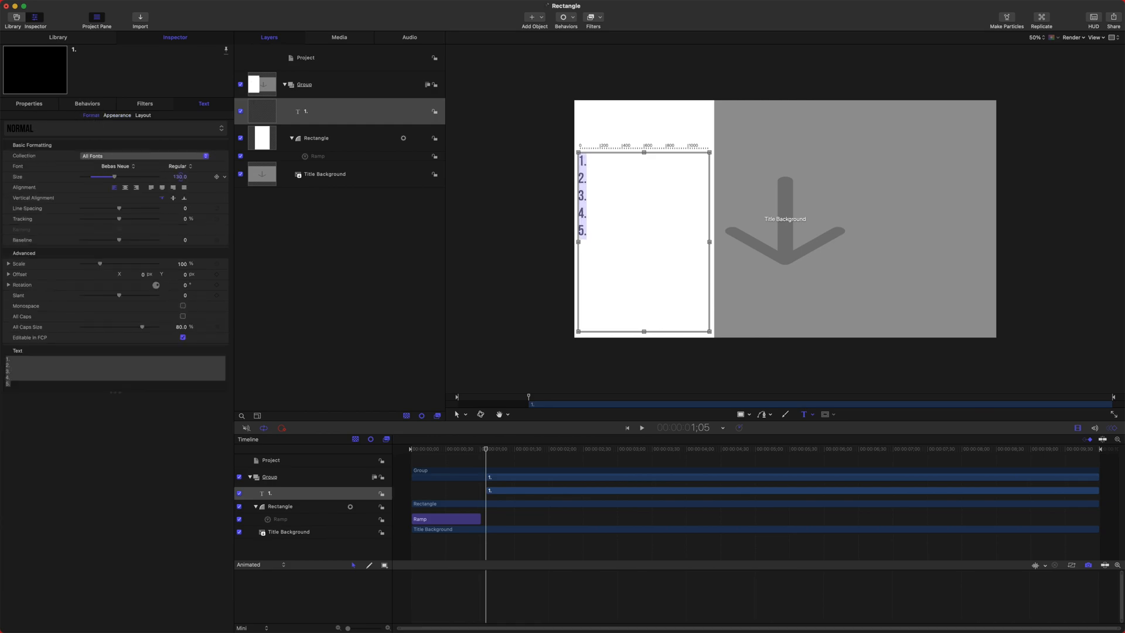
pyautogui.moveTo(114, 176); pyautogui.dragTo(145, 176)
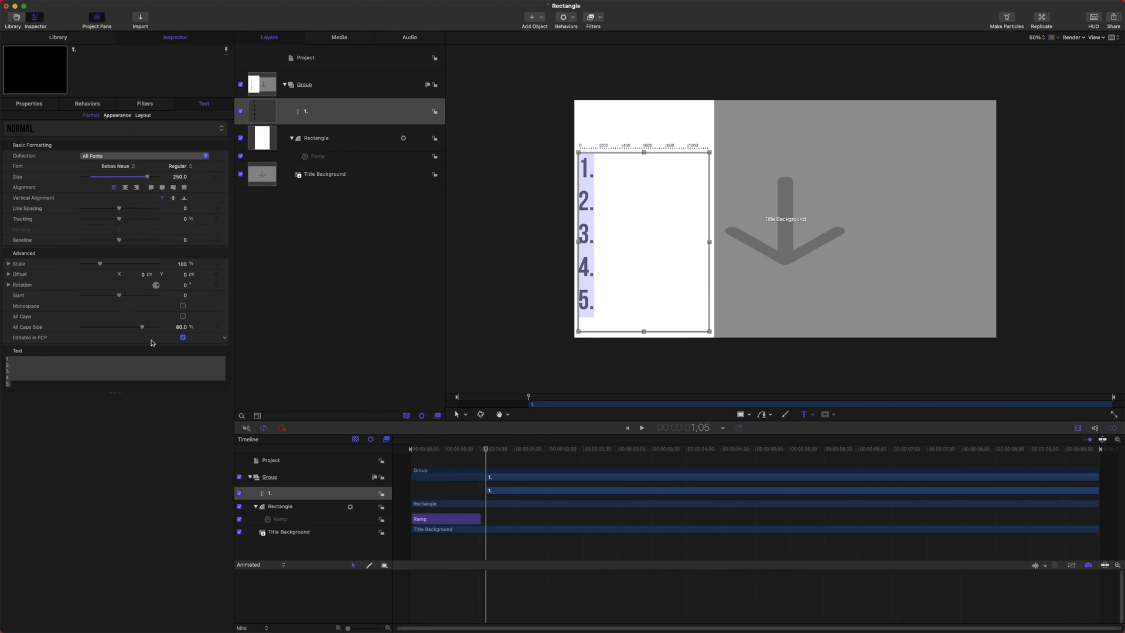
pyautogui.moveTo(198, 341)
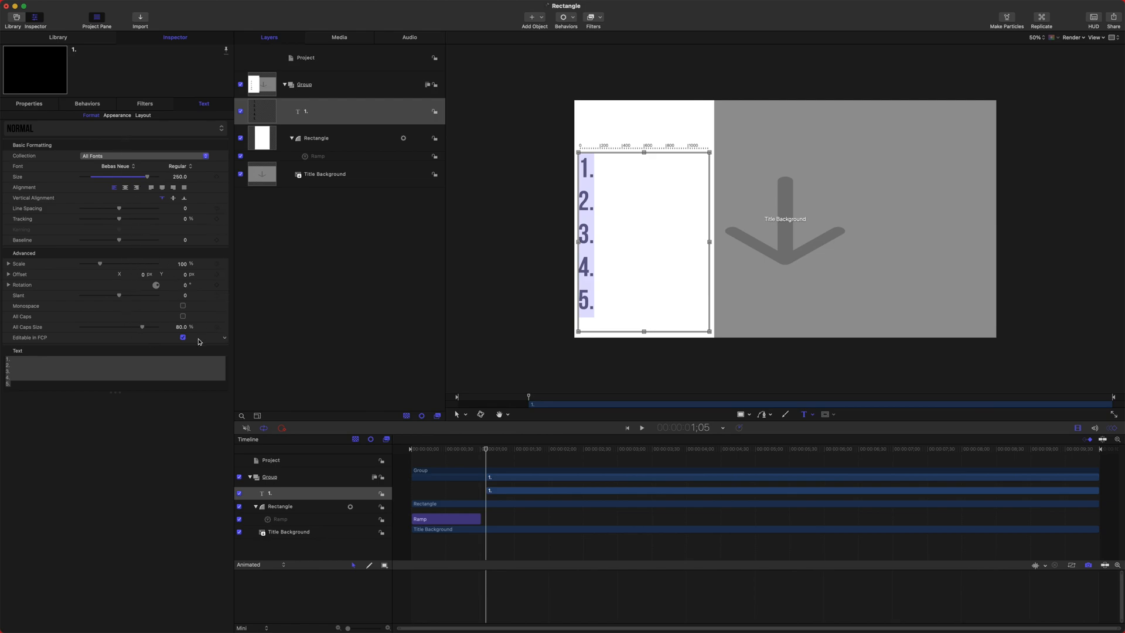
pyautogui.moveTo(176, 341)
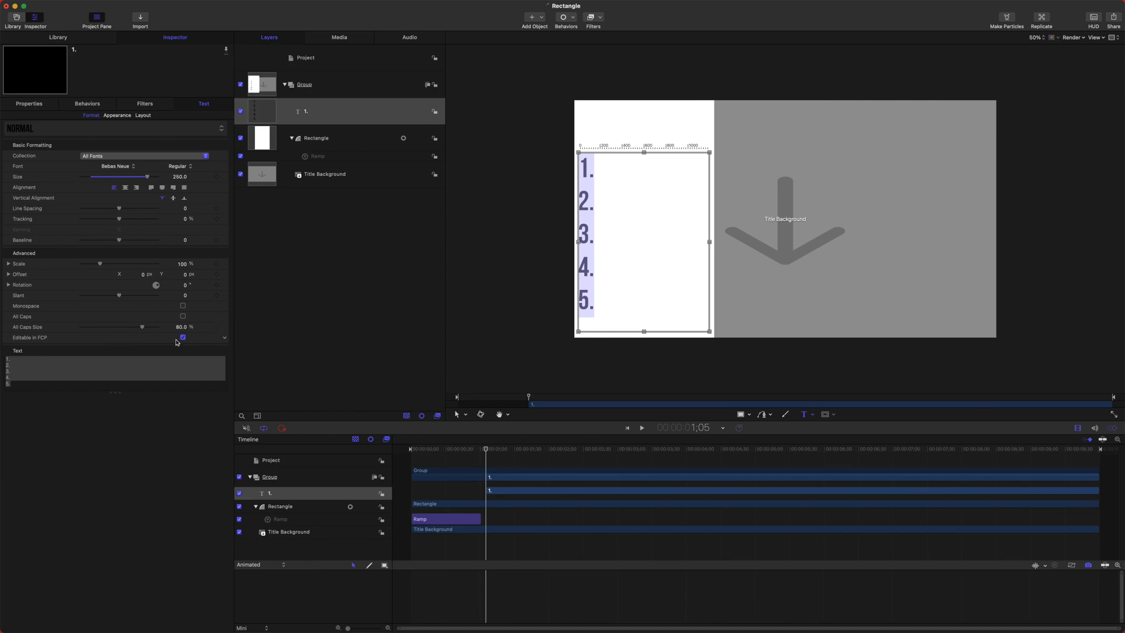
pyautogui.click(182, 338)
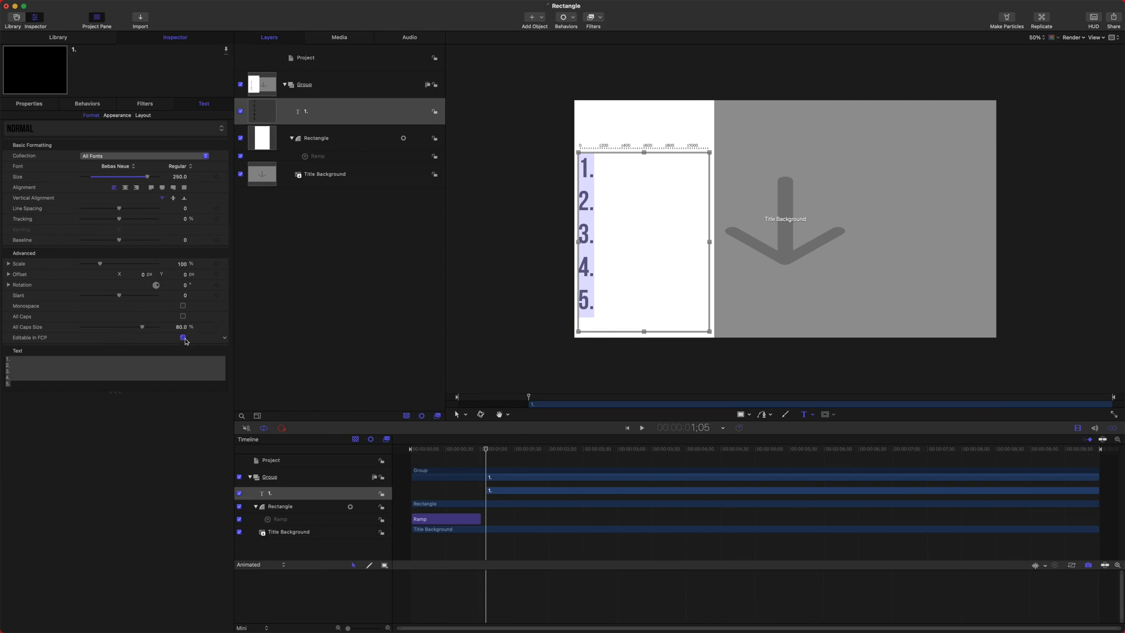
pyautogui.click(182, 337)
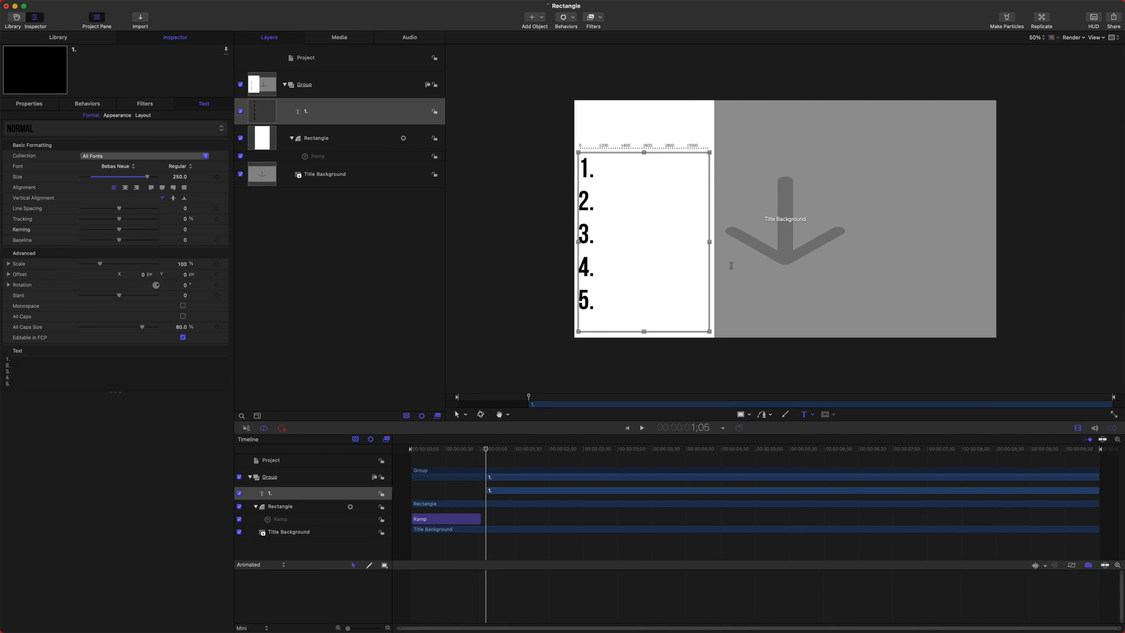
pyautogui.moveTo(698, 255)
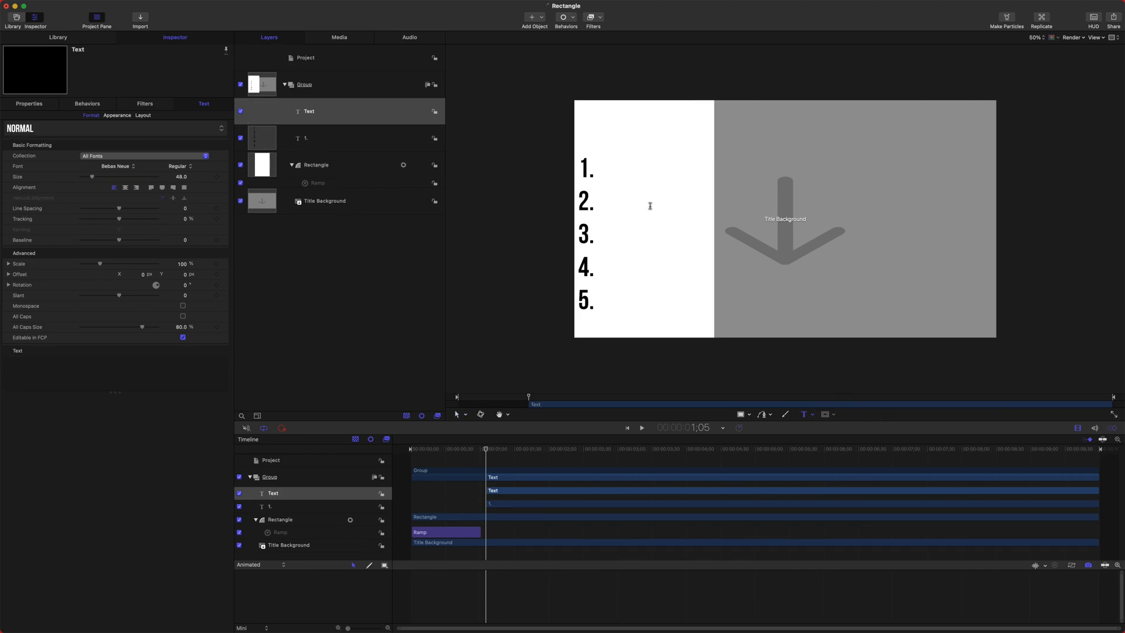
# Step: Type 'Reasons To Subscribe', enlarge it to about 147, and place it at the panel top
pyautogui.write('Reasons To Subscribe')
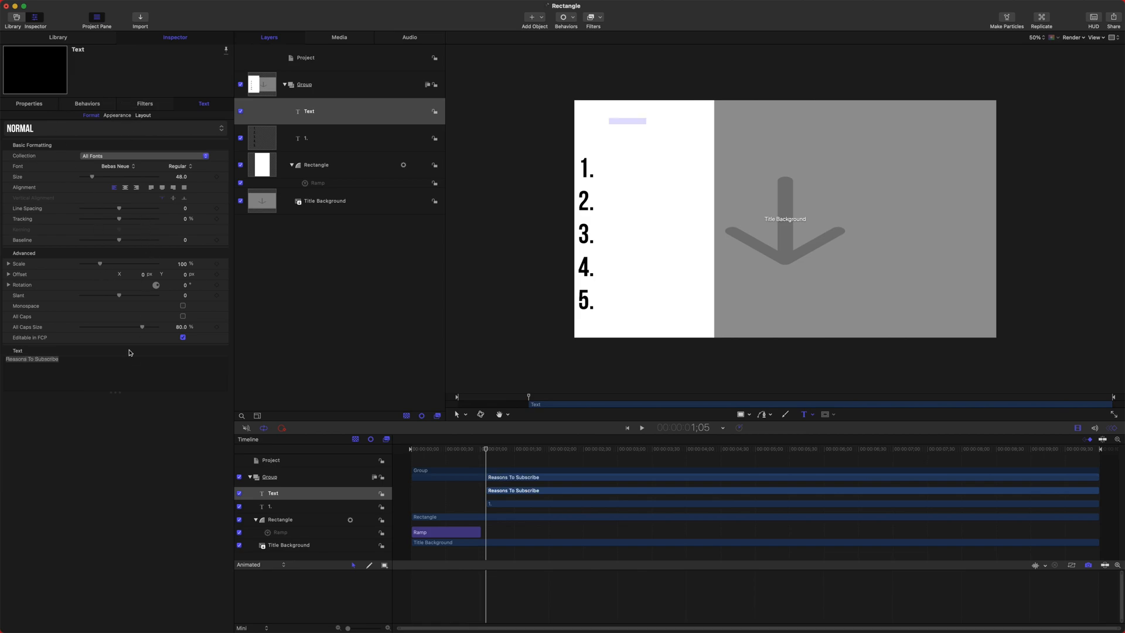
pyautogui.click(116, 115)
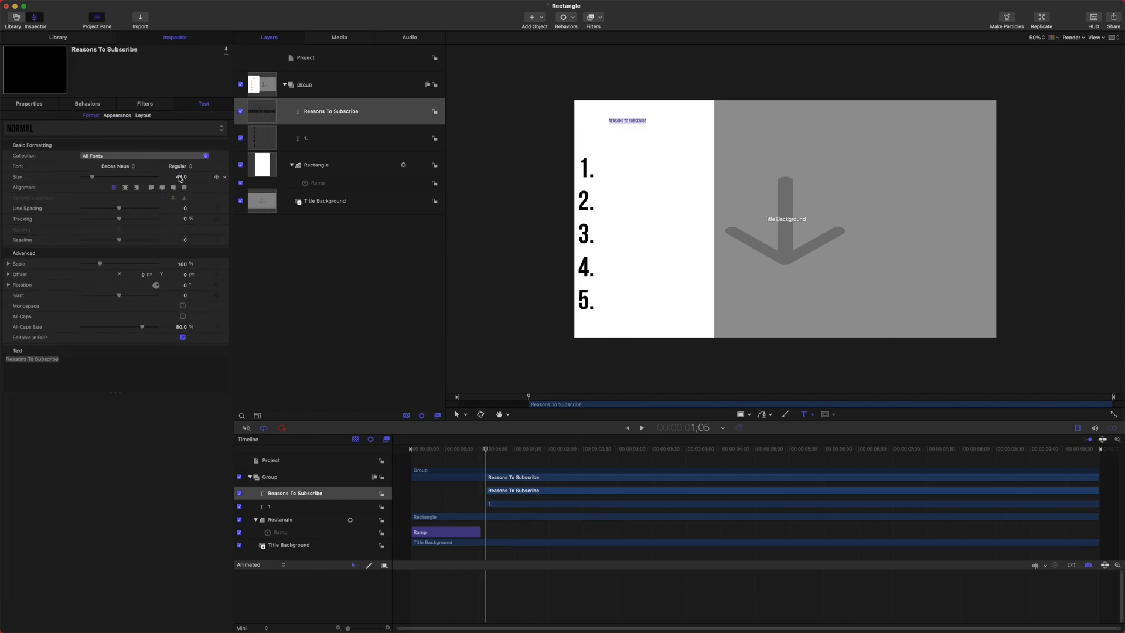
pyautogui.moveTo(93, 176); pyautogui.dragTo(107, 176)
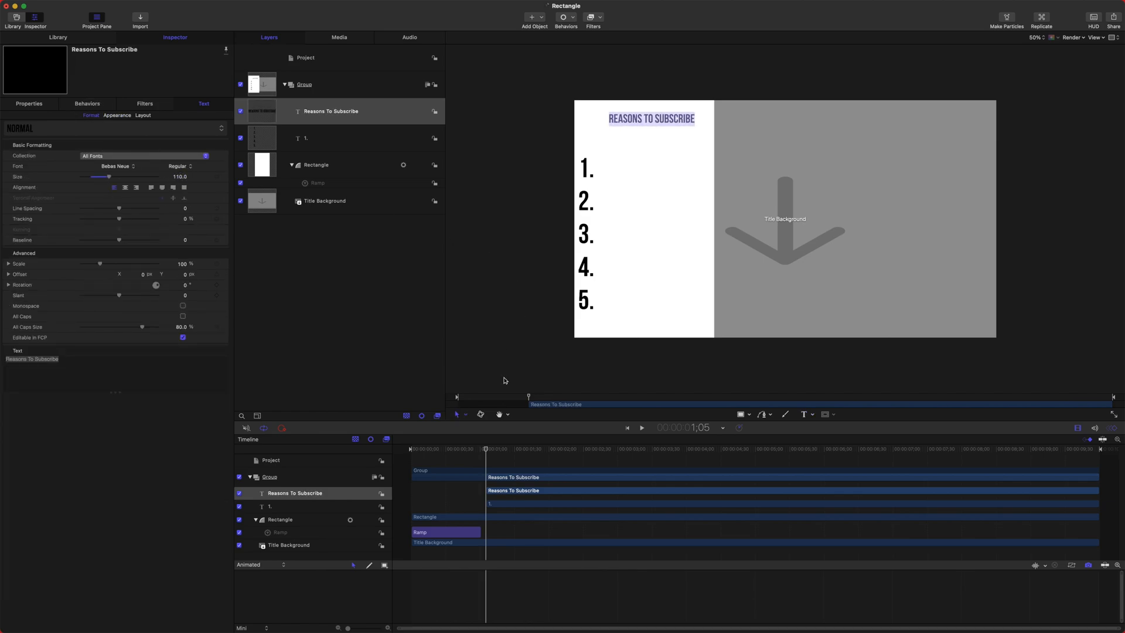
pyautogui.click(638, 124)
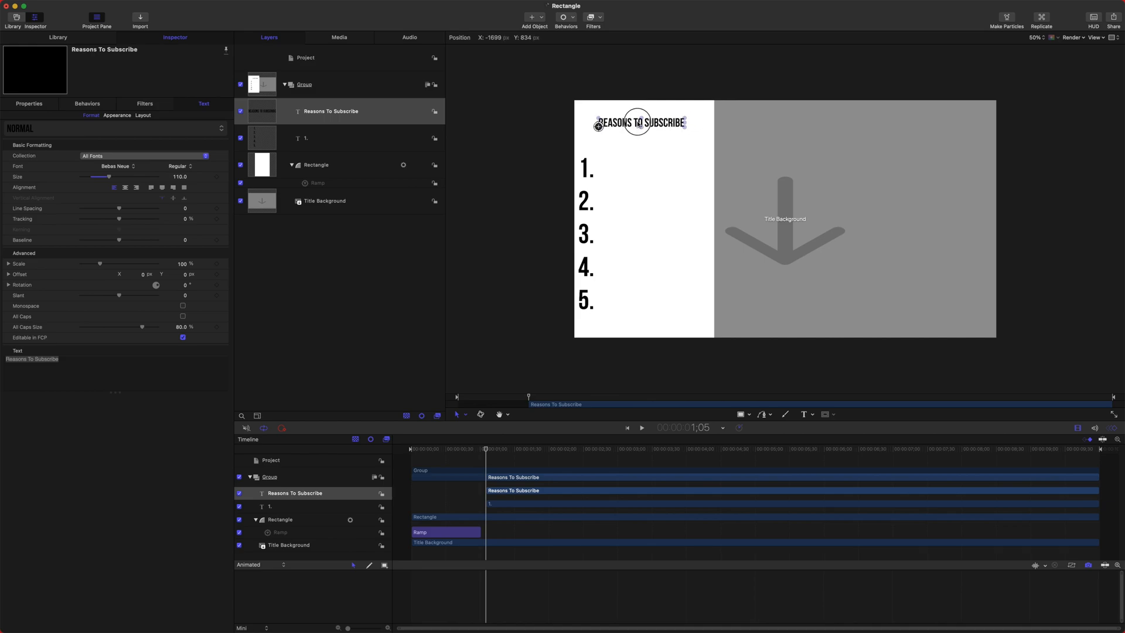
pyautogui.moveTo(108, 176); pyautogui.dragTo(120, 176)
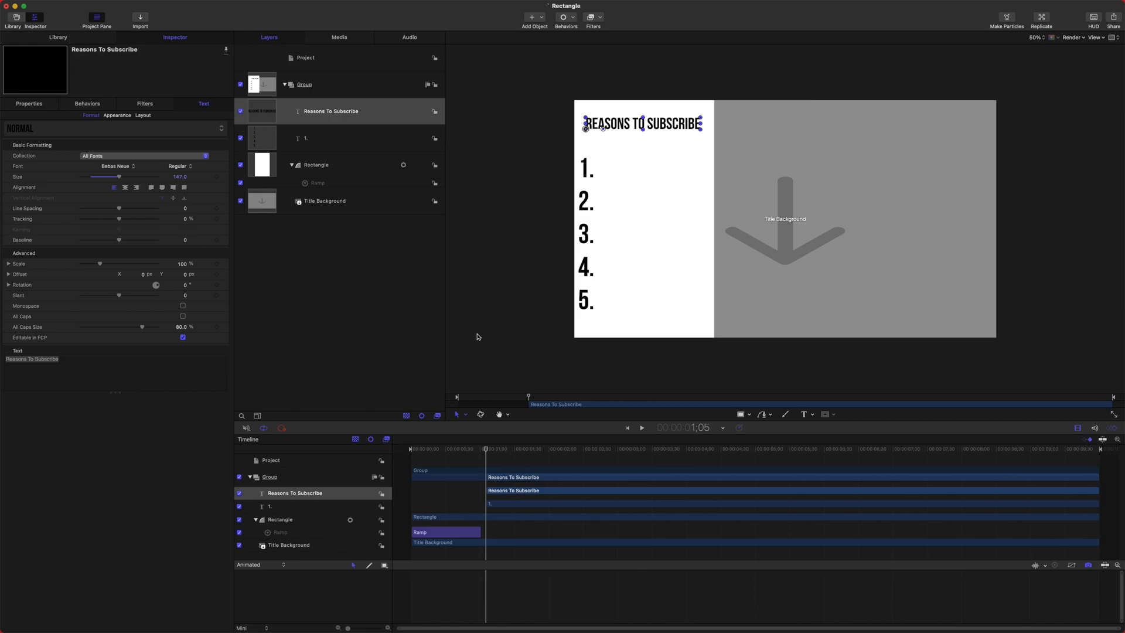
pyautogui.moveTo(476, 498)
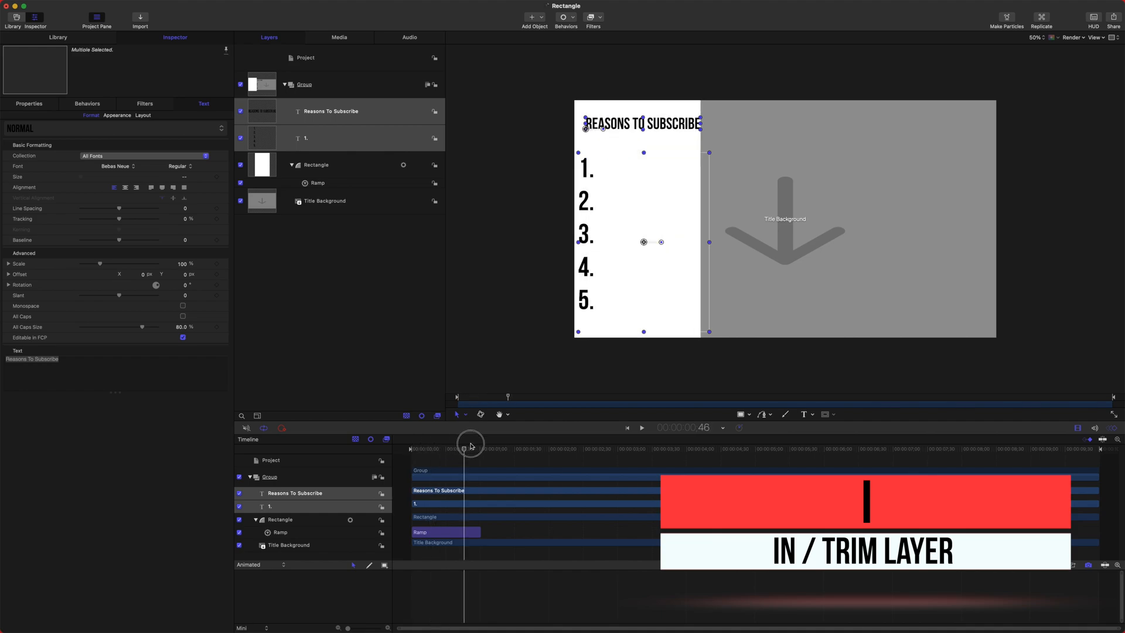
# Step: Scrub to a later frame to check timing, then select the Title Background layer
pyautogui.moveTo(470, 444); pyautogui.dragTo(475, 444)
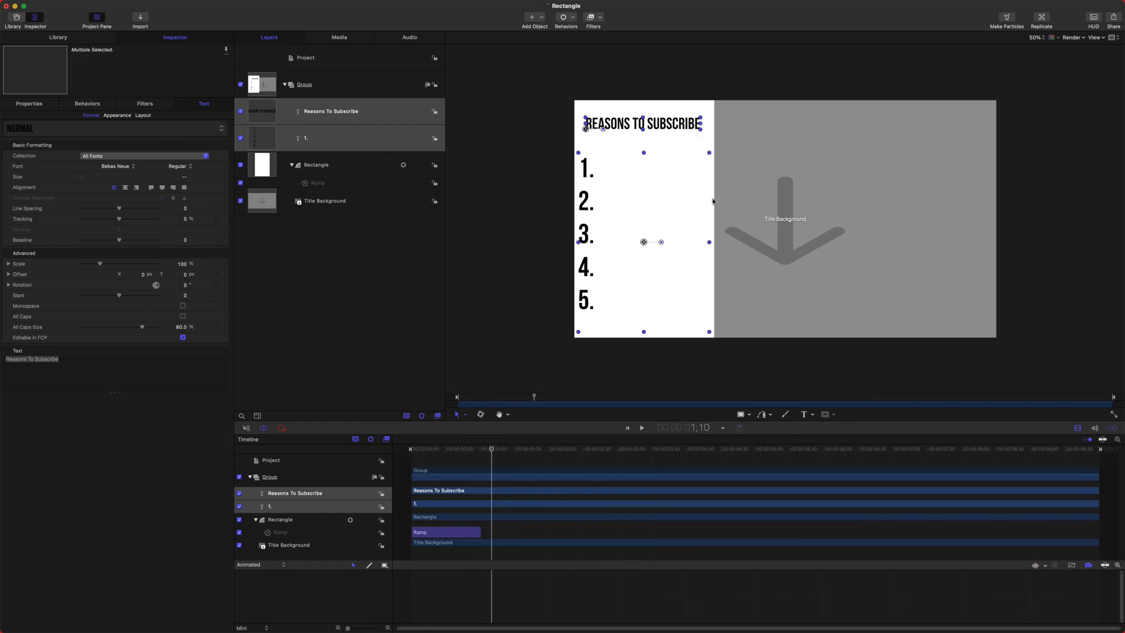
pyautogui.moveTo(638, 142)
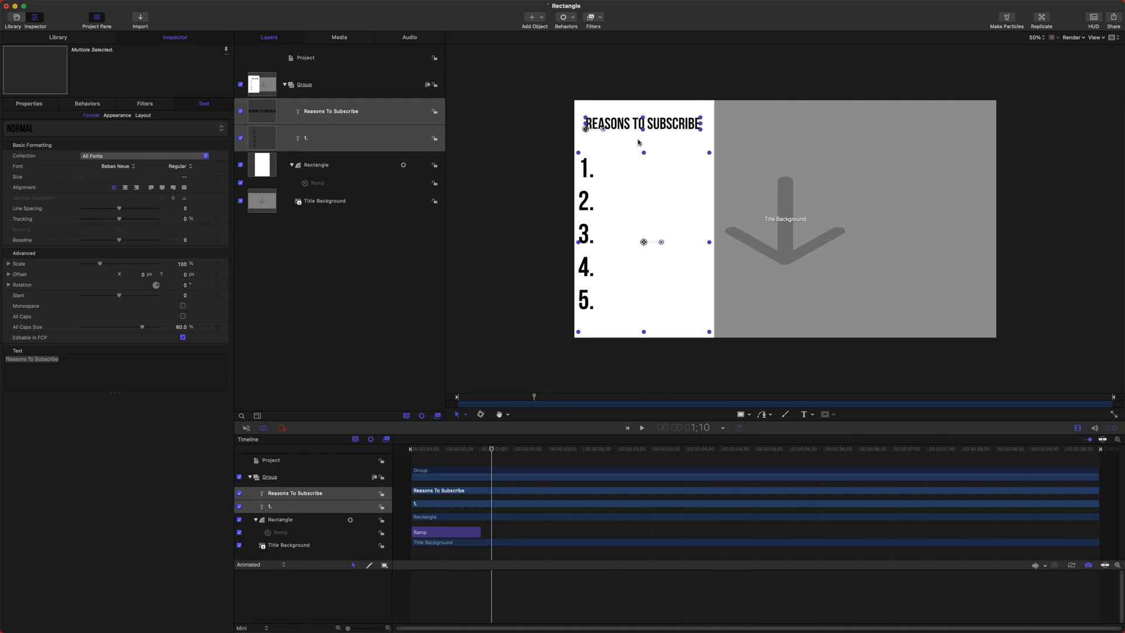
pyautogui.moveTo(647, 179)
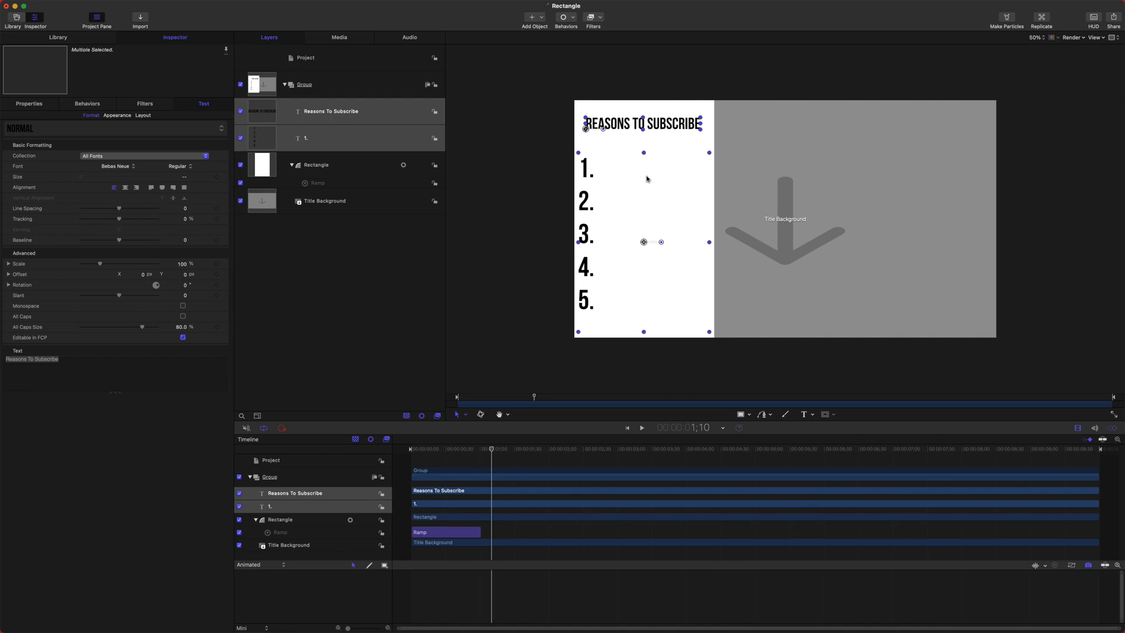
pyautogui.click(324, 201)
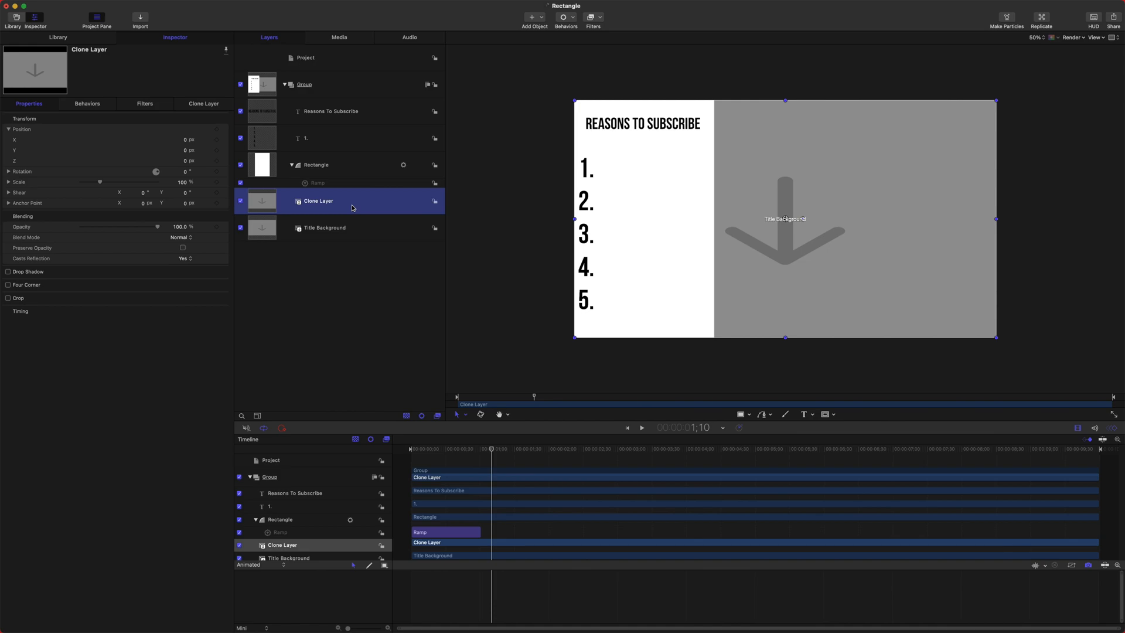
pyautogui.moveTo(326, 235)
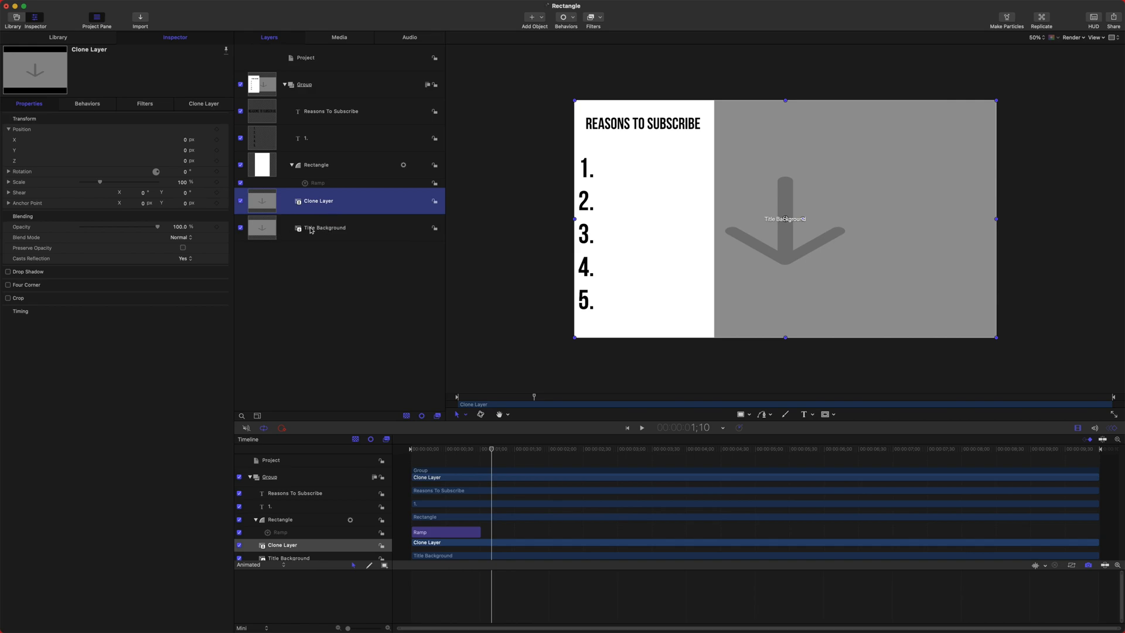
pyautogui.moveTo(335, 223)
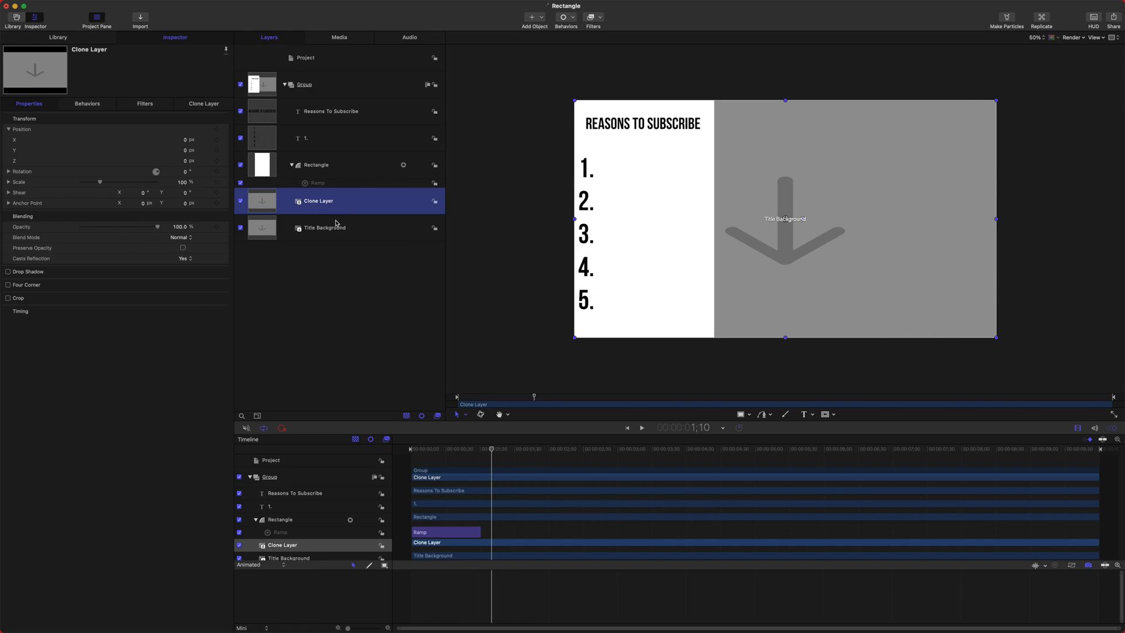
pyautogui.moveTo(326, 210)
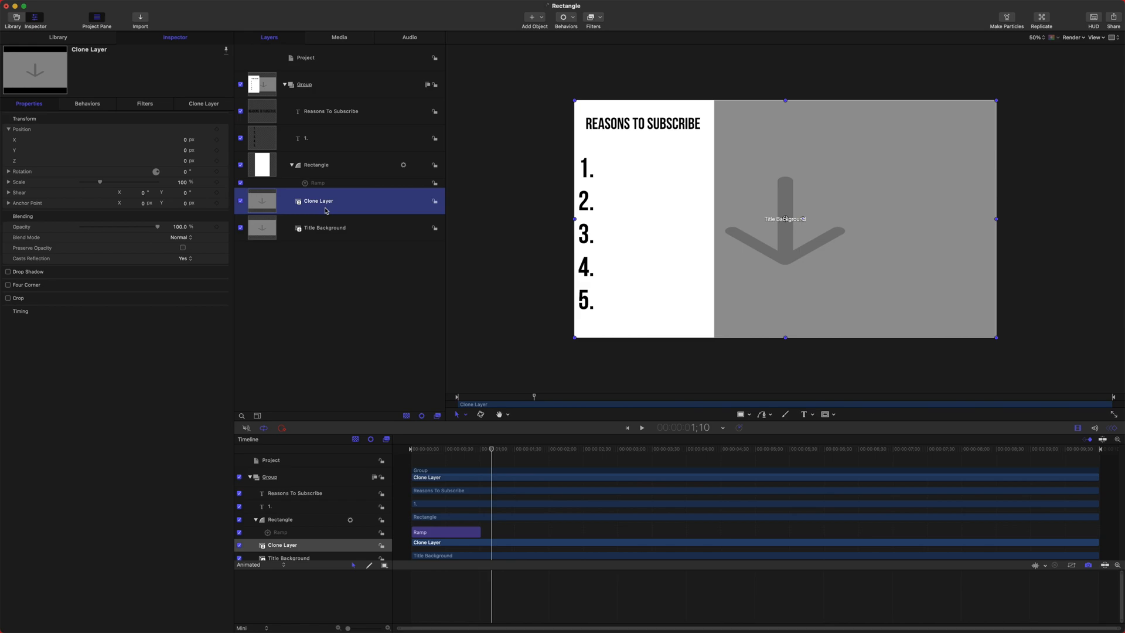
pyautogui.moveTo(350, 205)
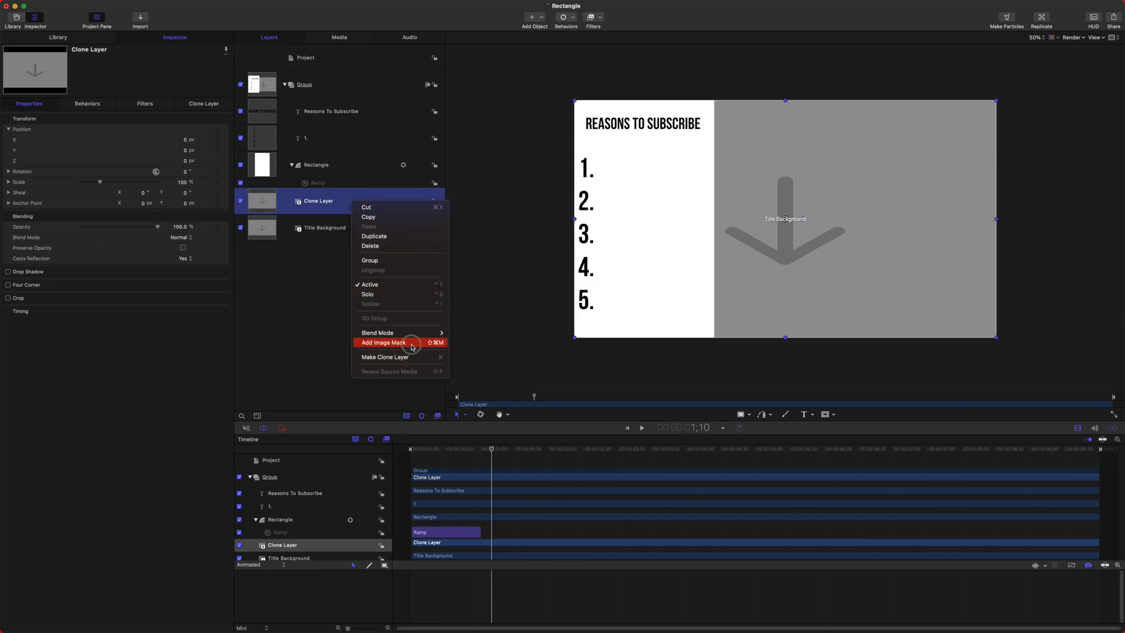
# Step: Add an Image Mask to the clone layer, select the mask, and scrub forward
pyautogui.click(383, 342)
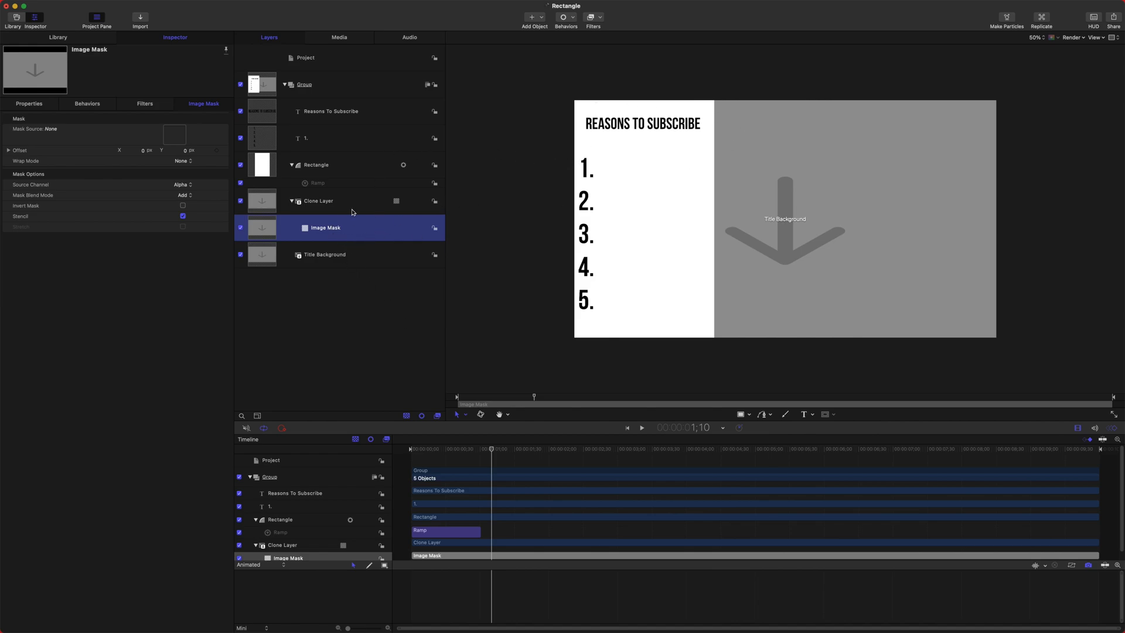
pyautogui.moveTo(396, 234)
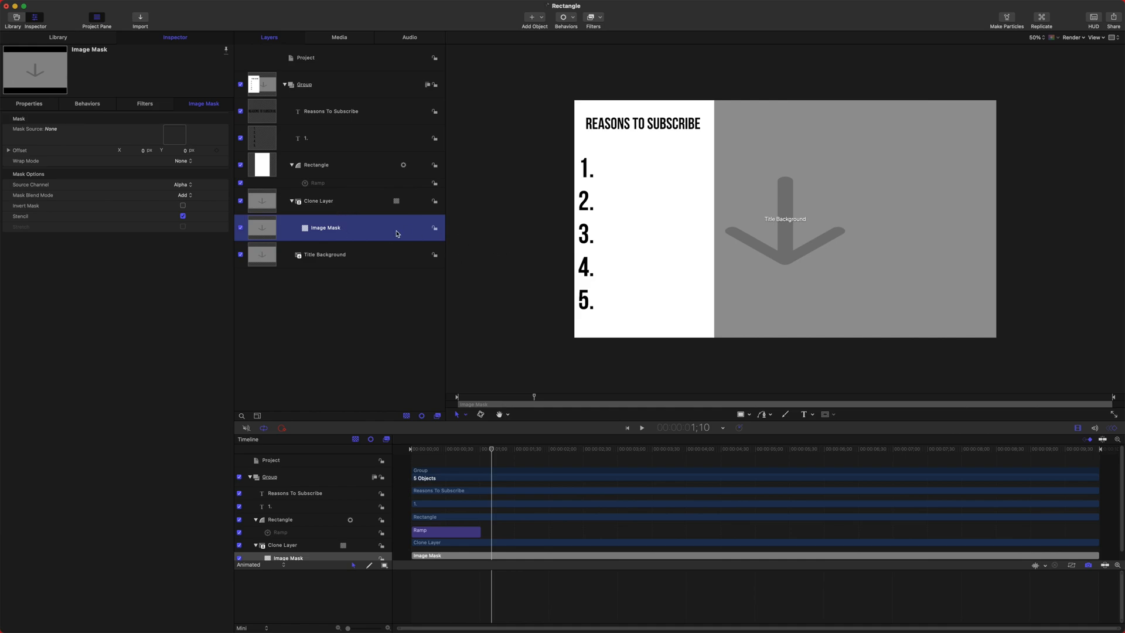
pyautogui.click(318, 200)
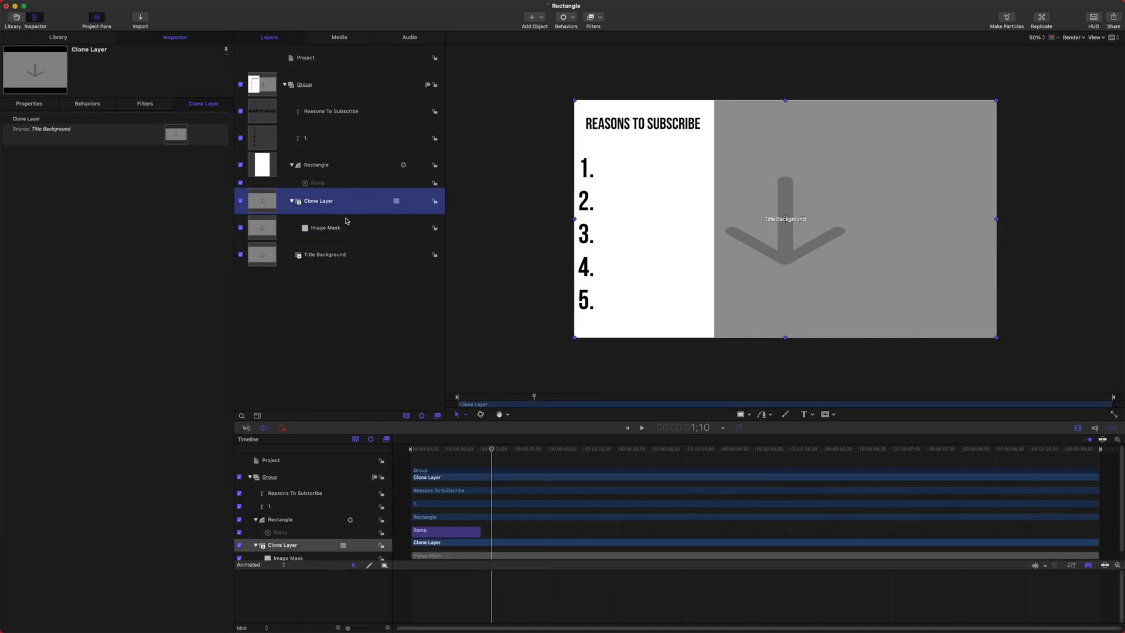
pyautogui.click(325, 227)
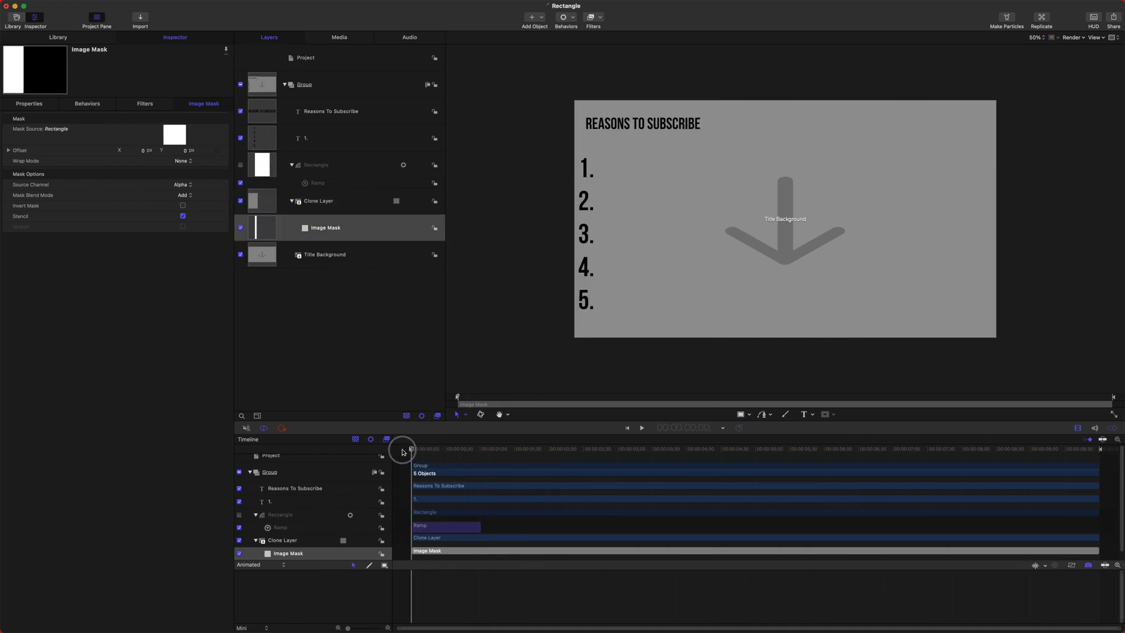
pyautogui.click(462, 449)
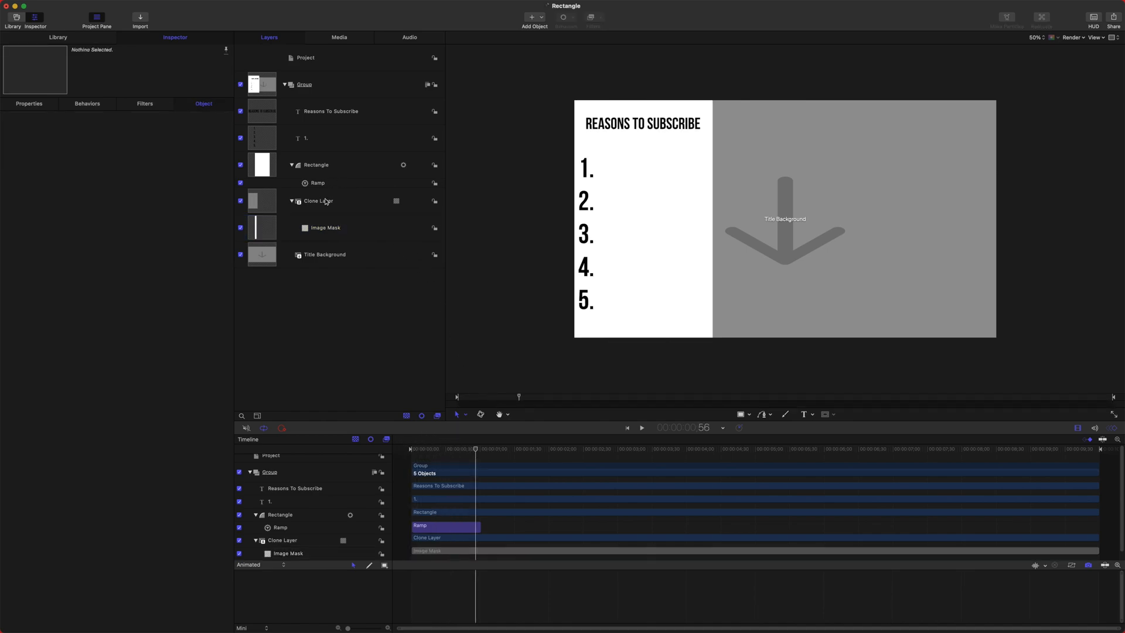
# Step: Apply a Gaussian Blur to Clone Layer with amount 64 and Crop enabled
pyautogui.click(320, 201)
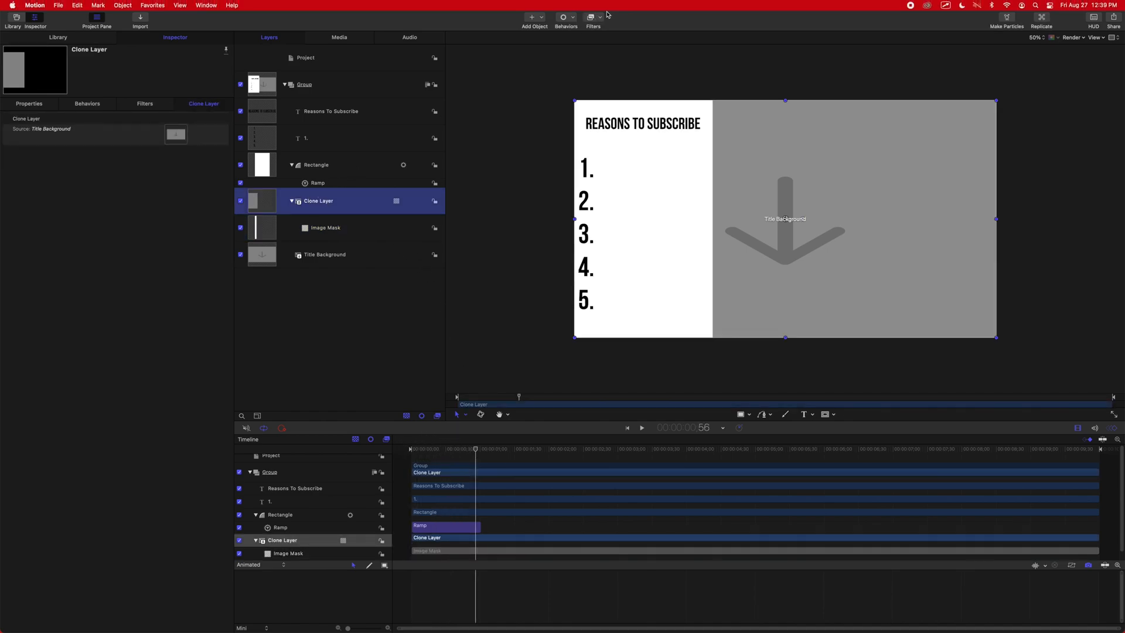
pyautogui.click(590, 17)
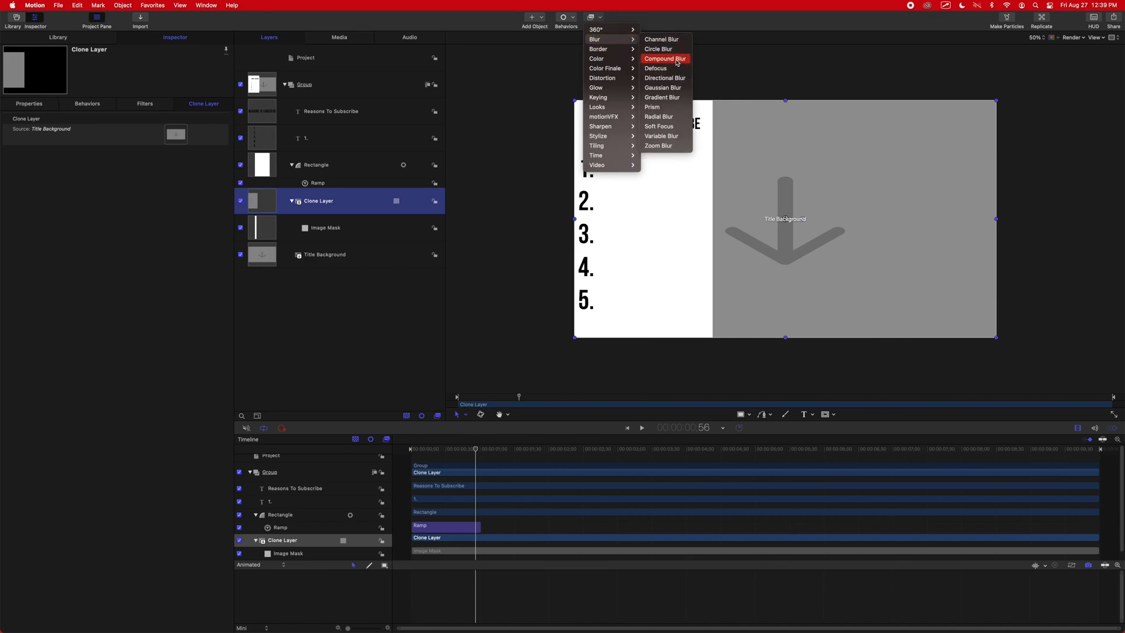
pyautogui.click(662, 87)
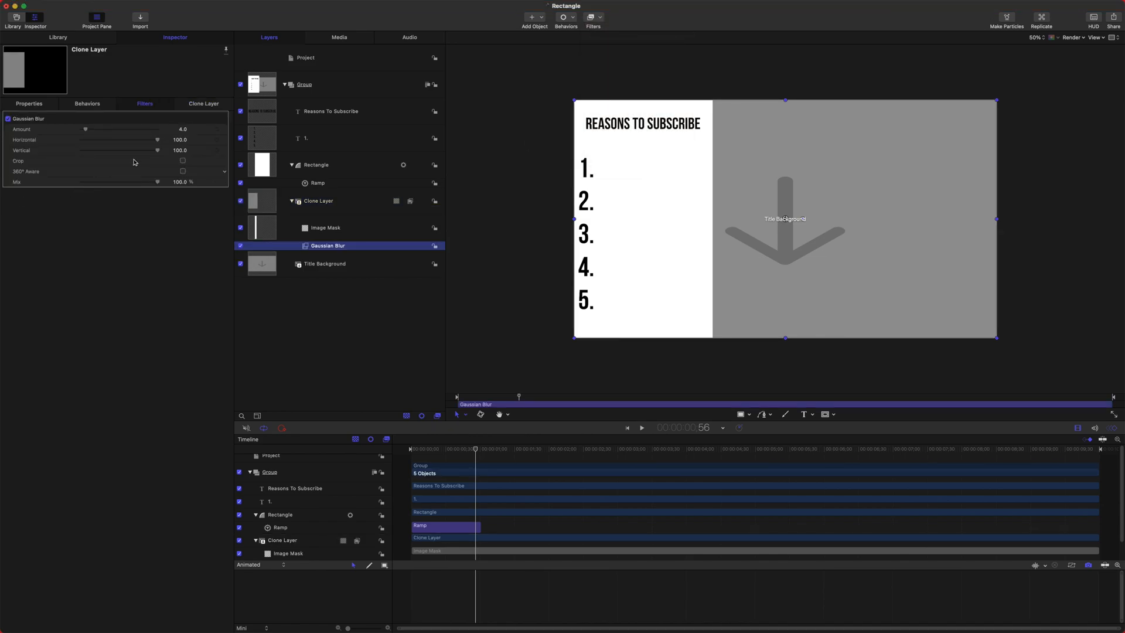
pyautogui.moveTo(86, 128); pyautogui.dragTo(158, 129)
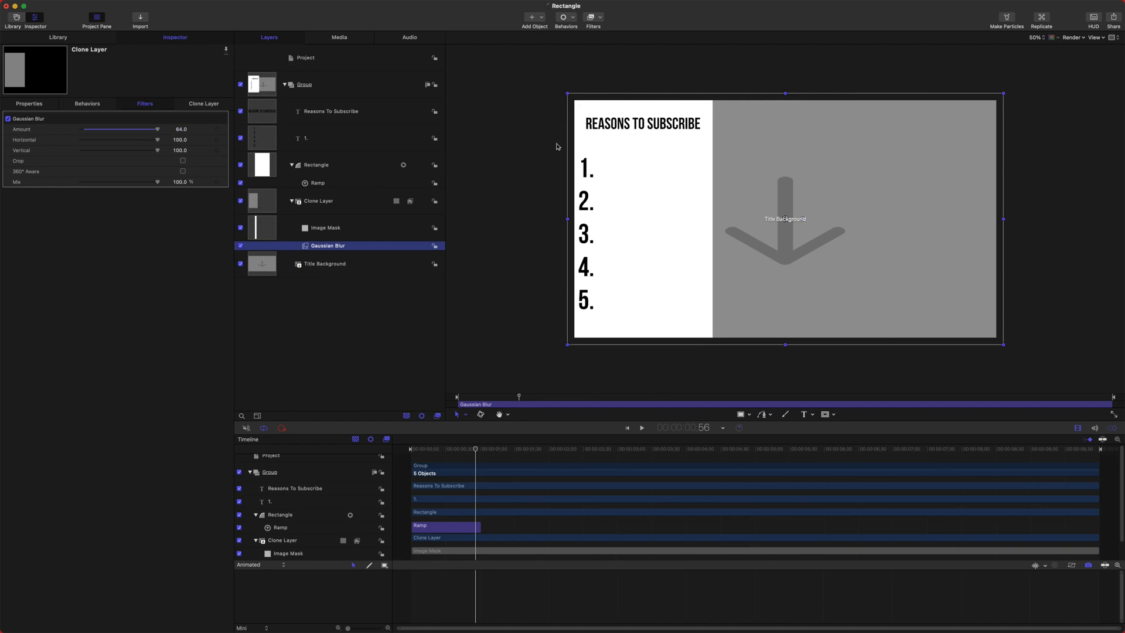
pyautogui.click(182, 161)
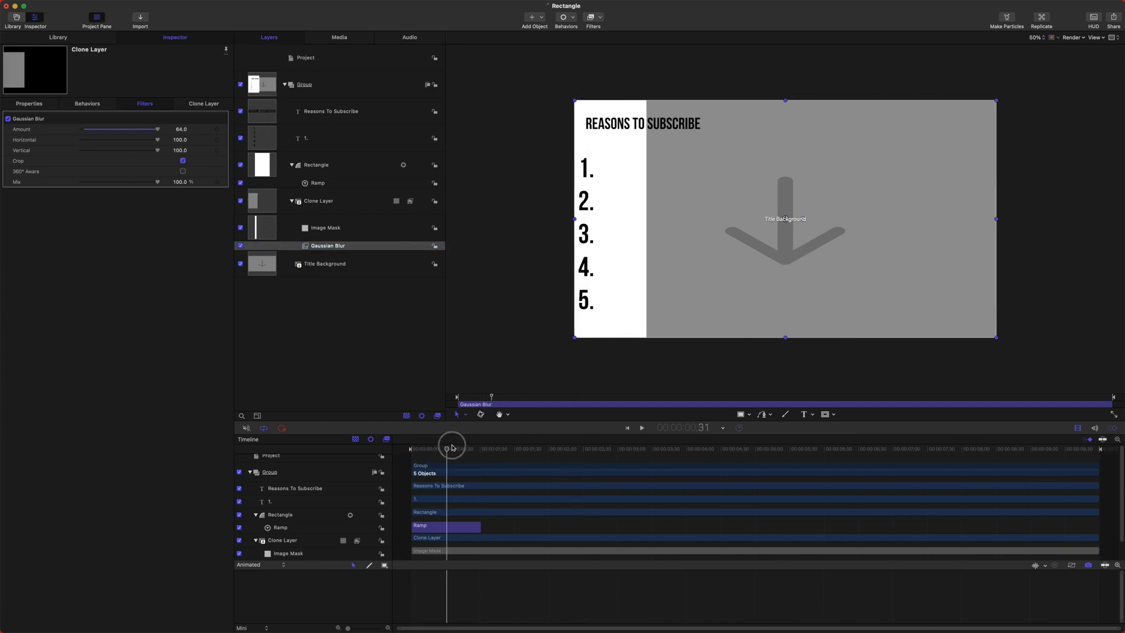
pyautogui.click(317, 201)
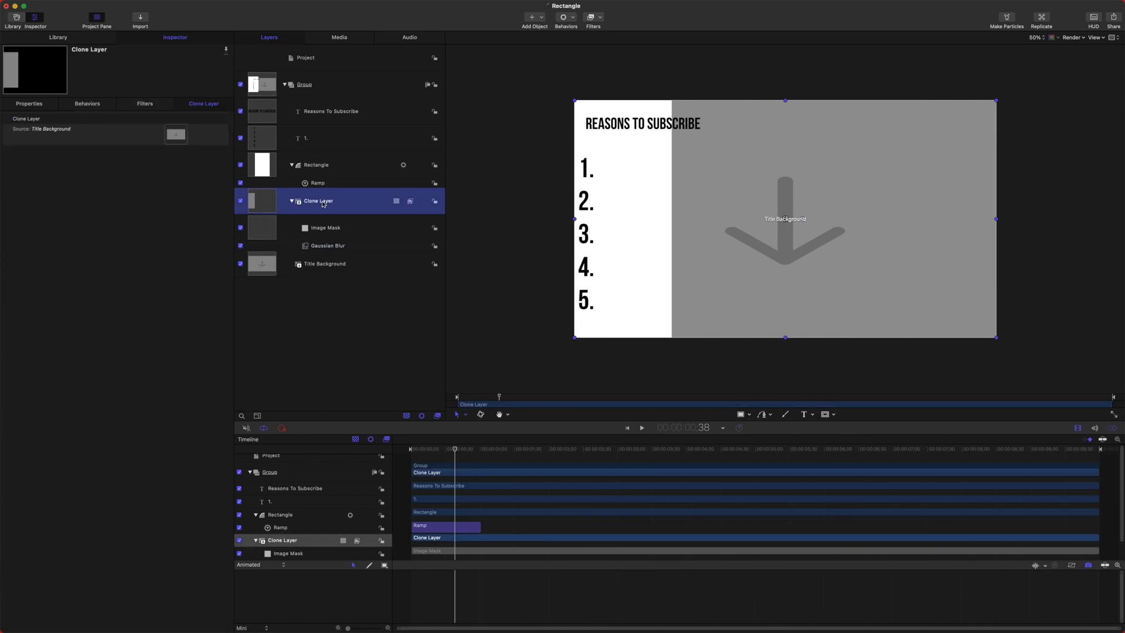
pyautogui.moveTo(317, 204)
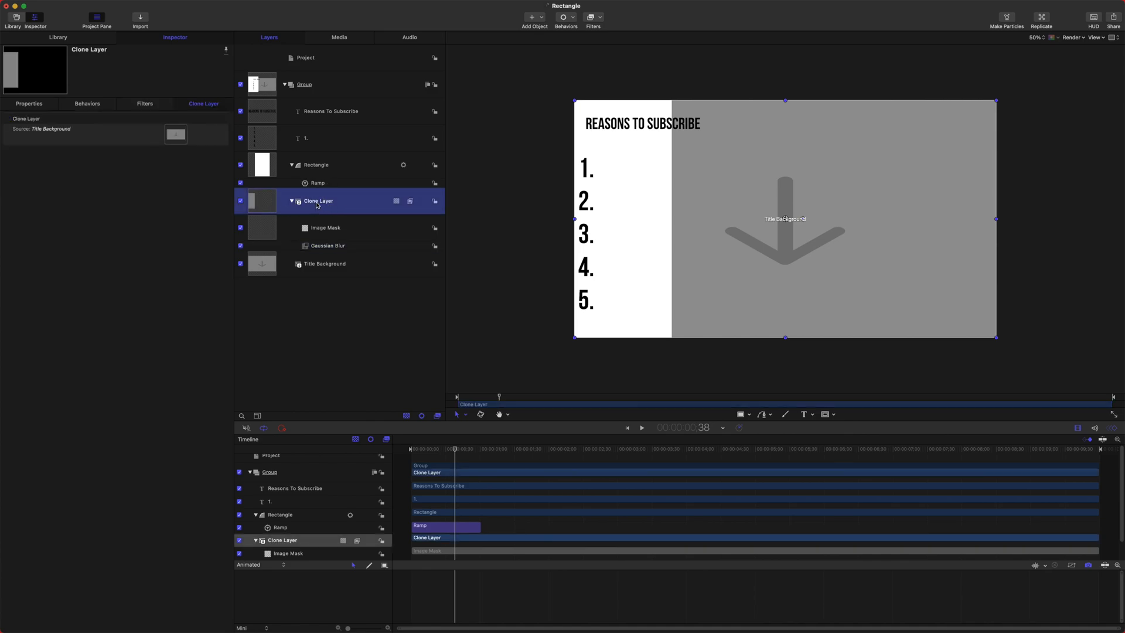
pyautogui.moveTo(619, 97)
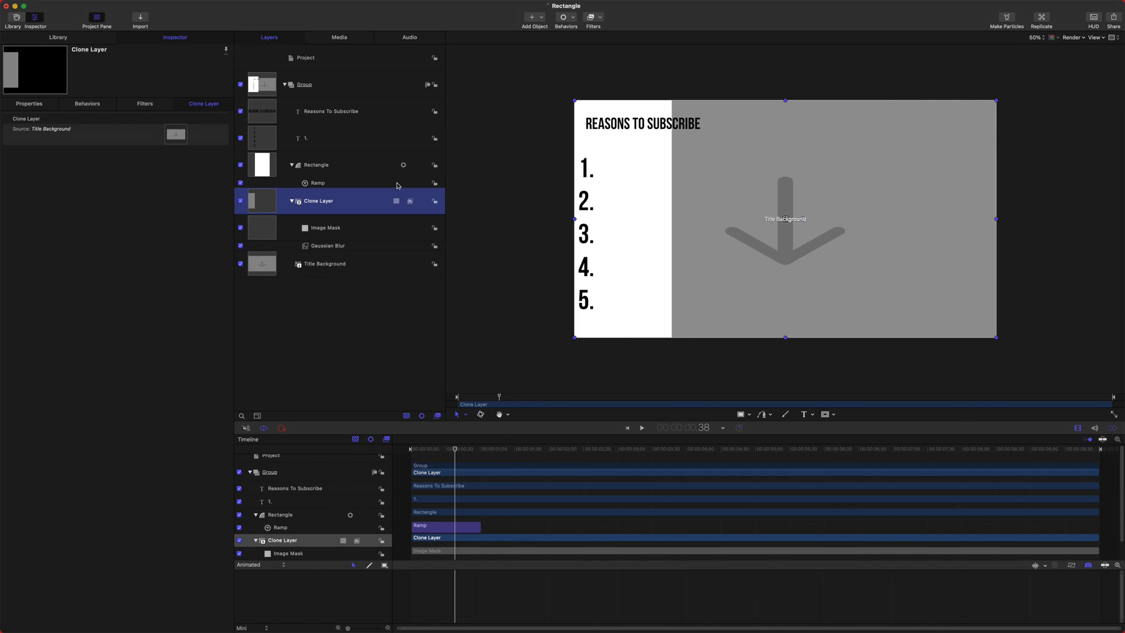
# Step: Duplicate the Rectangle layer and name the copy 'Alpha Mask'
pyautogui.click(316, 164)
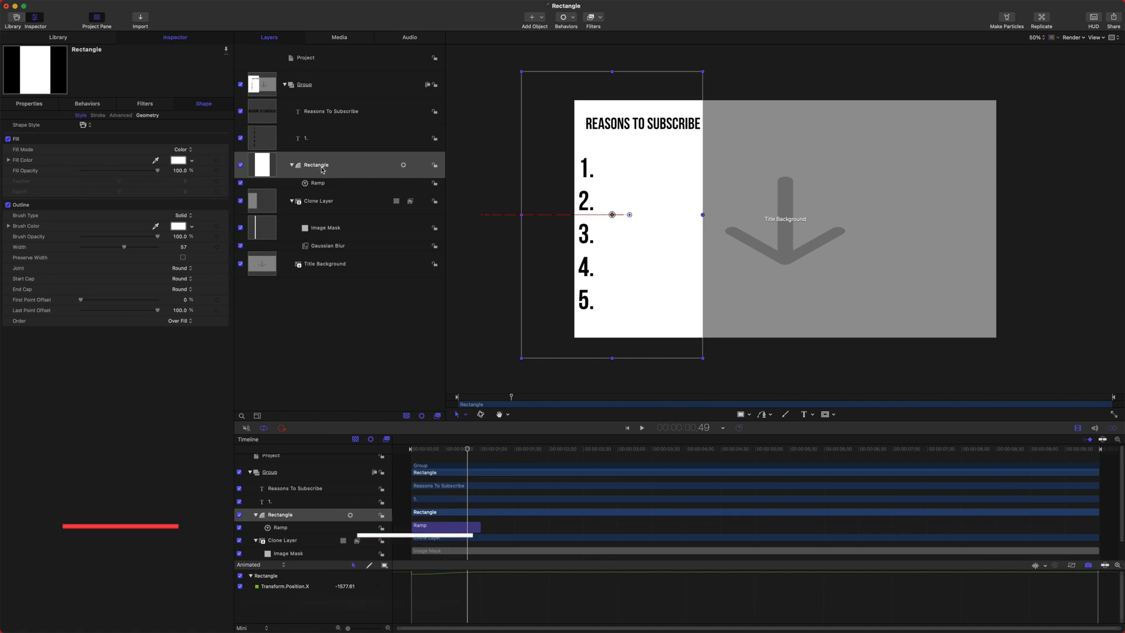
pyautogui.press('cmd+d')
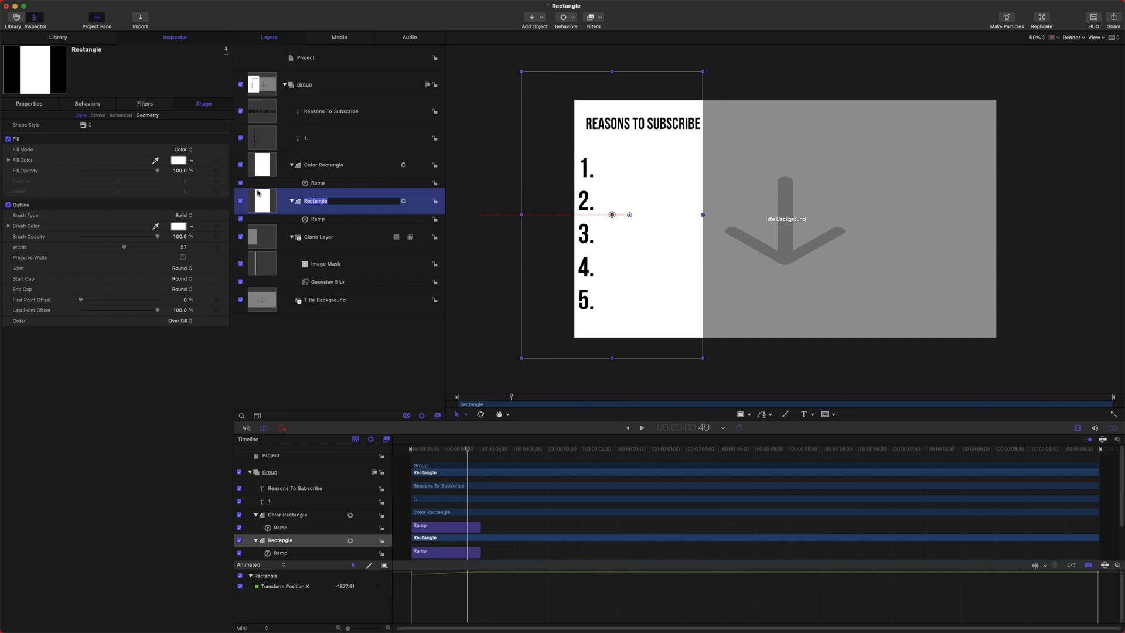
pyautogui.write('Alpha Mask')
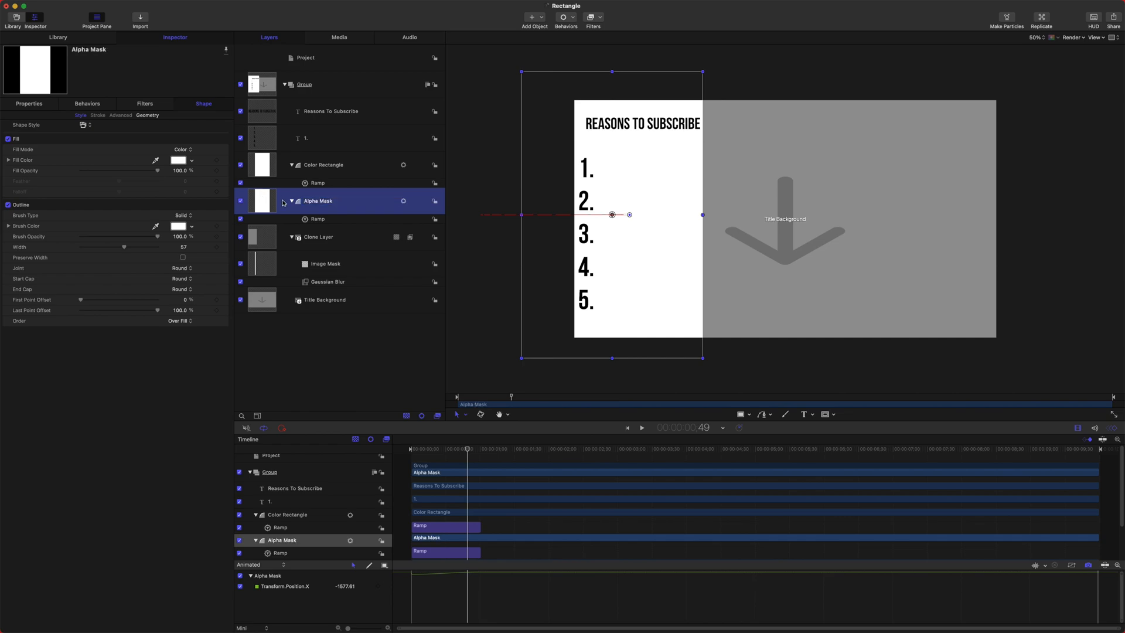
pyautogui.click(325, 264)
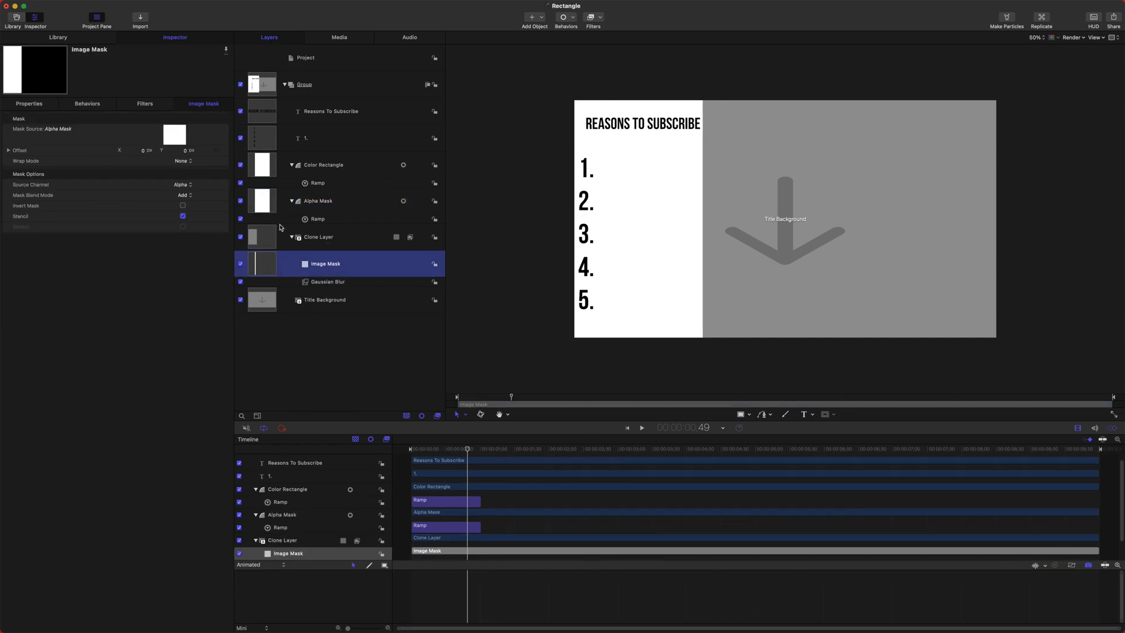
# Step: Set Color Rectangle's opacity to 50% and hide the Alpha Mask layer
pyautogui.click(326, 165)
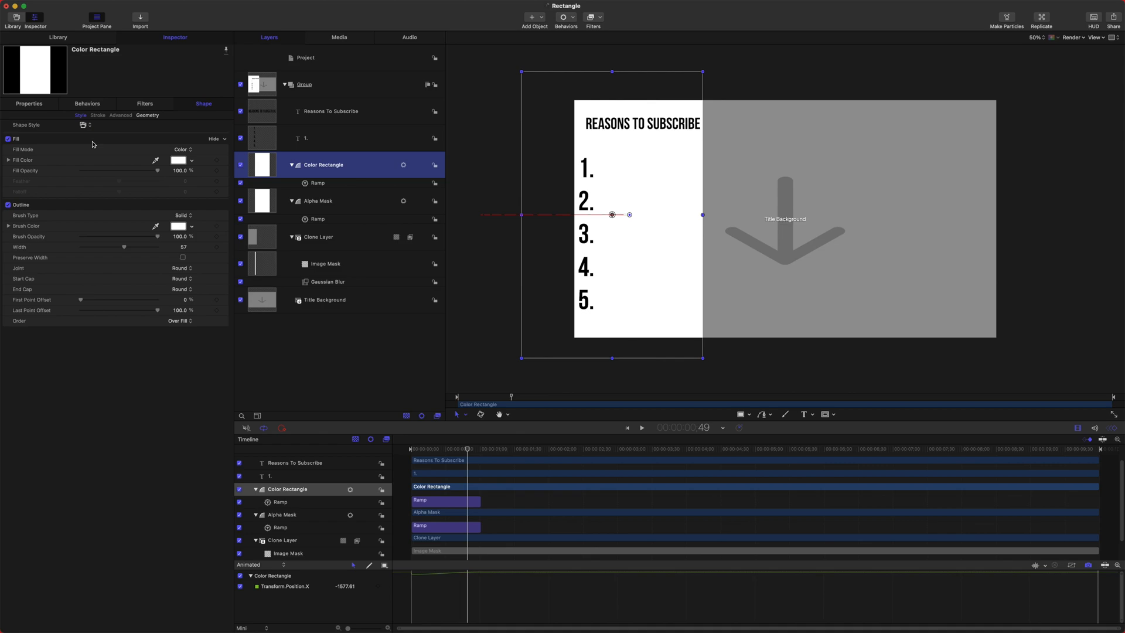
pyautogui.click(28, 103)
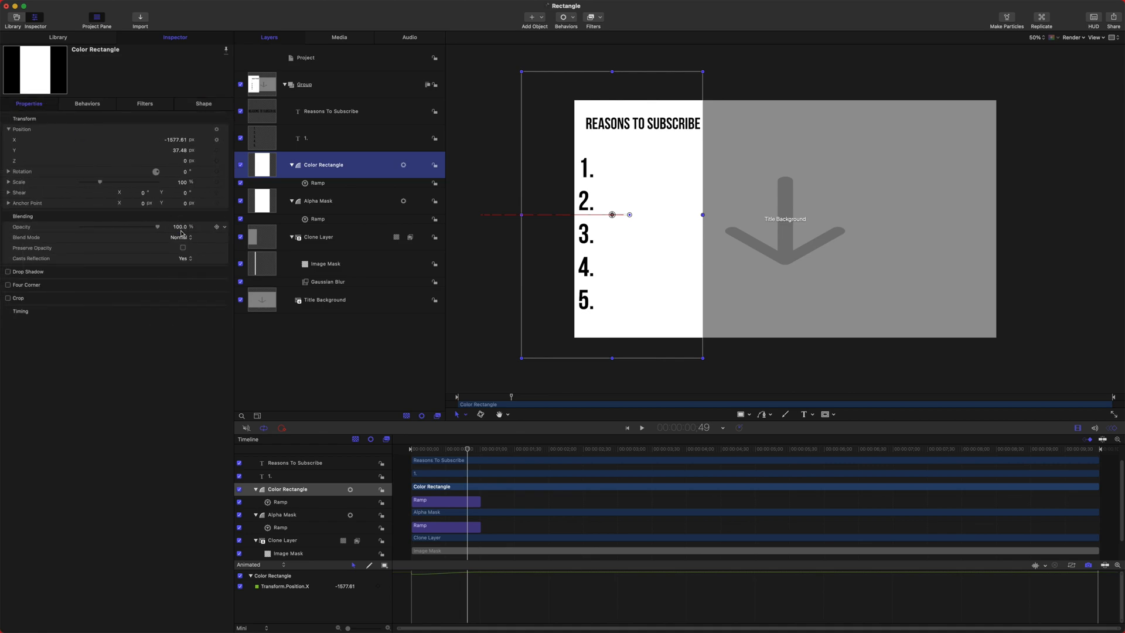
pyautogui.moveTo(157, 227); pyautogui.dragTo(118, 226)
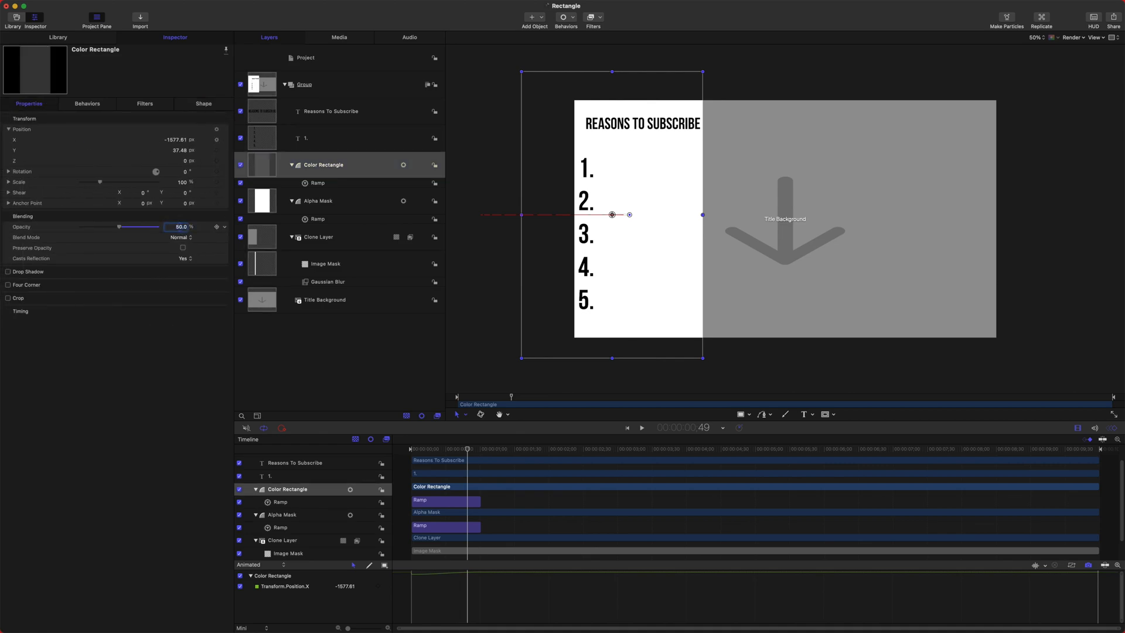
pyautogui.click(239, 201)
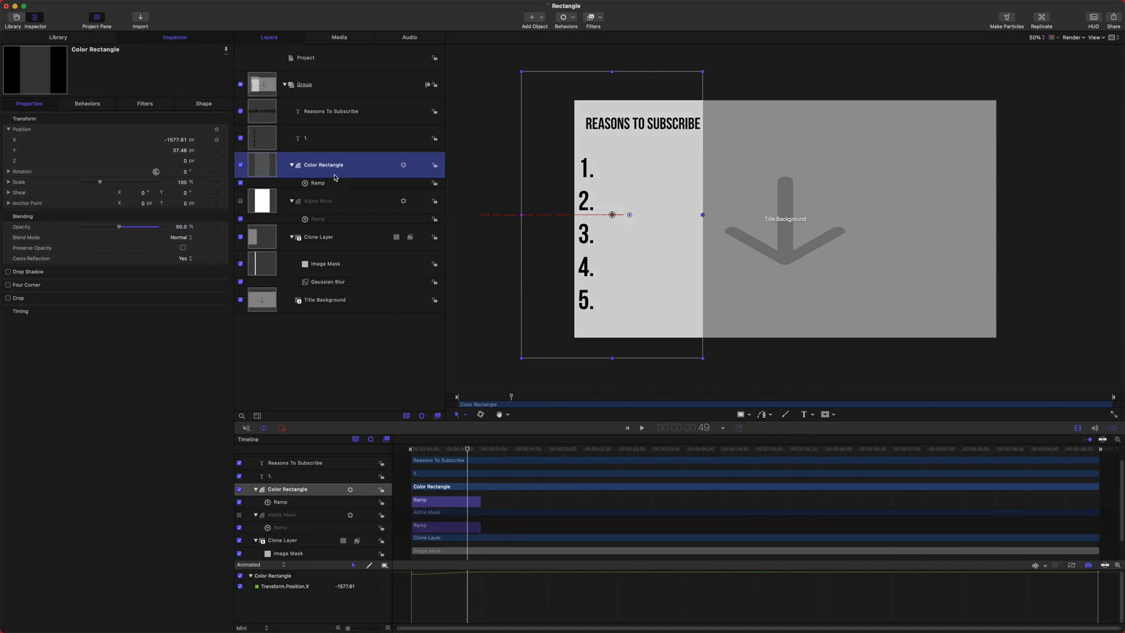
# Step: Give Color Rectangle a red fill and turn off outlines on Color Rectangle and Alpha Mask
pyautogui.click(203, 103)
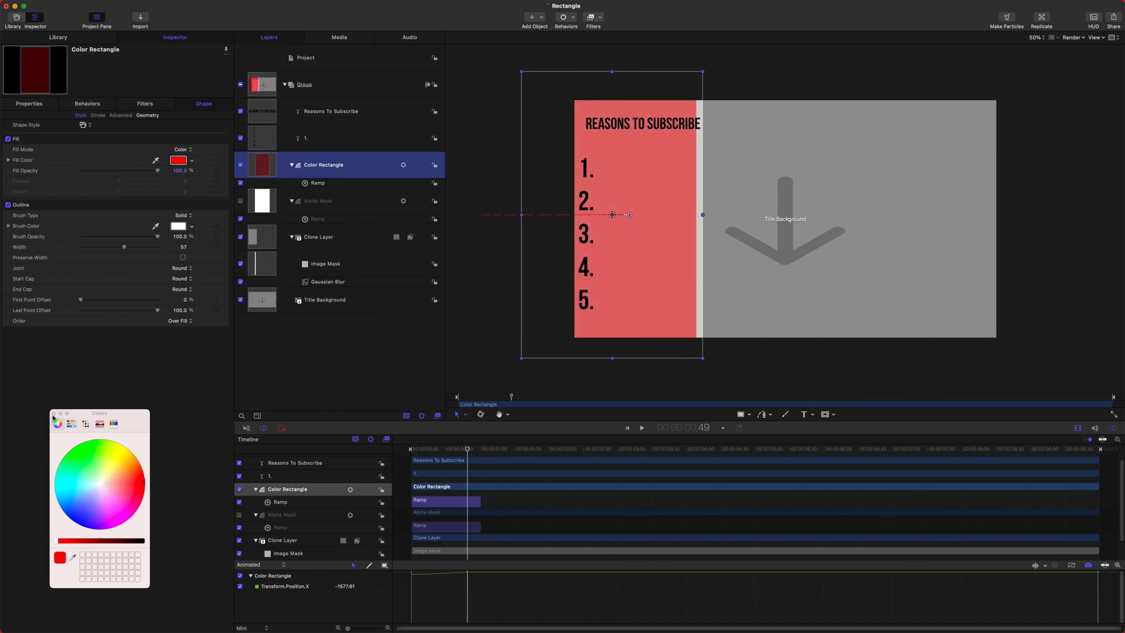
pyautogui.click(8, 204)
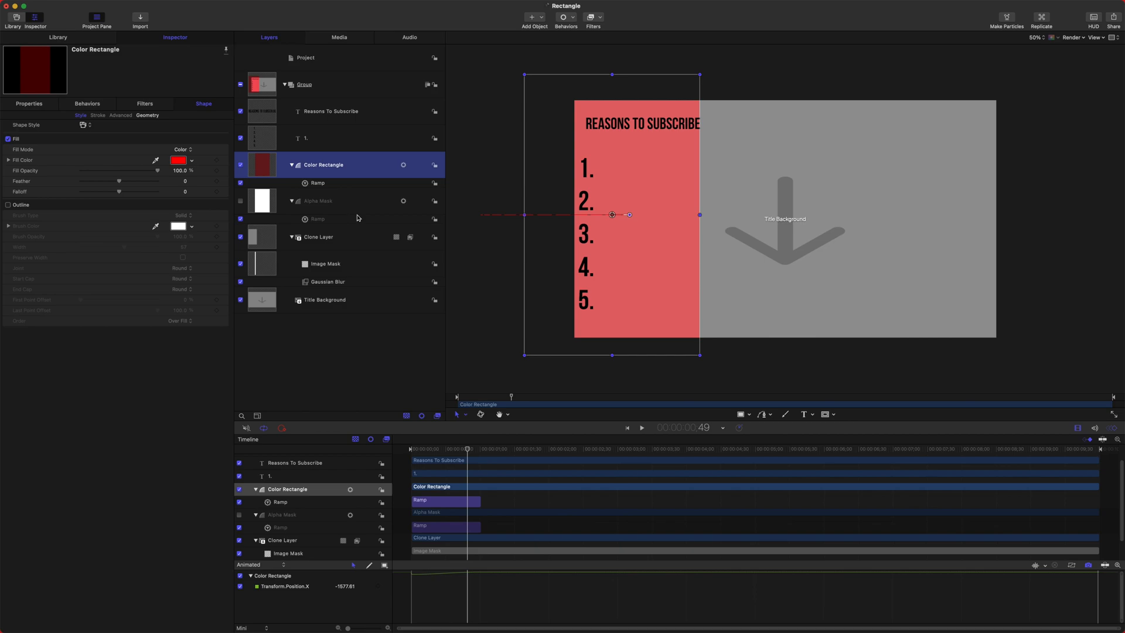
pyautogui.click(318, 200)
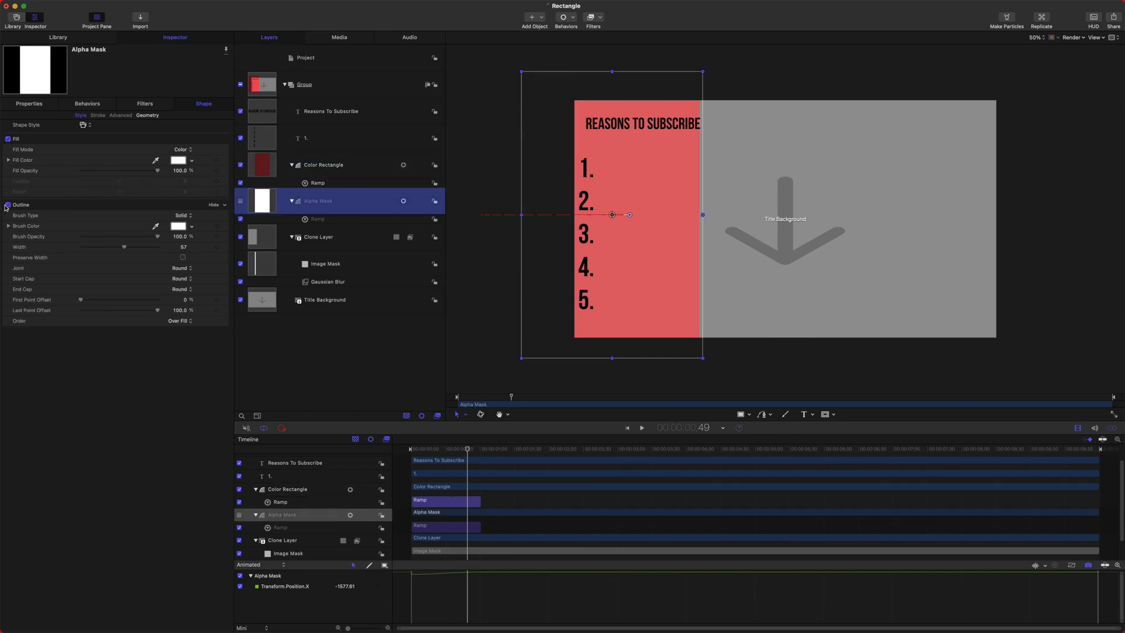
pyautogui.click(324, 164)
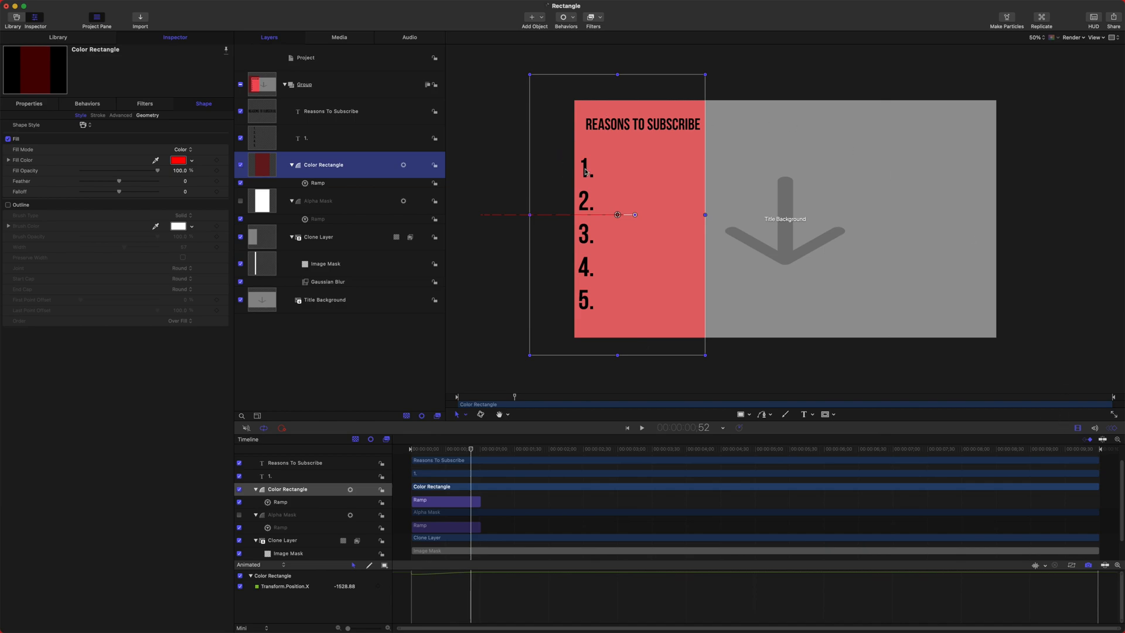
pyautogui.moveTo(608, 284)
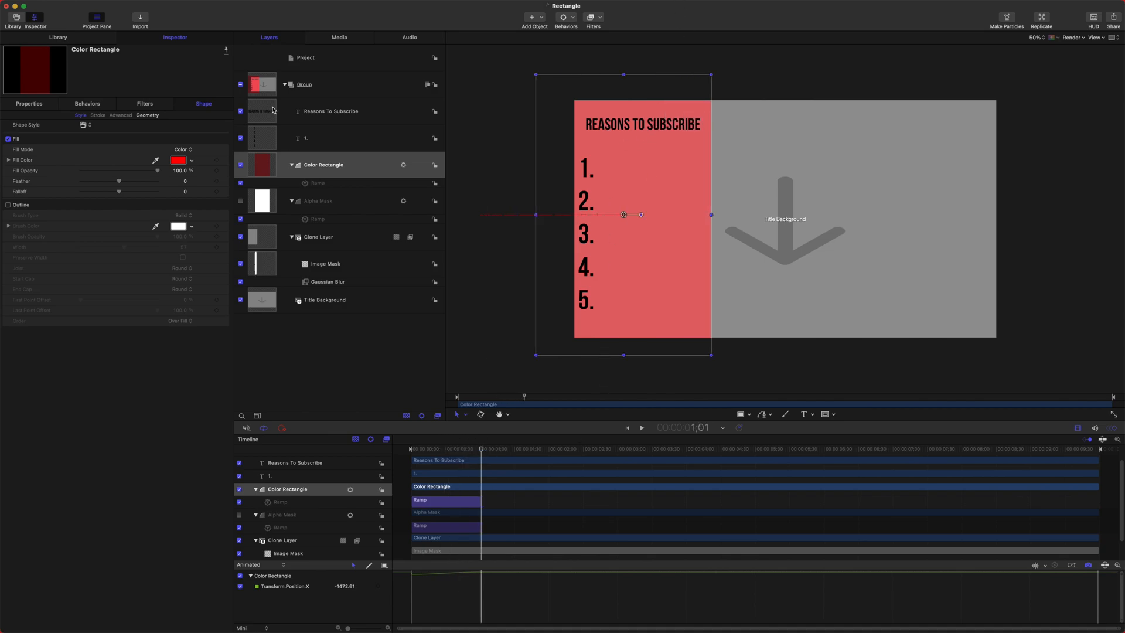
# Step: Add an Alpha Mask image mask to the heading-and-list group, then scrub to frame 1:03
pyautogui.click(330, 111)
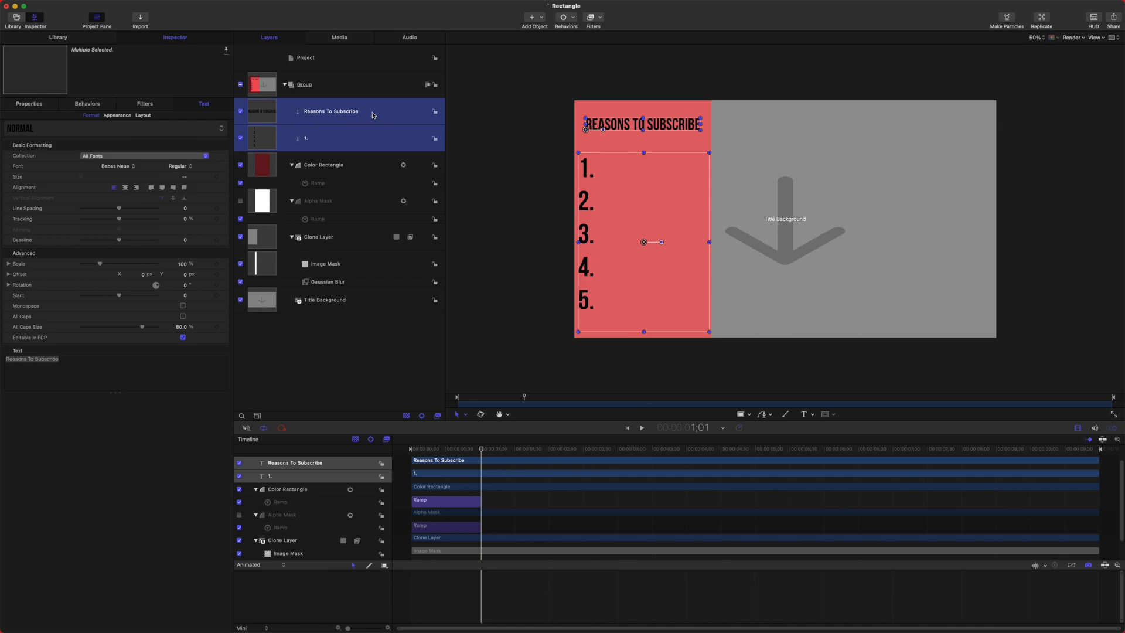
pyautogui.rightClick(345, 111)
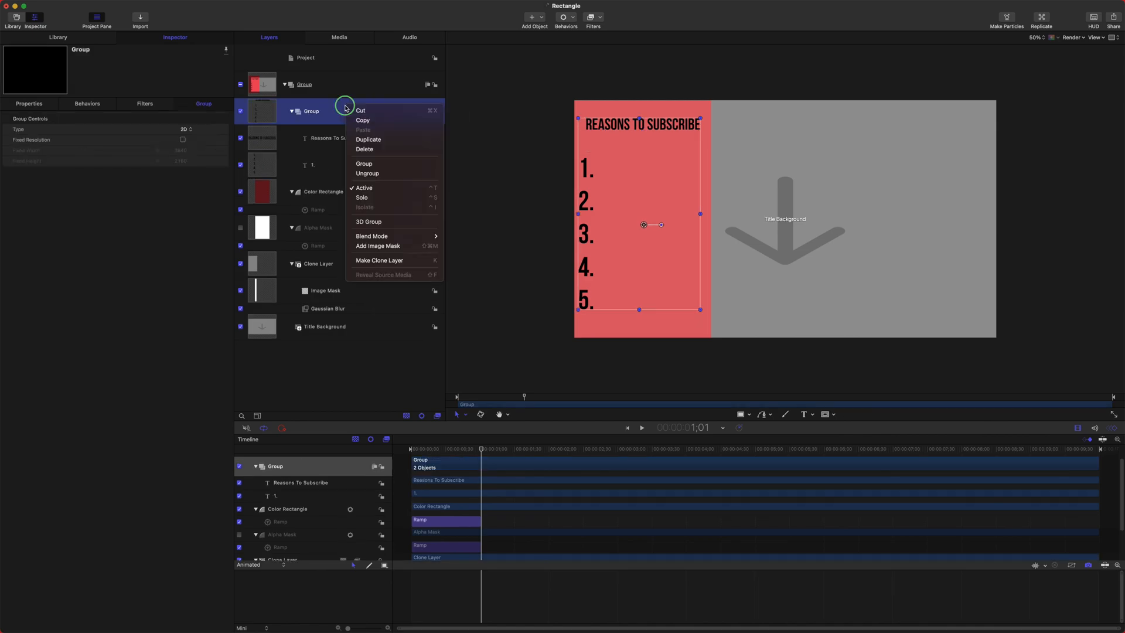
pyautogui.click(378, 246)
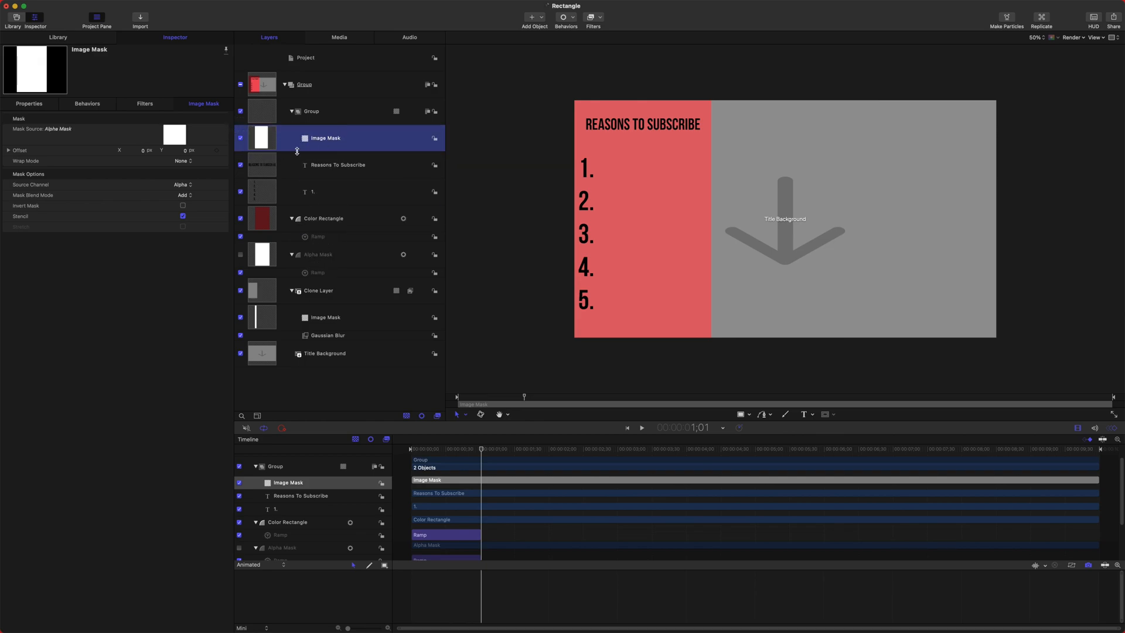
pyautogui.click(641, 428)
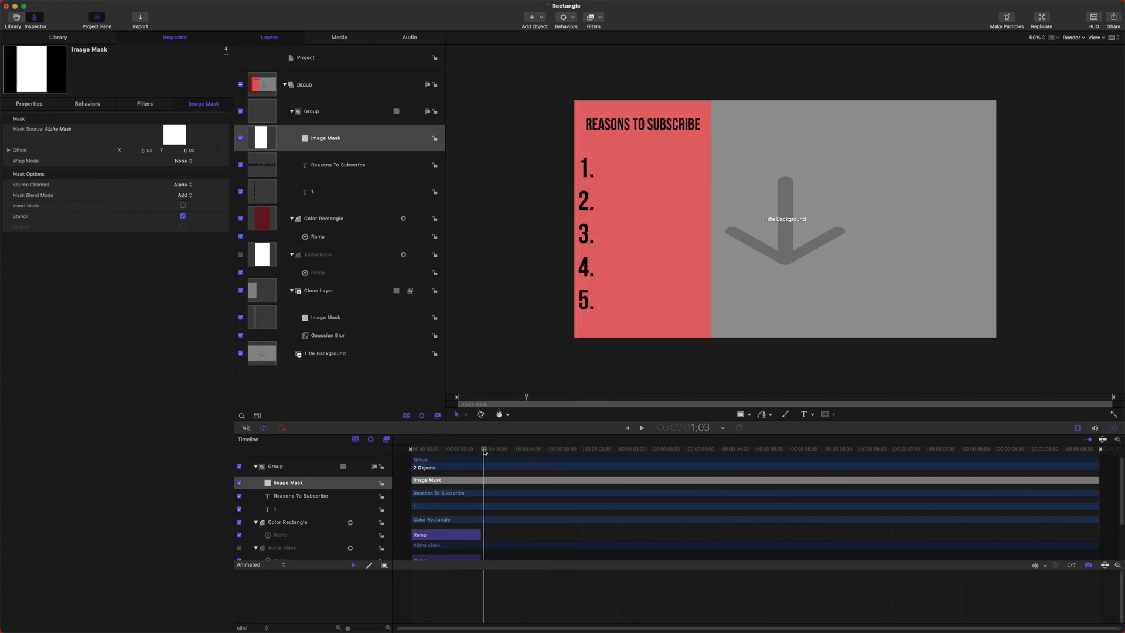
pyautogui.moveTo(483, 450); pyautogui.dragTo(460, 450)
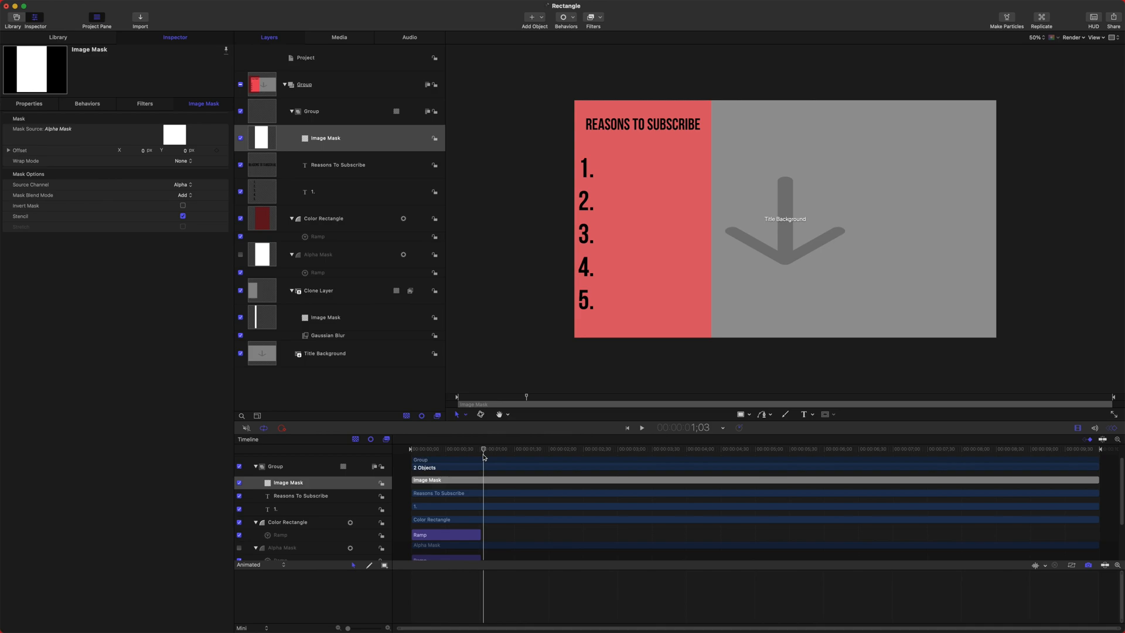
# Step: Add a Build In - Optional marker where the panel finishes sliding in
pyautogui.press('shift+m')
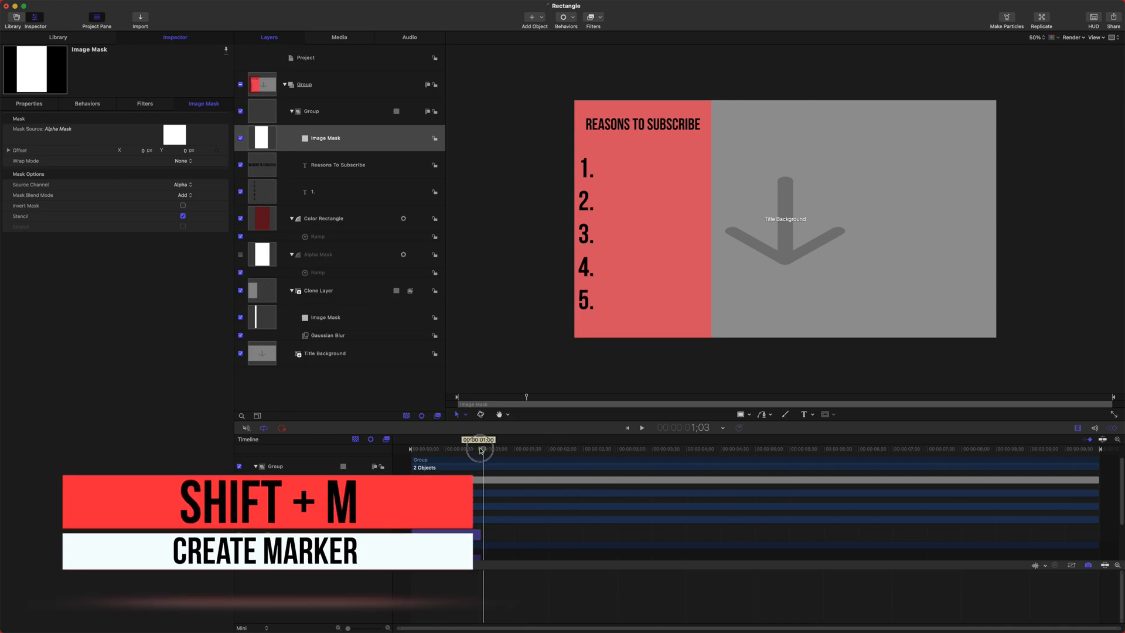
pyautogui.press('shift+m')
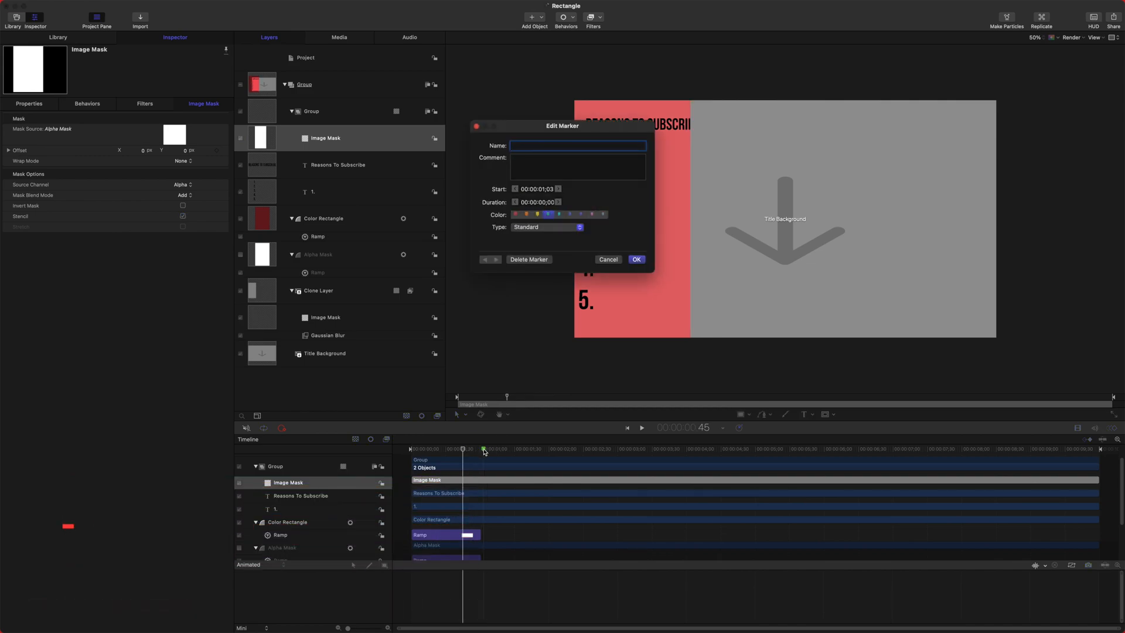
pyautogui.click(545, 226)
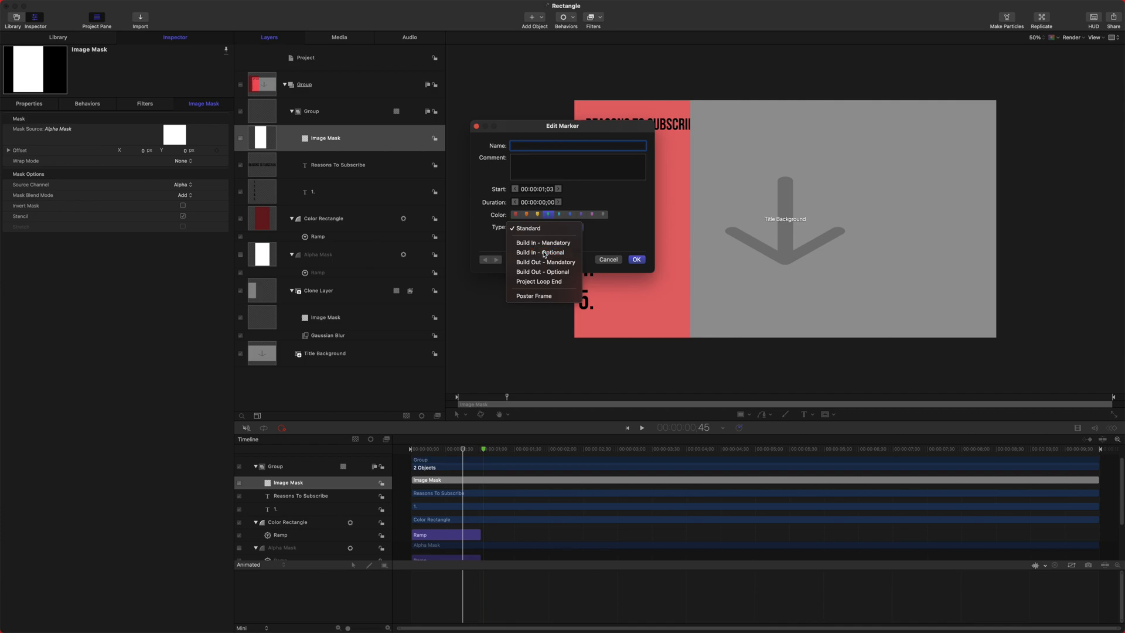
pyautogui.click(608, 259)
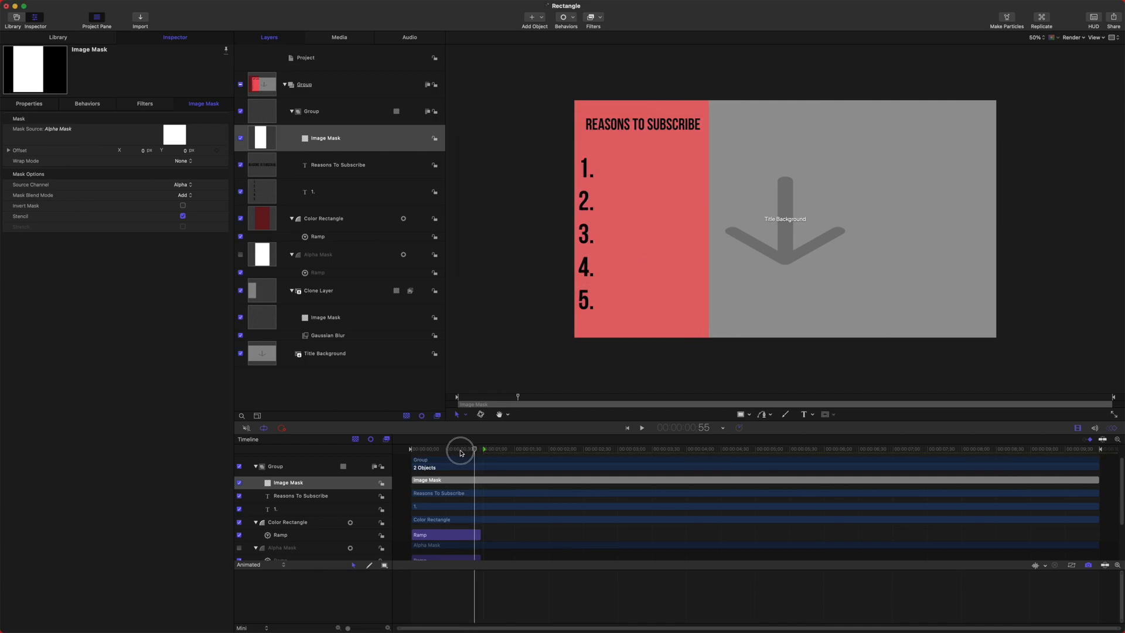
pyautogui.moveTo(460, 448); pyautogui.dragTo(460, 466)
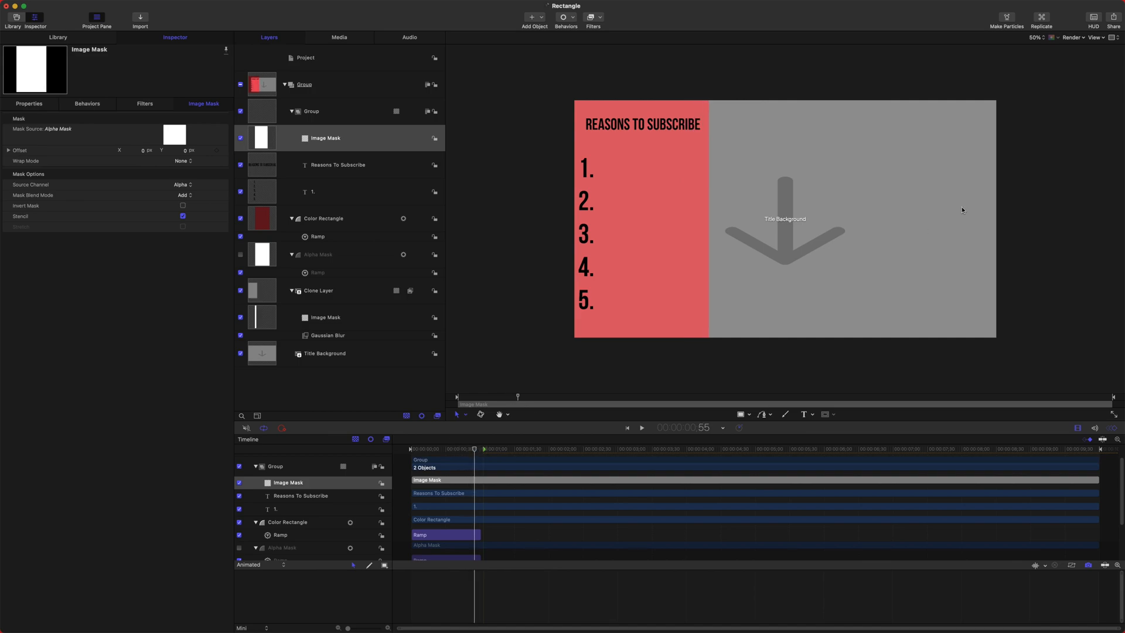
# Step: Rig Color Rectangle's opacity to a new Enable Backdrop checkbox with on and off states
pyautogui.click(323, 218)
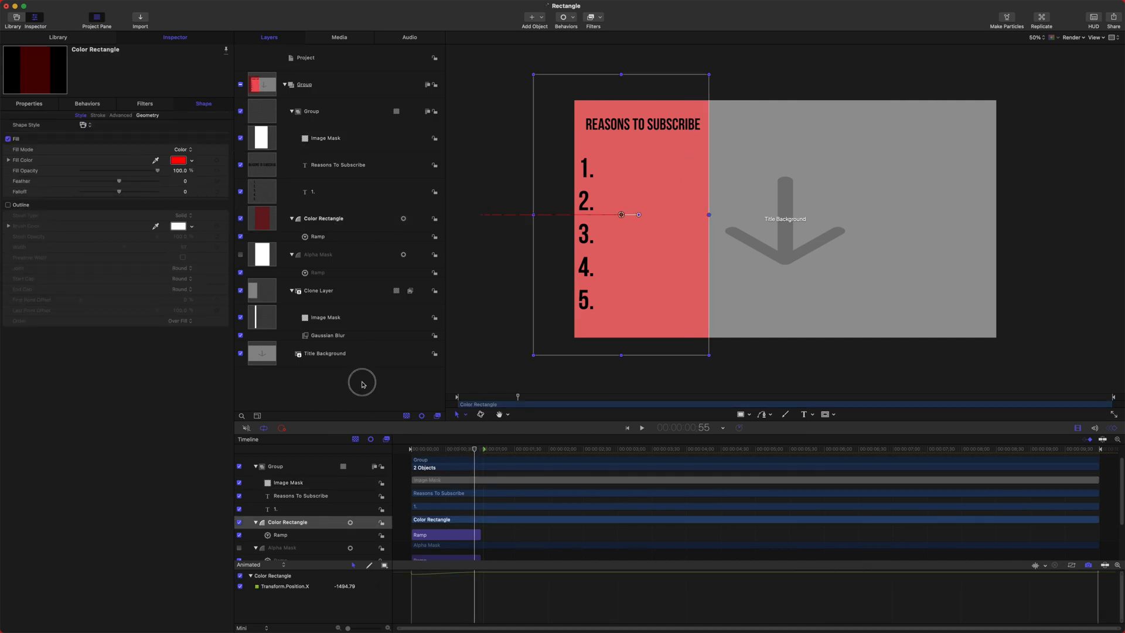
pyautogui.click(324, 218)
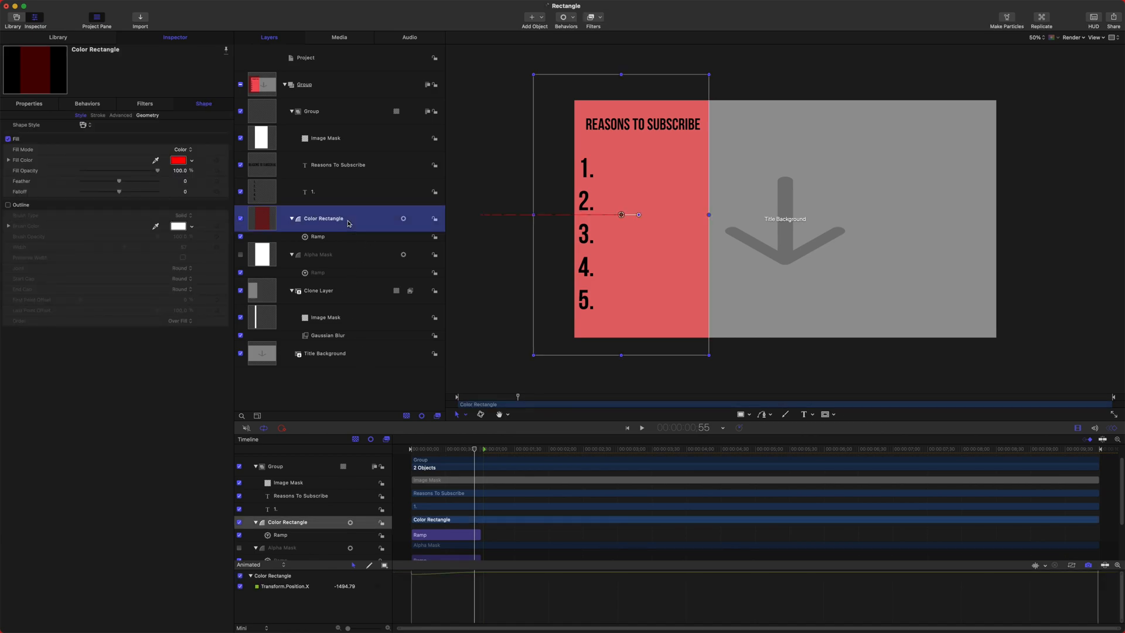
pyautogui.click(28, 103)
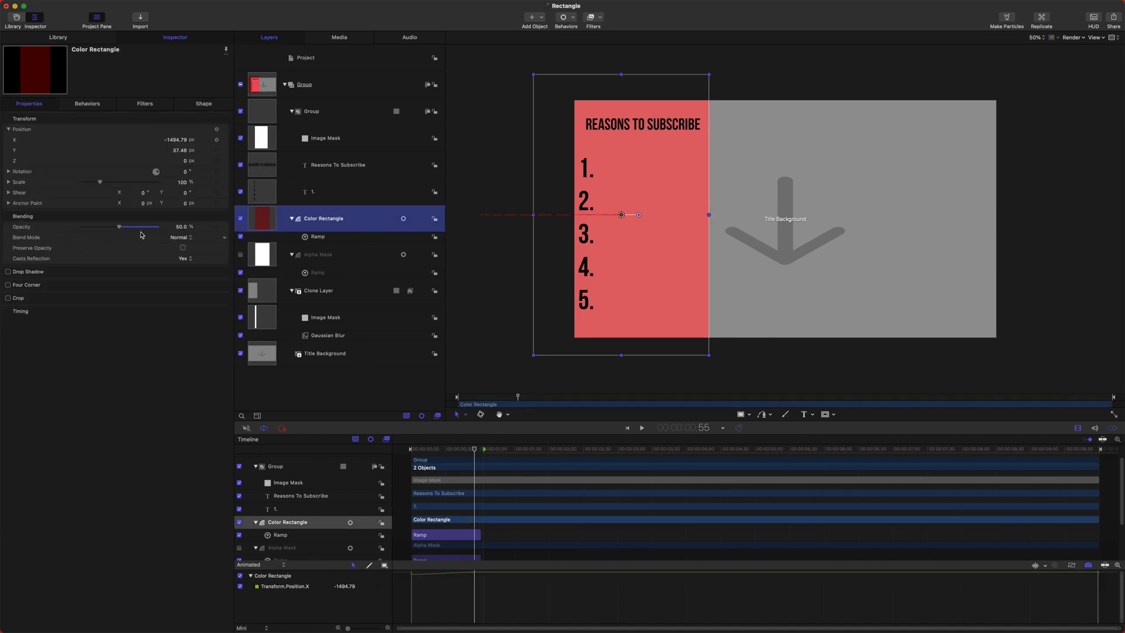
pyautogui.click(216, 226)
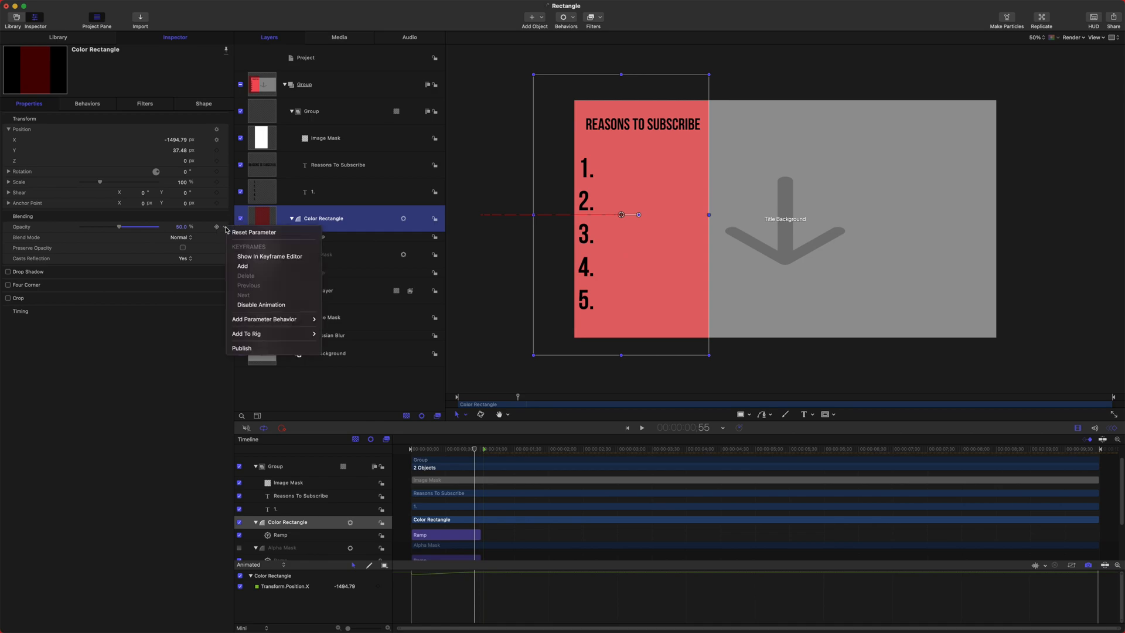
pyautogui.moveTo(263, 333)
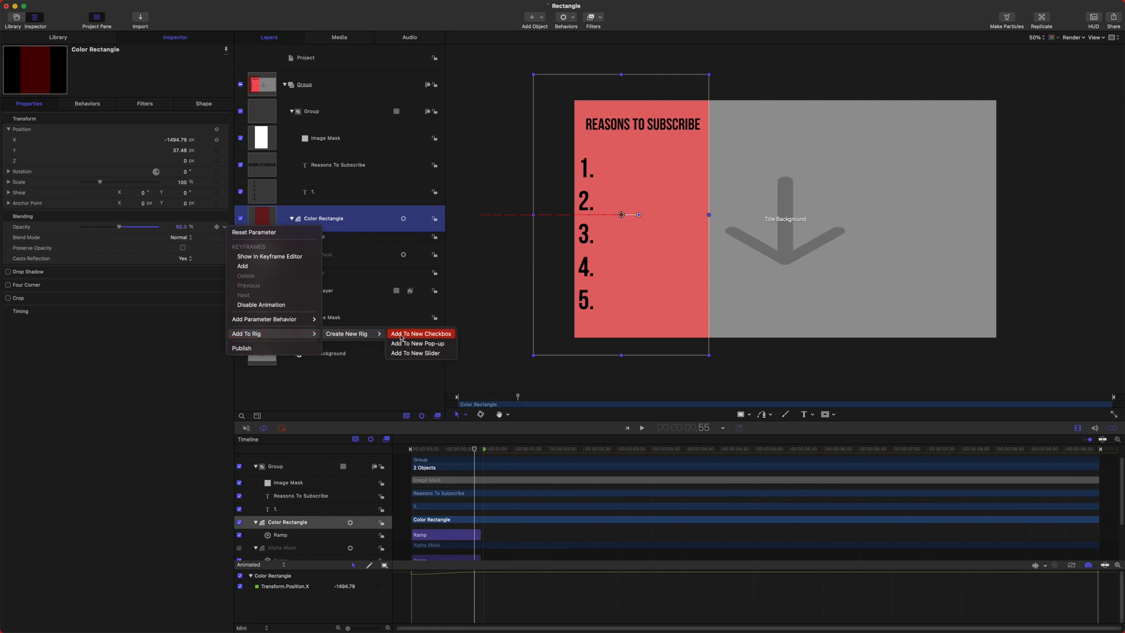
pyautogui.click(420, 333)
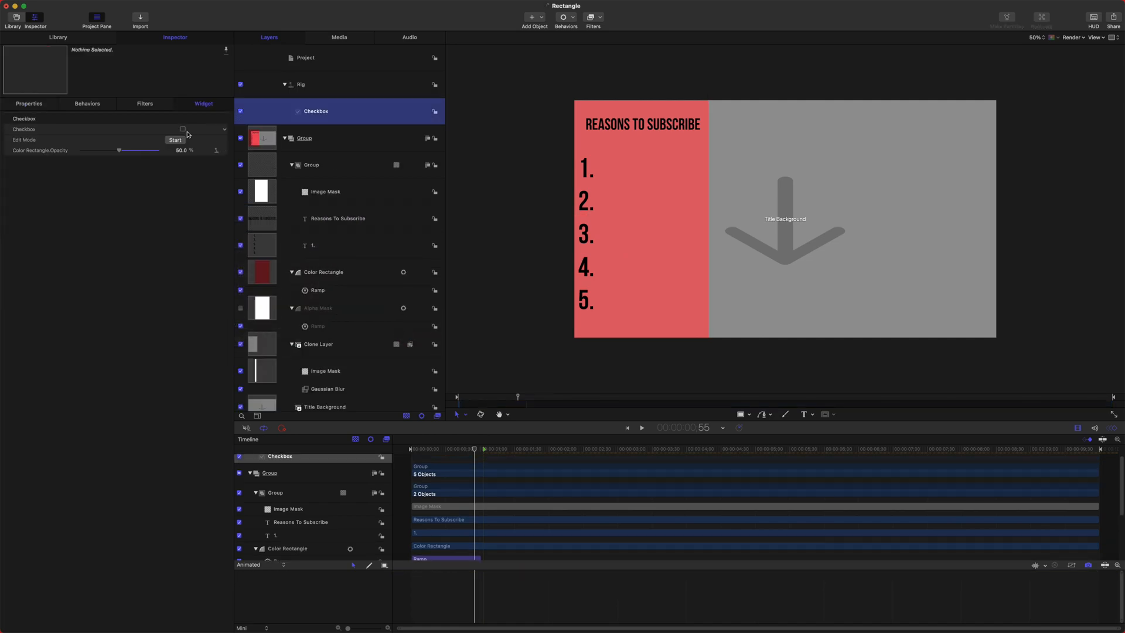
pyautogui.click(182, 129)
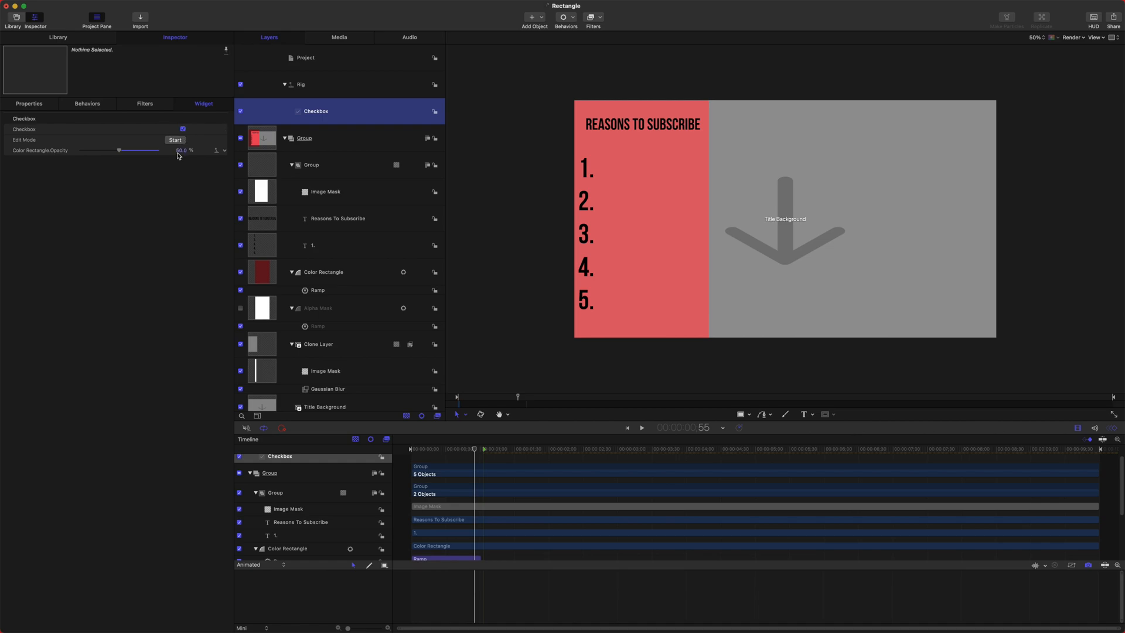
pyautogui.click(182, 129)
pyautogui.write('Enable B')
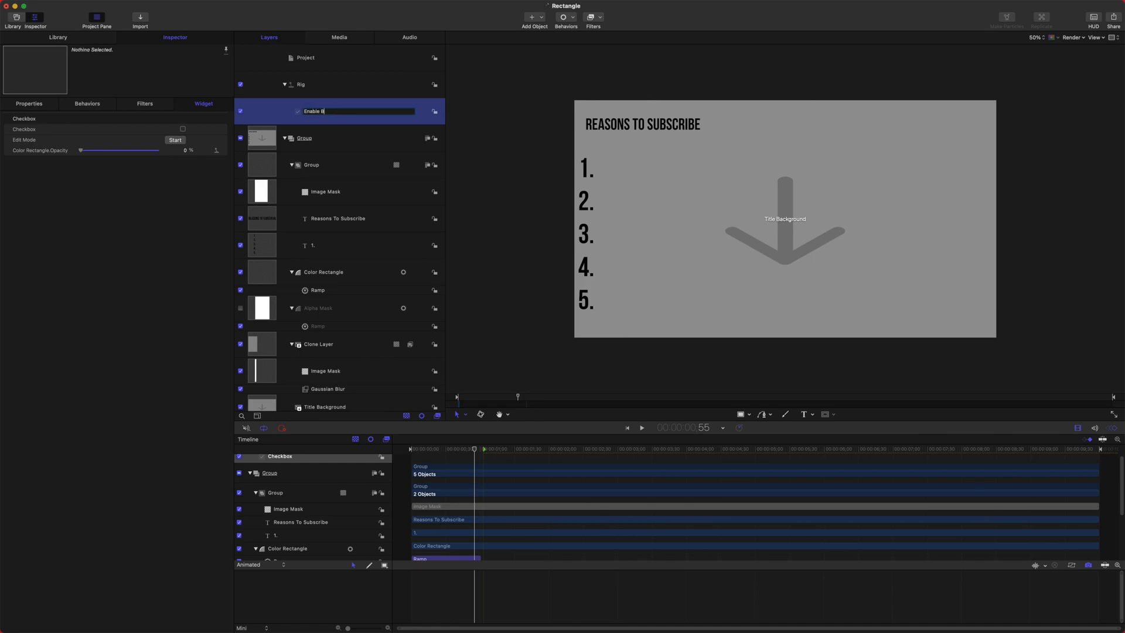
pyautogui.click(182, 129)
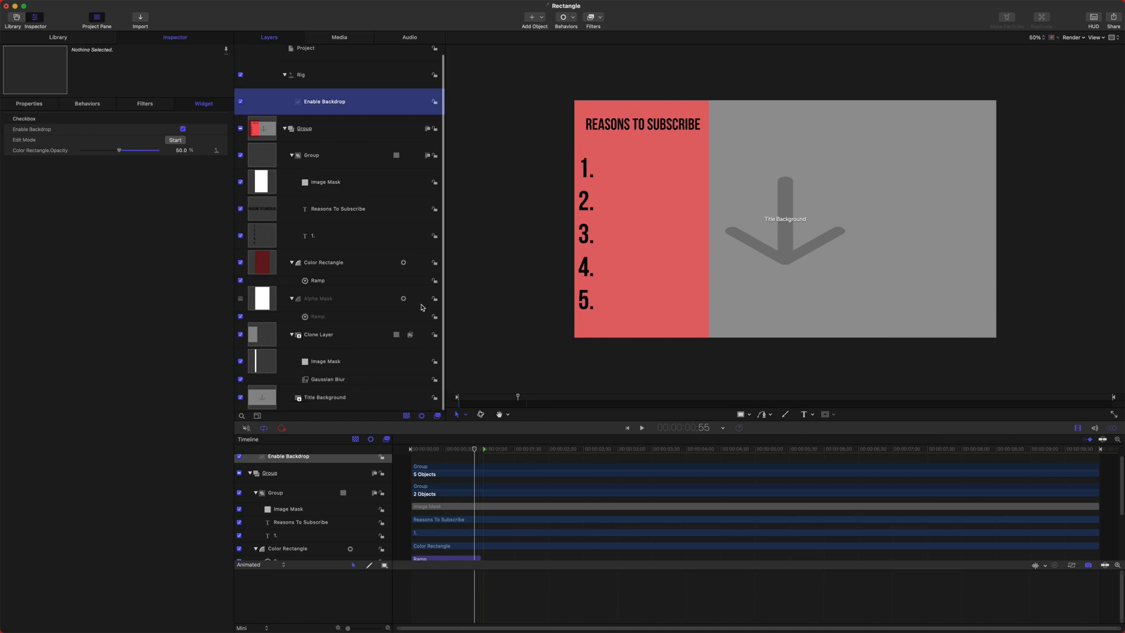
# Step: Add Clone Layer's opacity to the existing Enable Backdrop rig checkbox
pyautogui.click(319, 335)
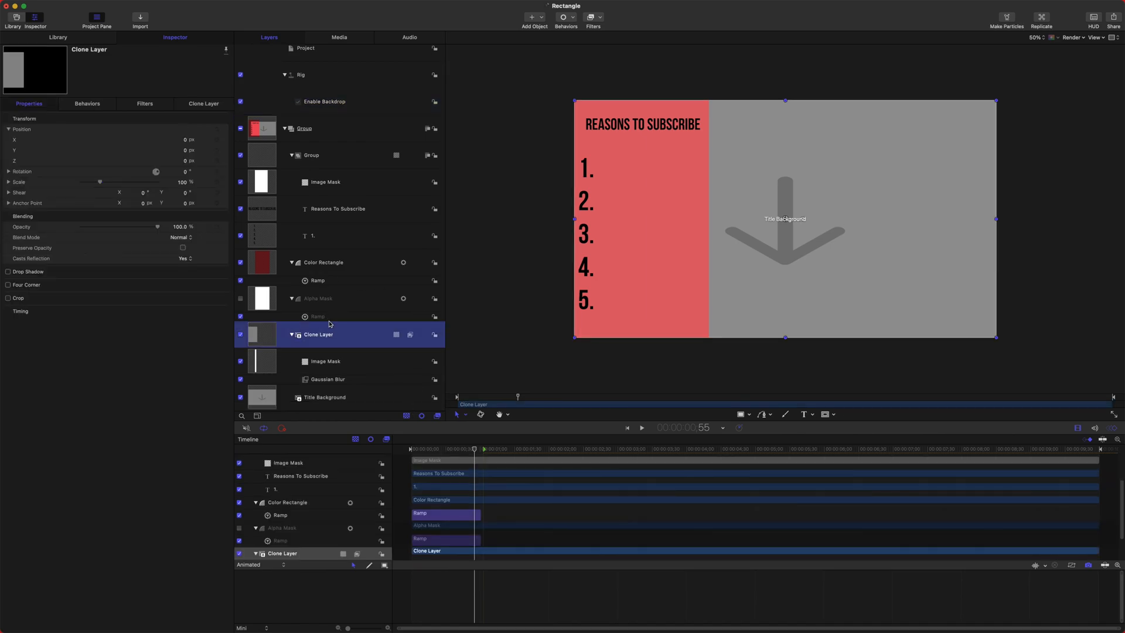
pyautogui.click(222, 226)
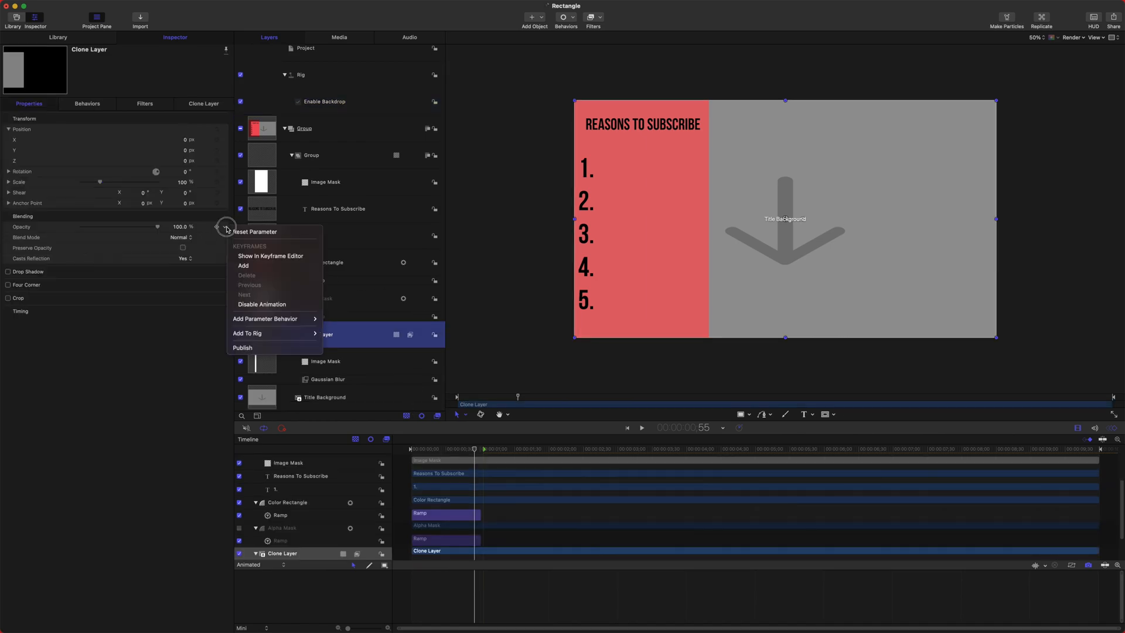
pyautogui.moveTo(261, 333)
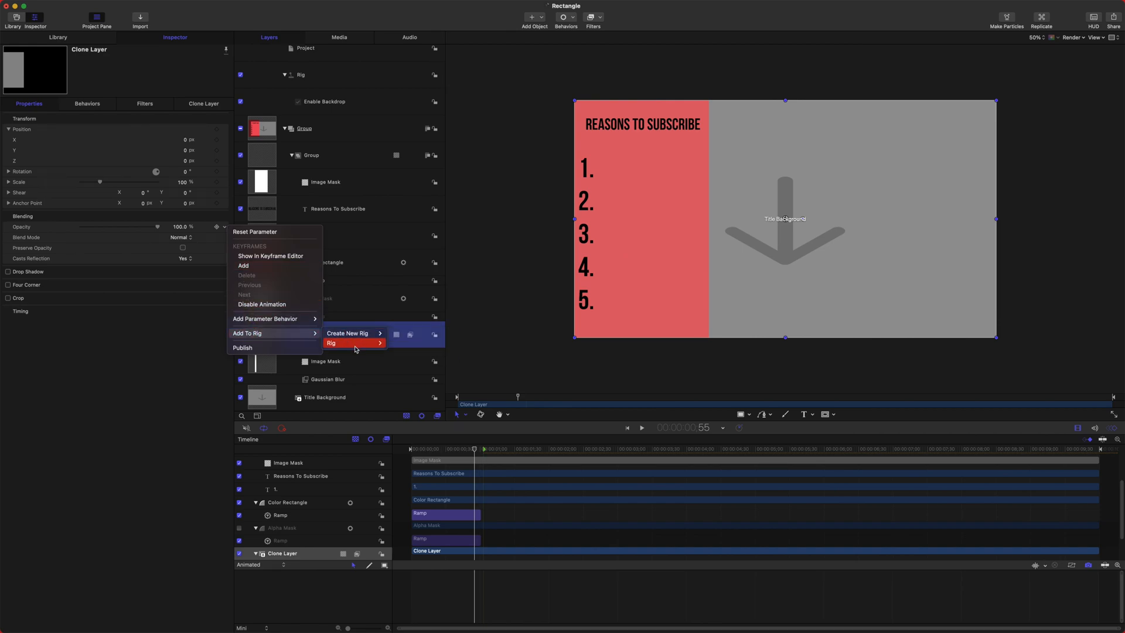
pyautogui.click(331, 343)
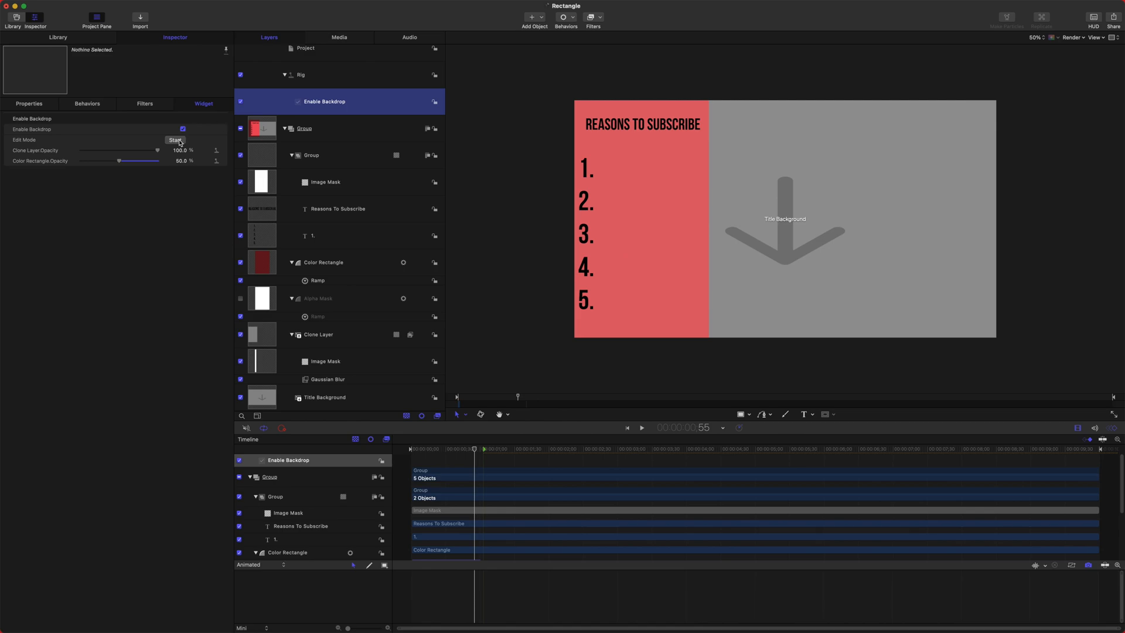
pyautogui.click(182, 129)
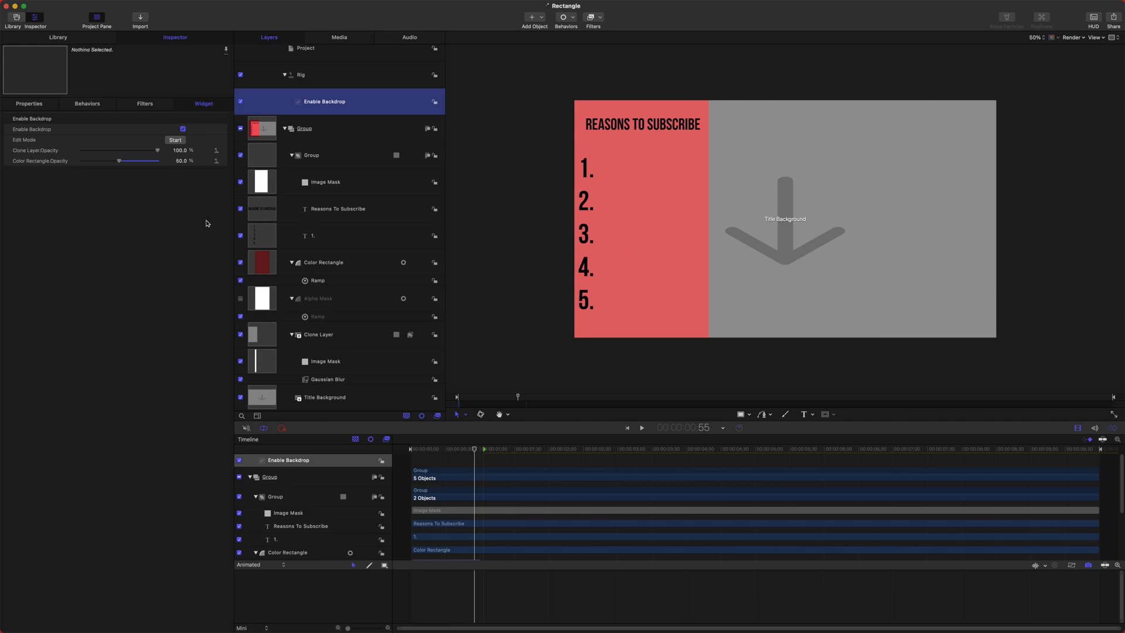
pyautogui.moveTo(585, 587)
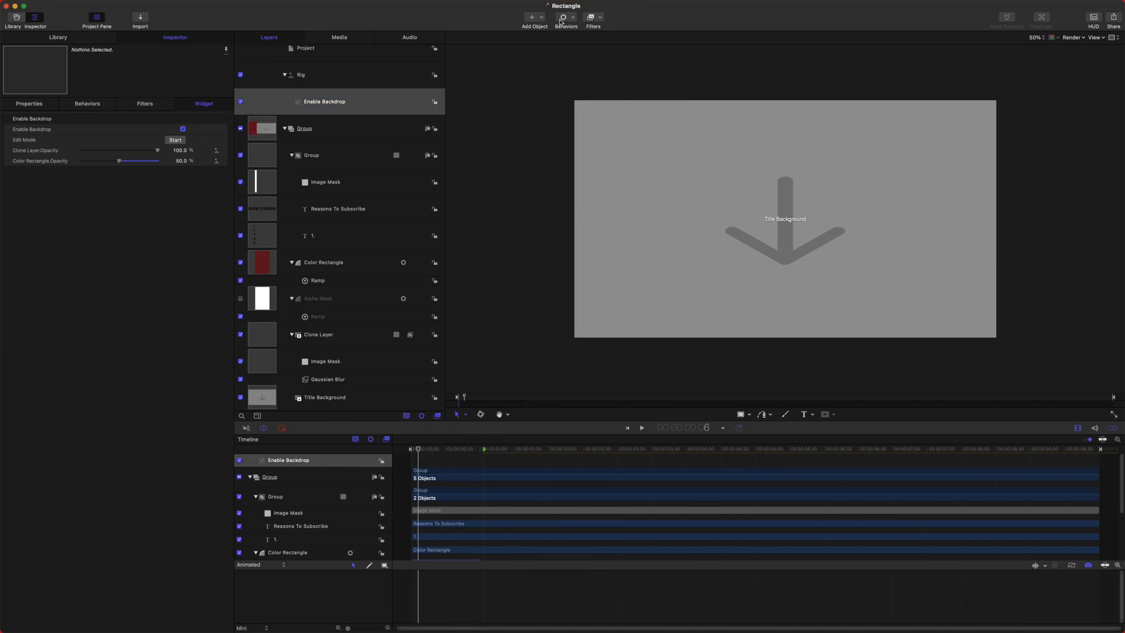
# Step: Publish the 'List' title template in The Final Cut Bro category and review its parameters
pyautogui.press('cmd+shift+s')
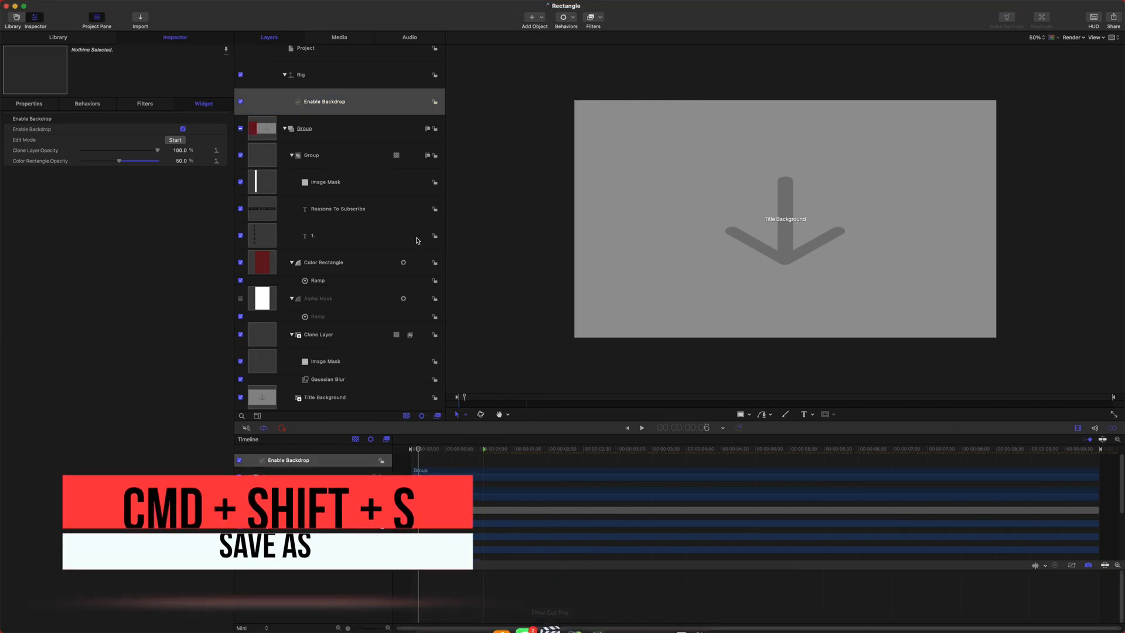
pyautogui.press('Cmd+Shift+S')
pyautogui.write('List')
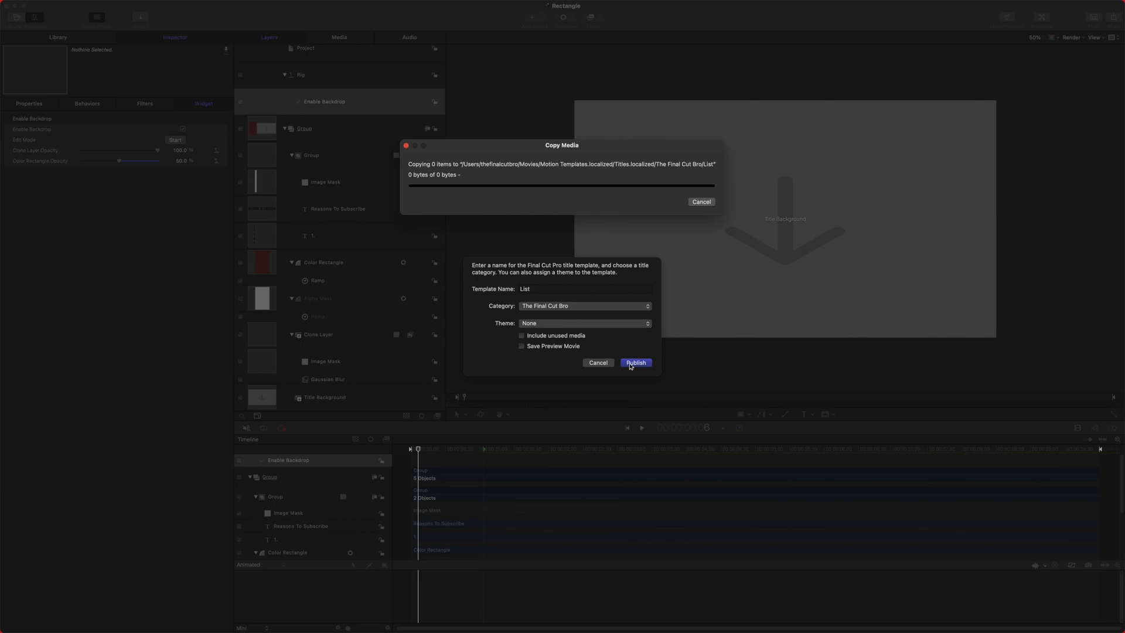
pyautogui.click(635, 362)
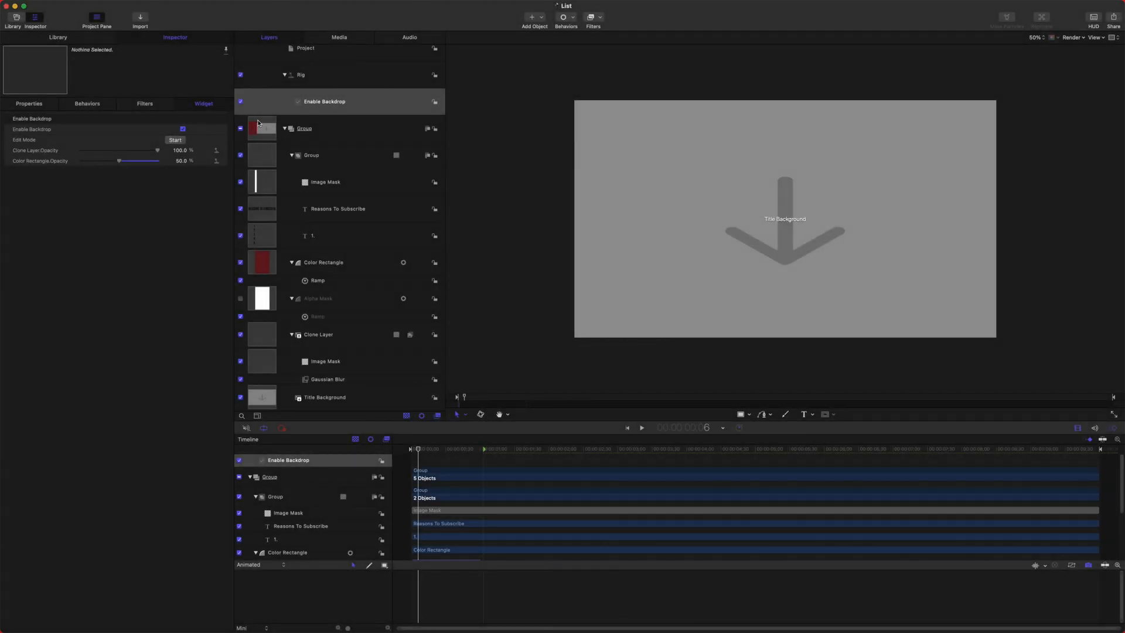
pyautogui.moveTo(224, 127)
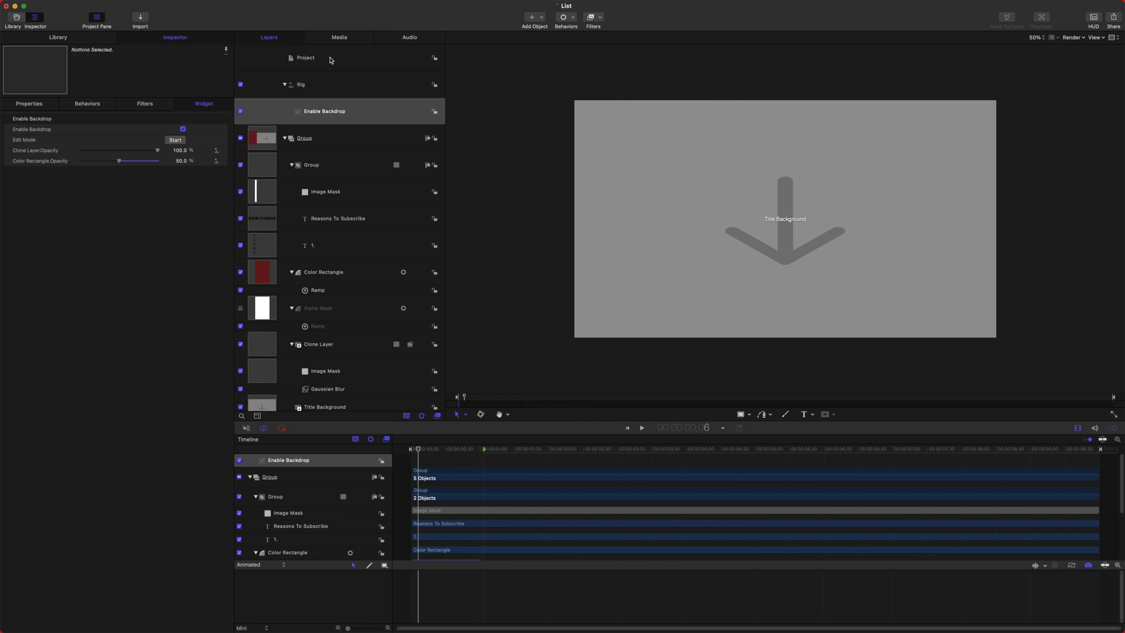
pyautogui.click(303, 58)
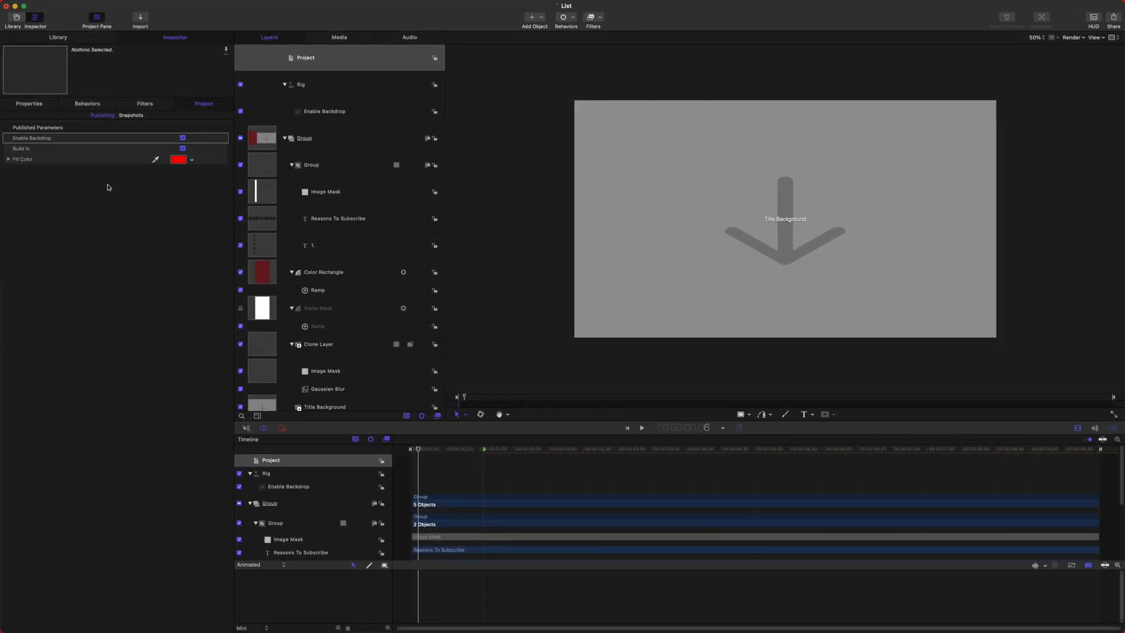
pyautogui.moveTo(573, 598)
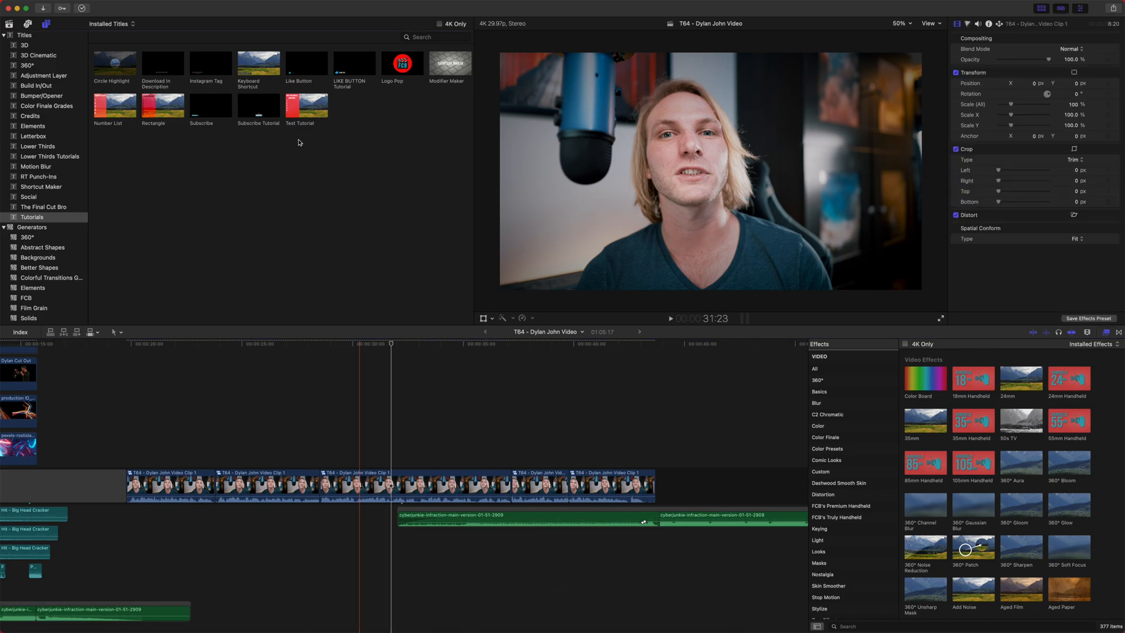
# Step: Add the List title from The Final Cut Bro category and show its published parameters
pyautogui.click(115, 105)
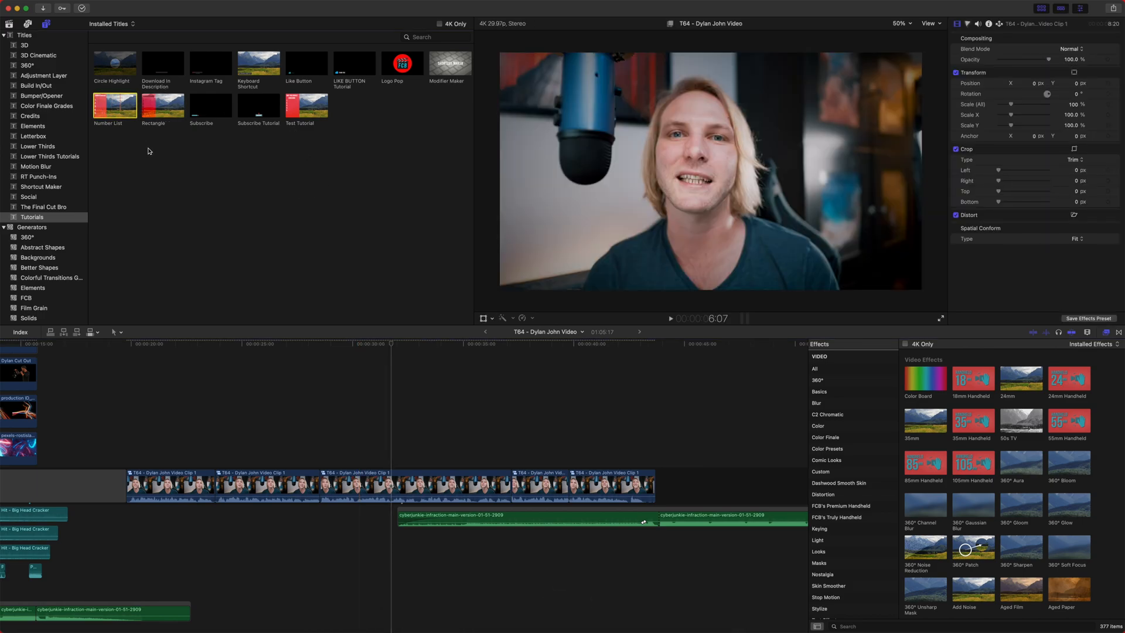
pyautogui.click(43, 206)
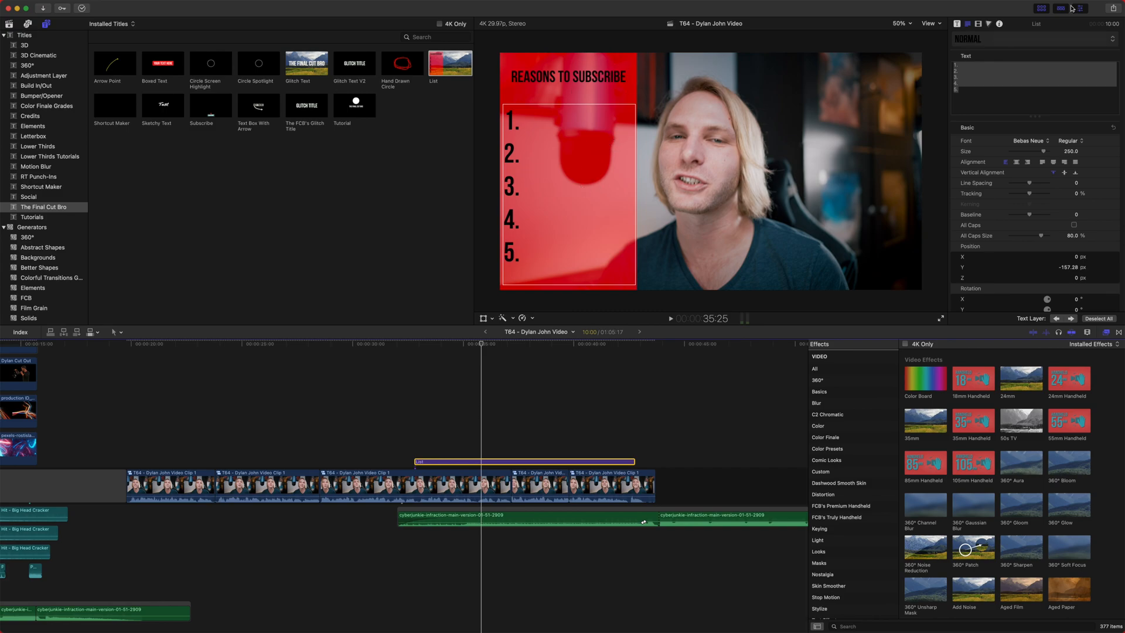
pyautogui.click(1066, 70)
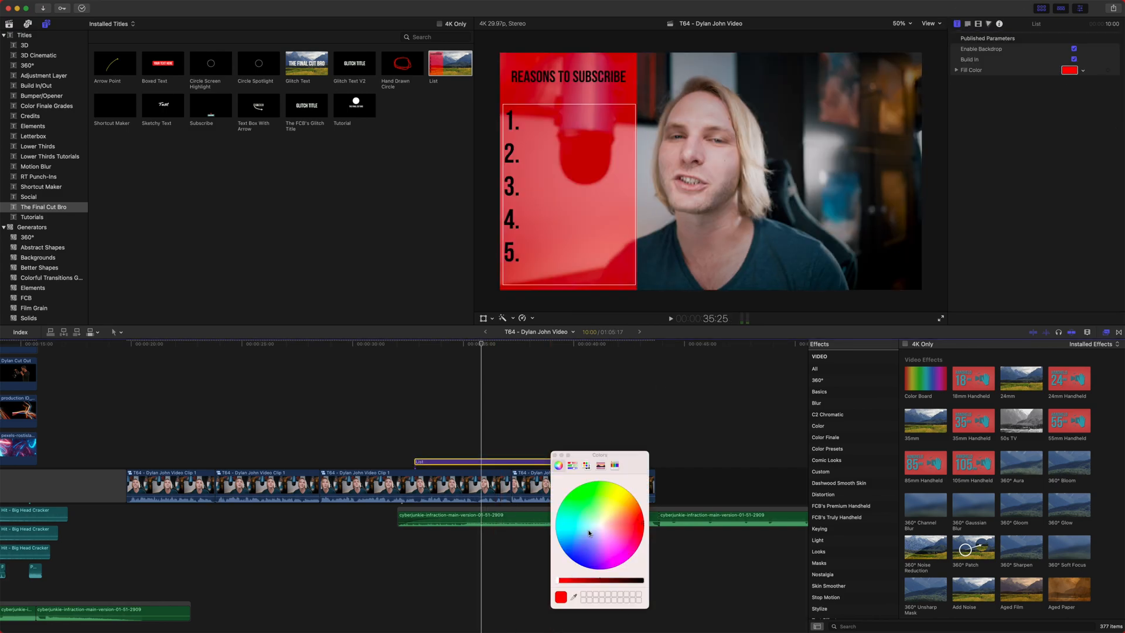